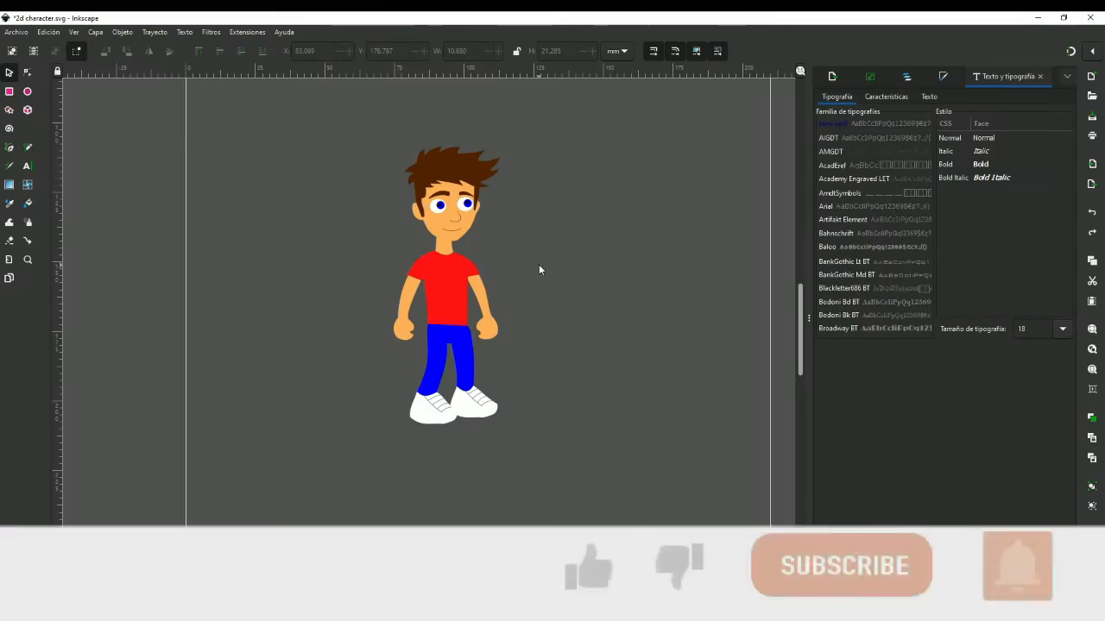
Step: Create a new 'hips' layer and move the blue hip path path7067 into it
left_click(907, 75)
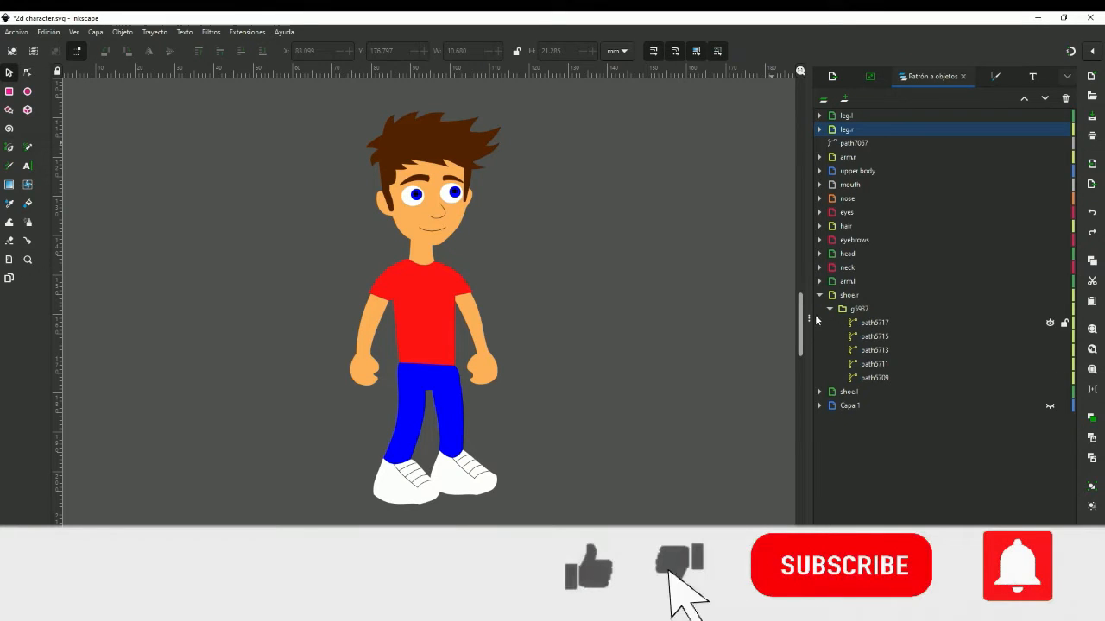
left_click(818, 130)
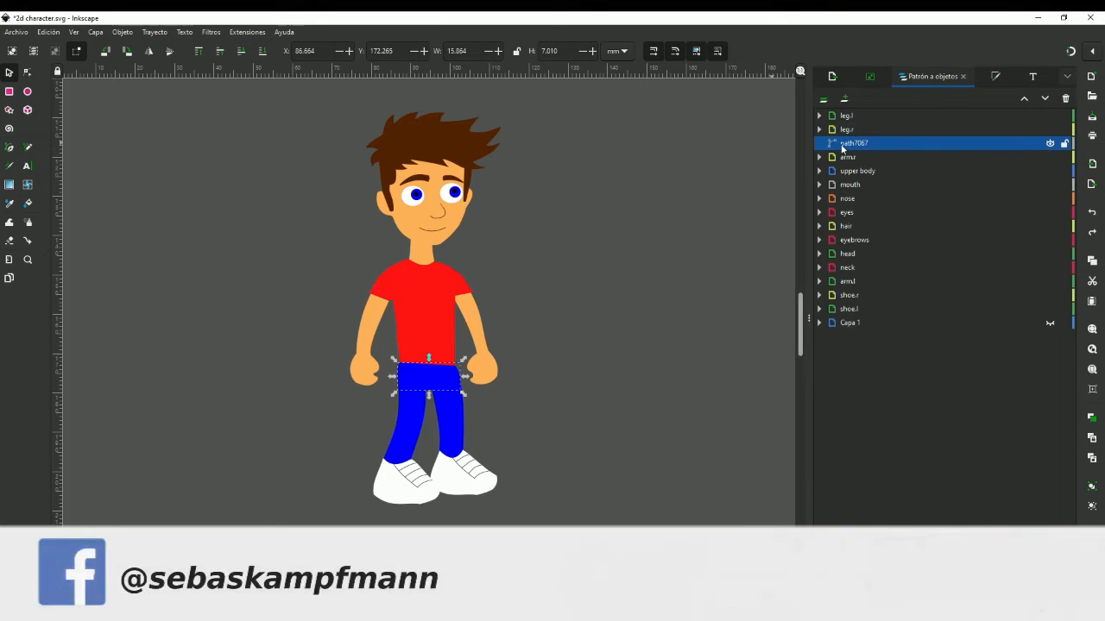
left_click(1050, 142)
type("hips")
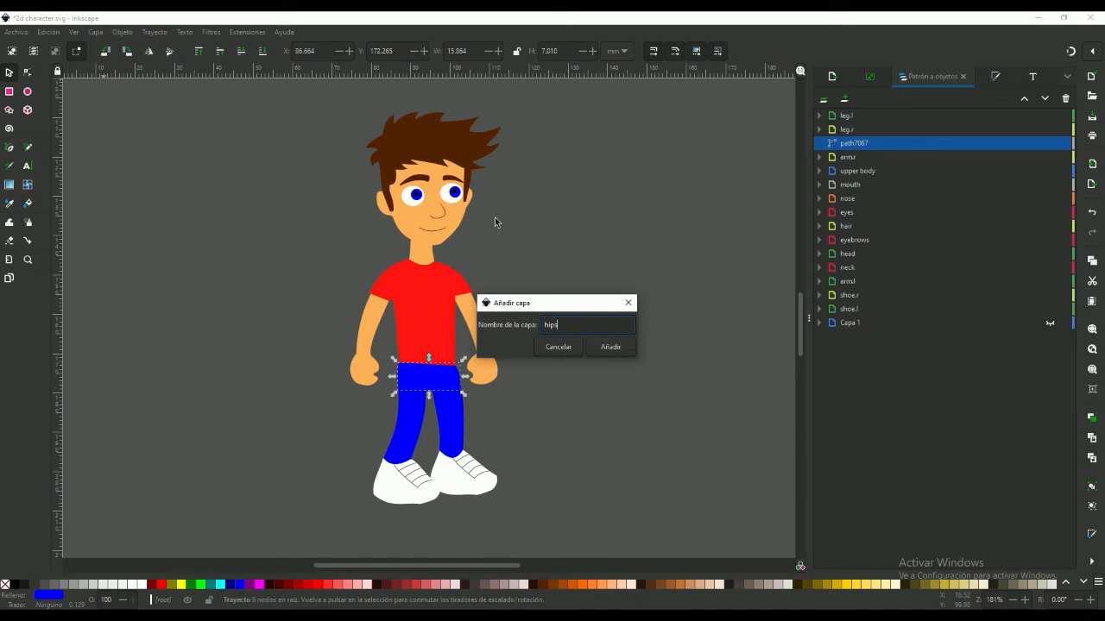
left_click(610, 346)
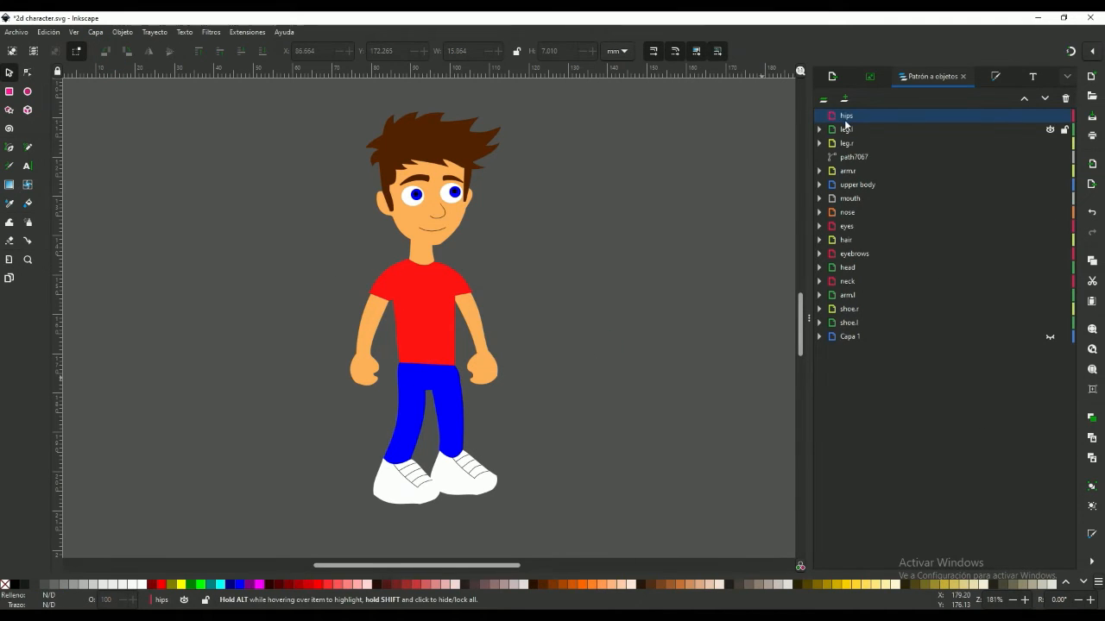
left_click(854, 157)
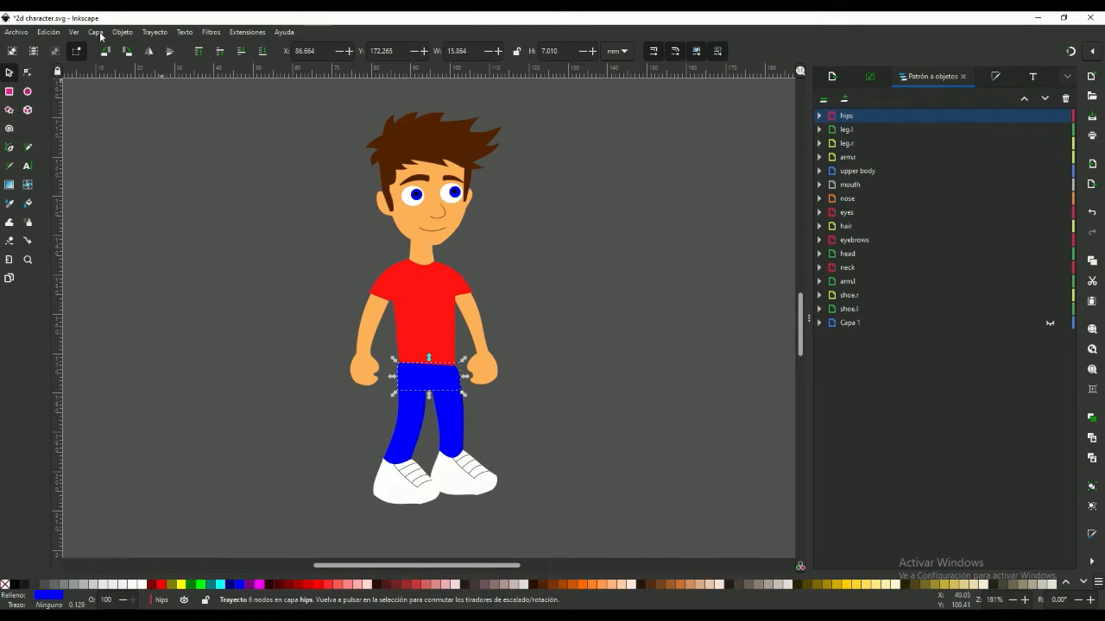
Step: Add a new layer named '1' and move the hips layer inside it
left_click(95, 32)
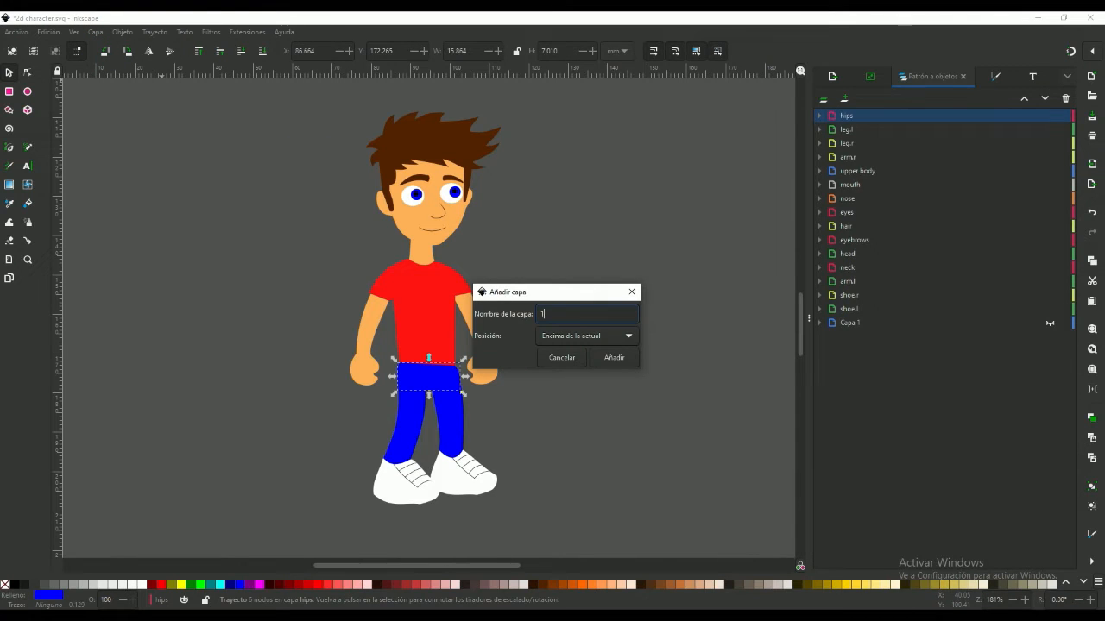
left_click(613, 358)
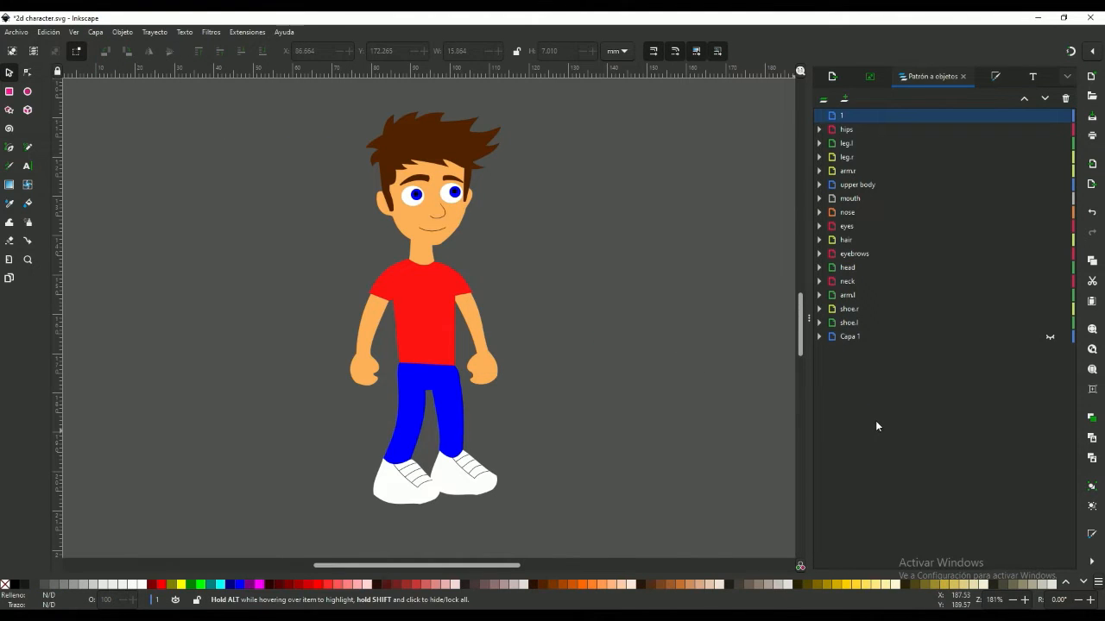
left_click(846, 128)
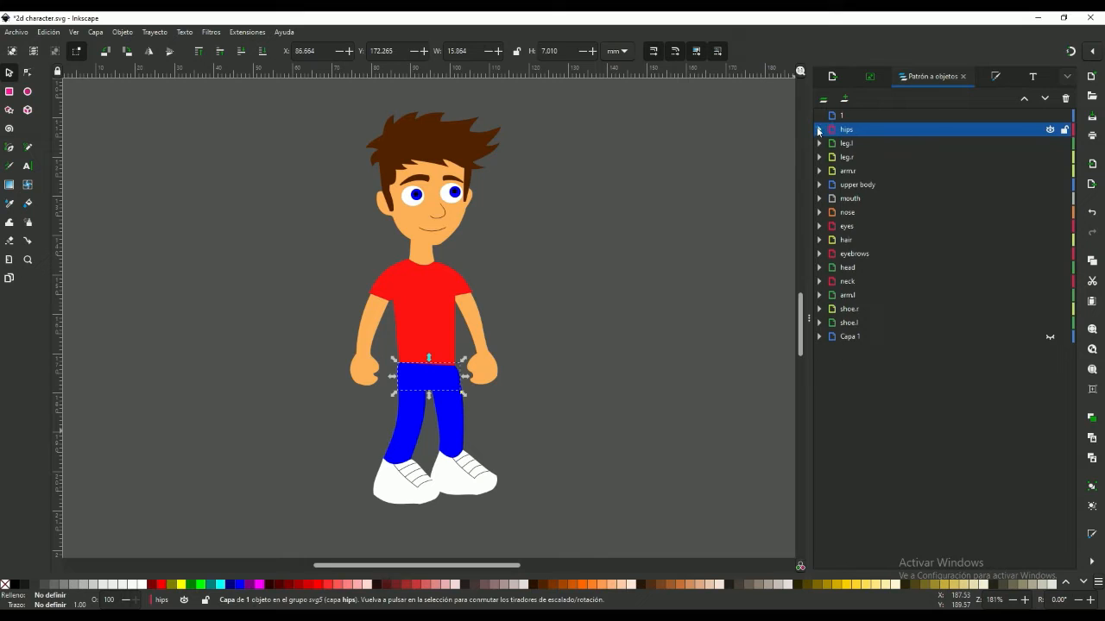
left_click(819, 130)
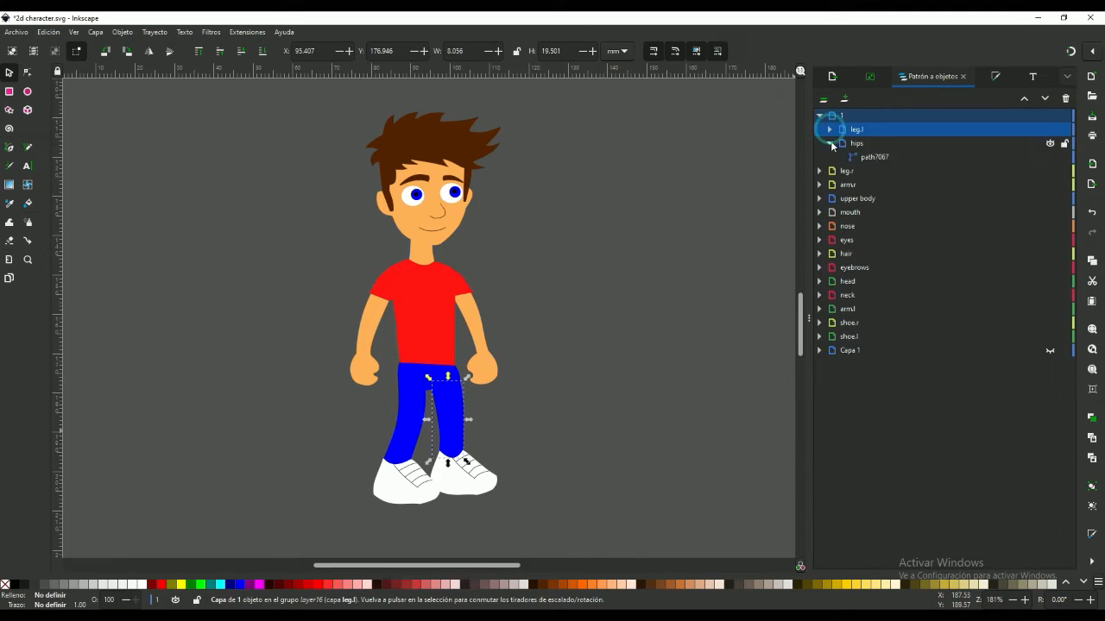
Step: Move the eyes and remaining body-part layers into layer 1, then collapse it
left_click(849, 322)
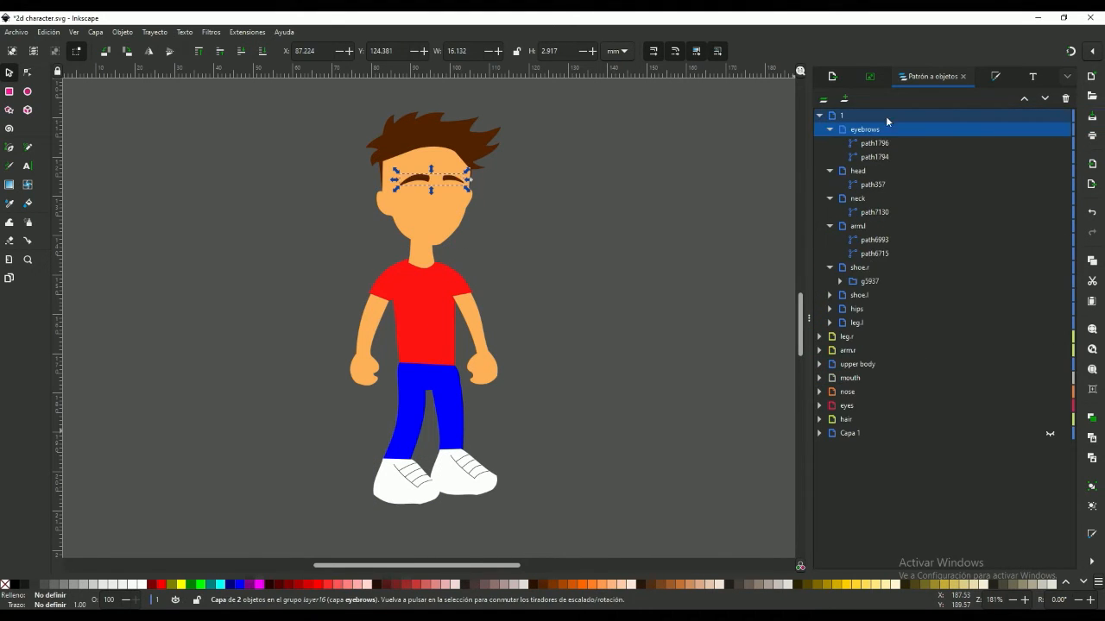
left_click(847, 405)
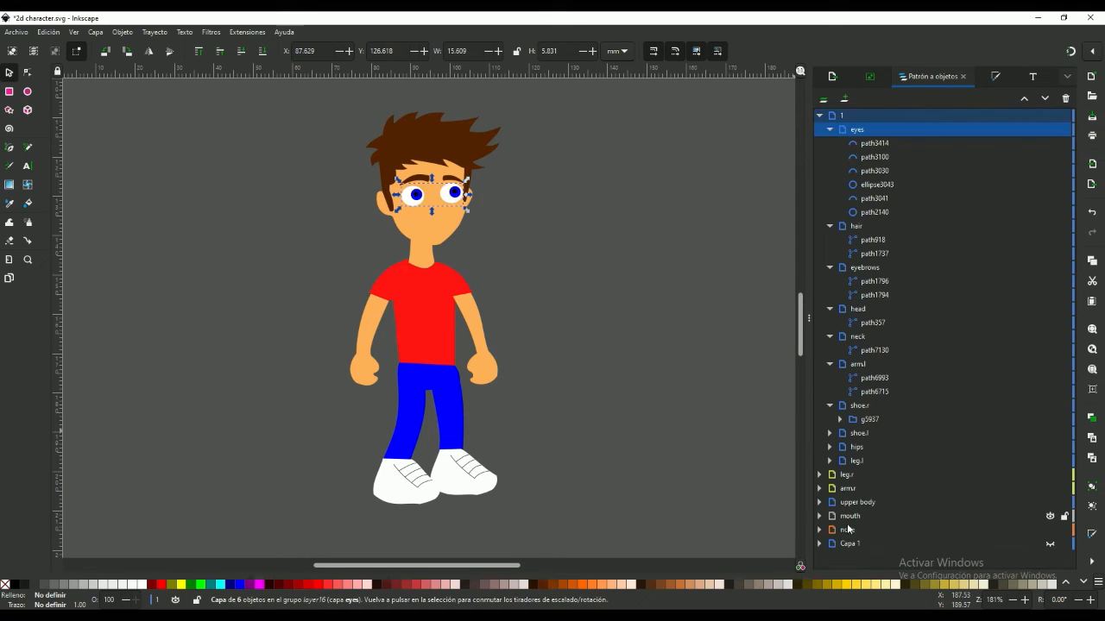
left_click(850, 545)
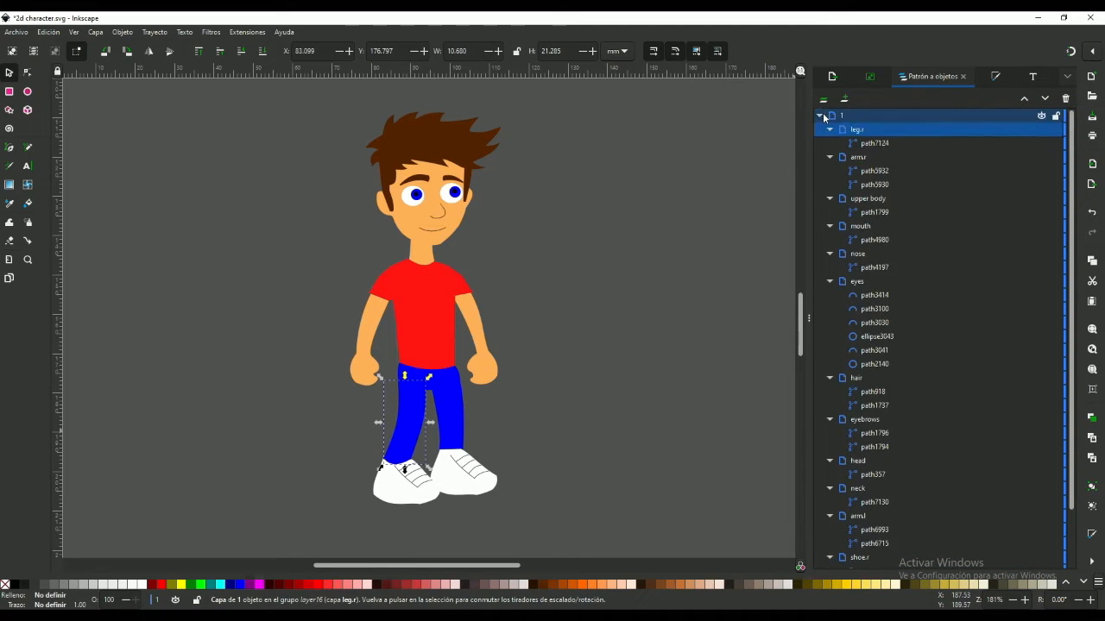
left_click(819, 115)
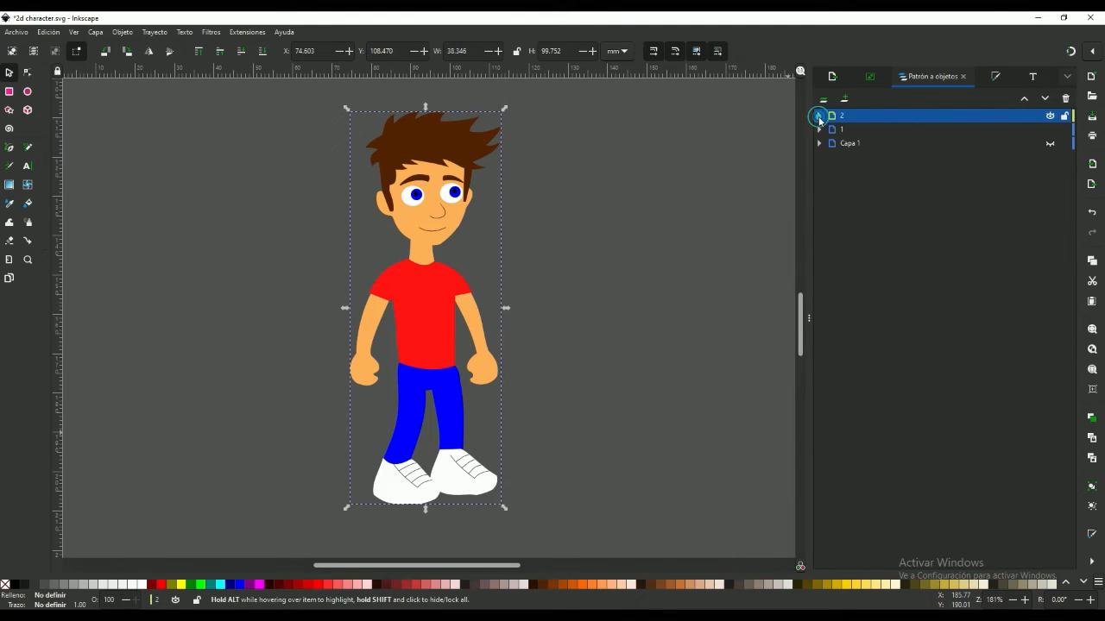
left_click(819, 116)
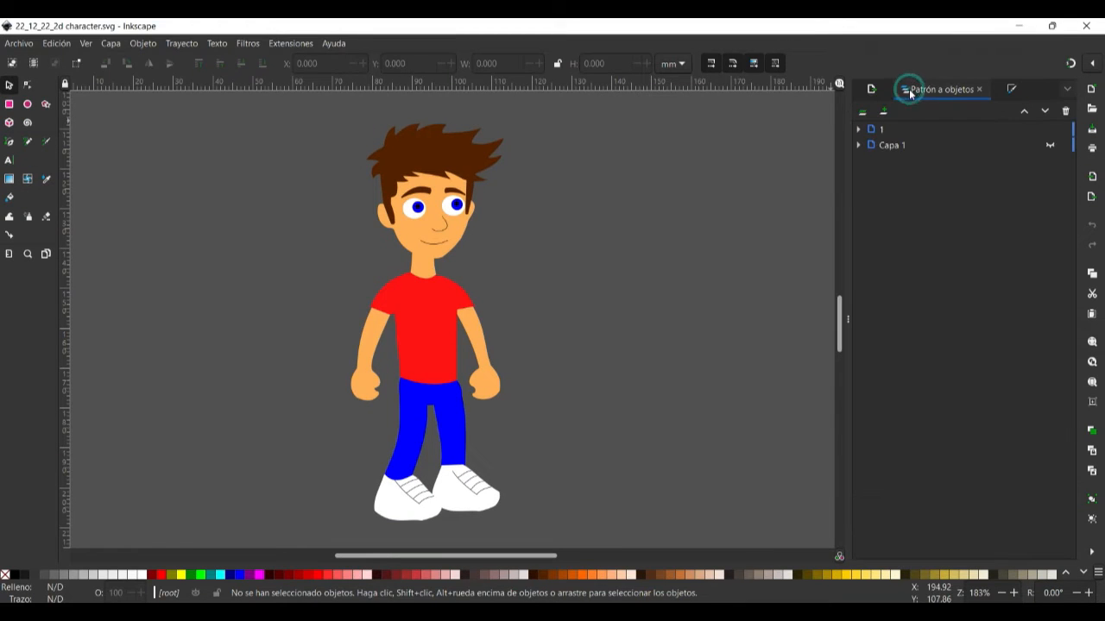
Step: Move shoe.l into layer 1, duplicate it as layer '2', and lock layer 1
left_click(859, 128)
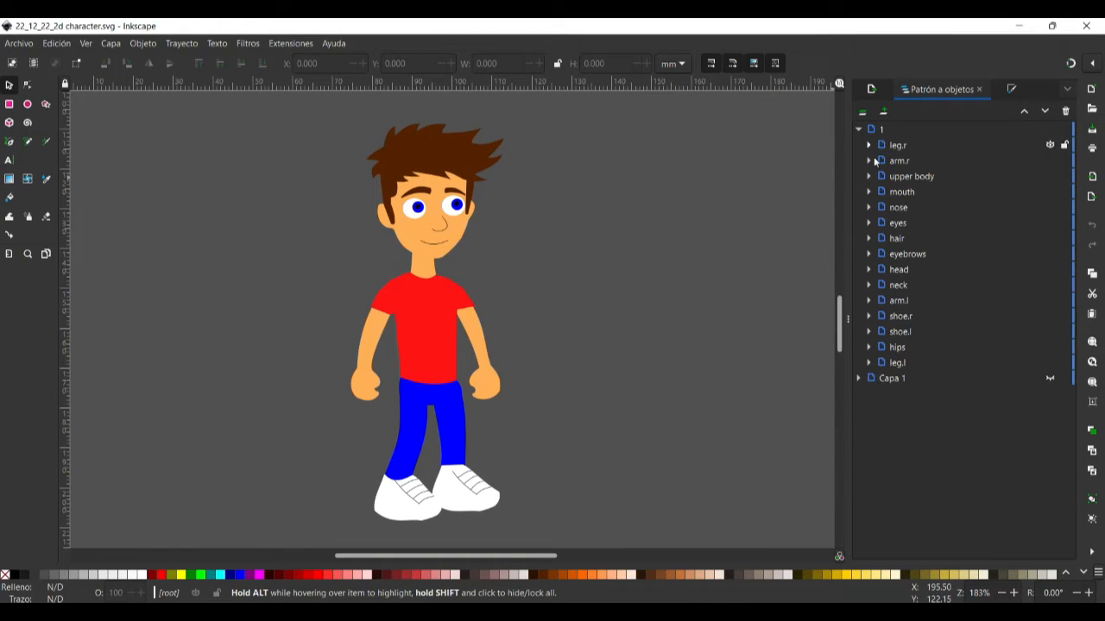
left_click(869, 332)
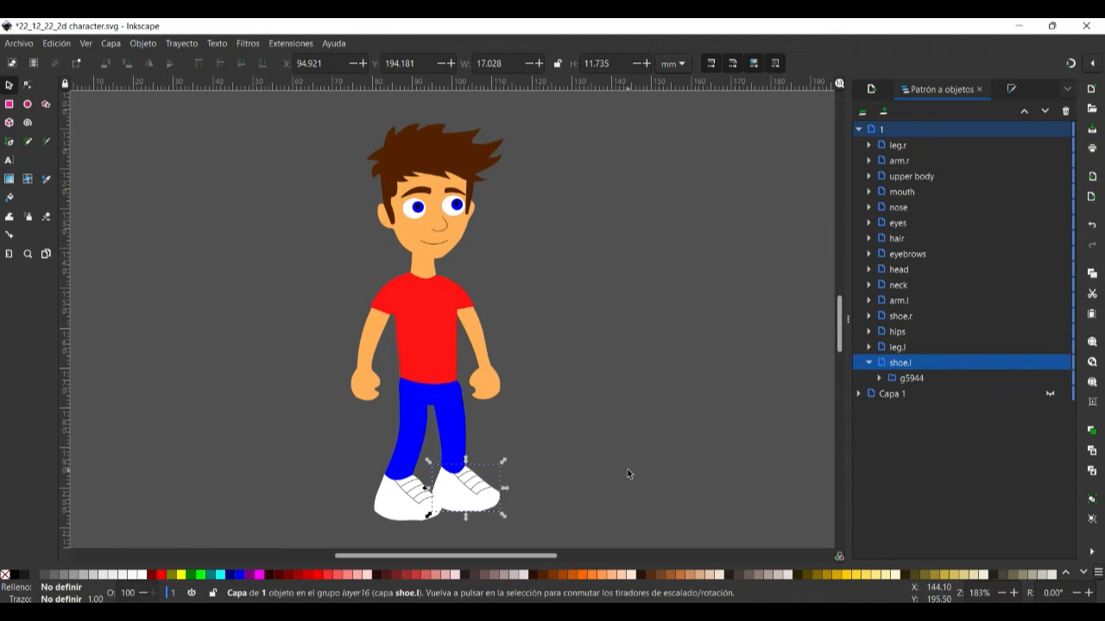
left_click(858, 129)
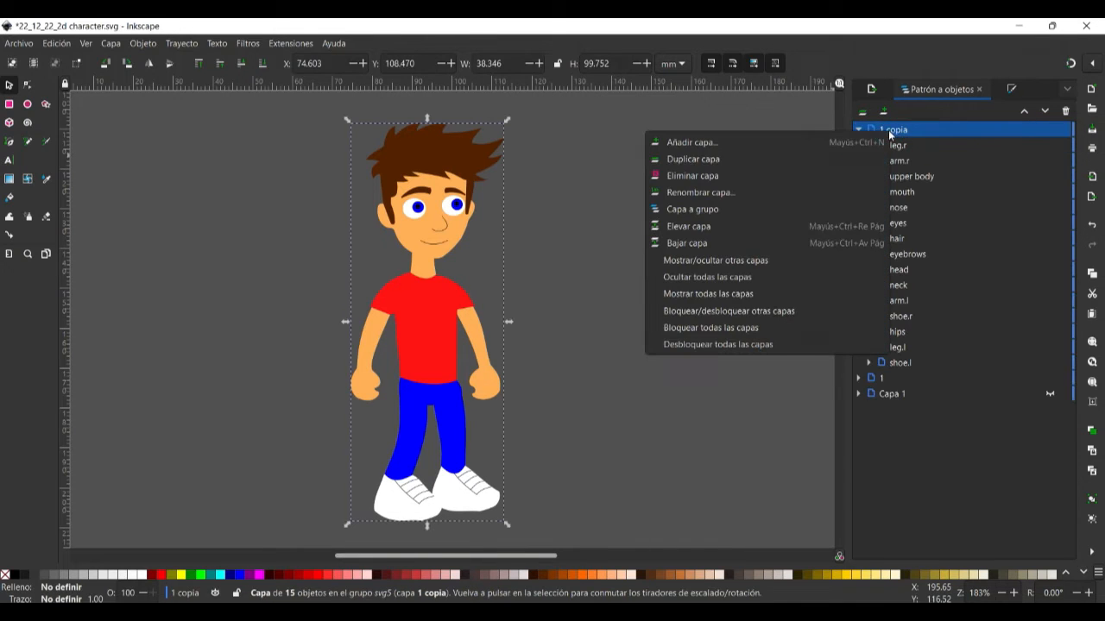
left_click(701, 192)
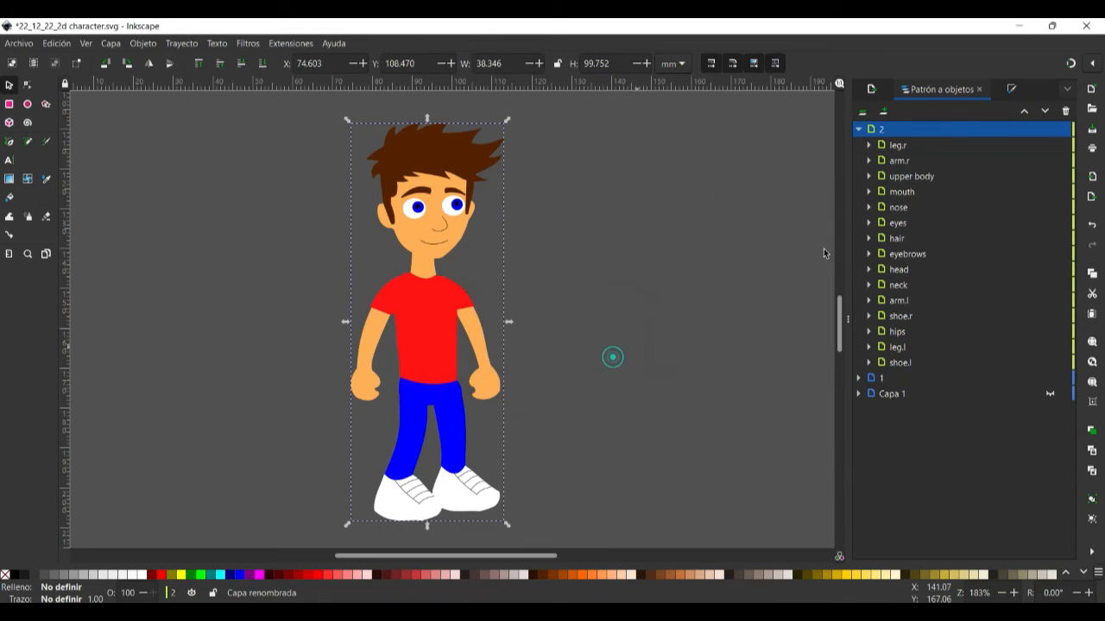
left_click(858, 128)
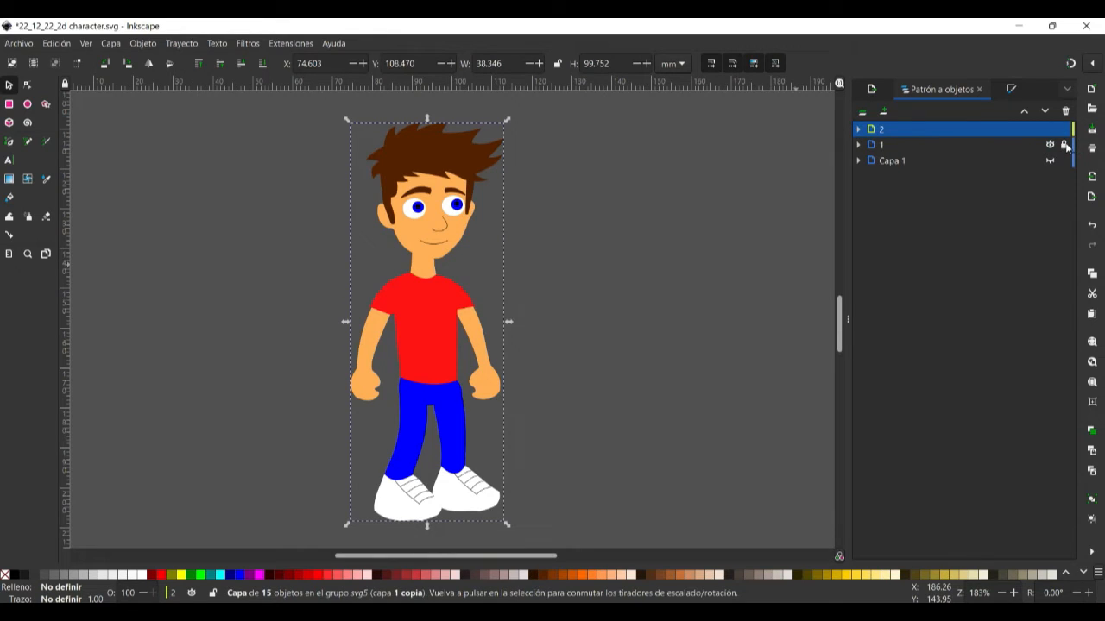
left_click(84, 43)
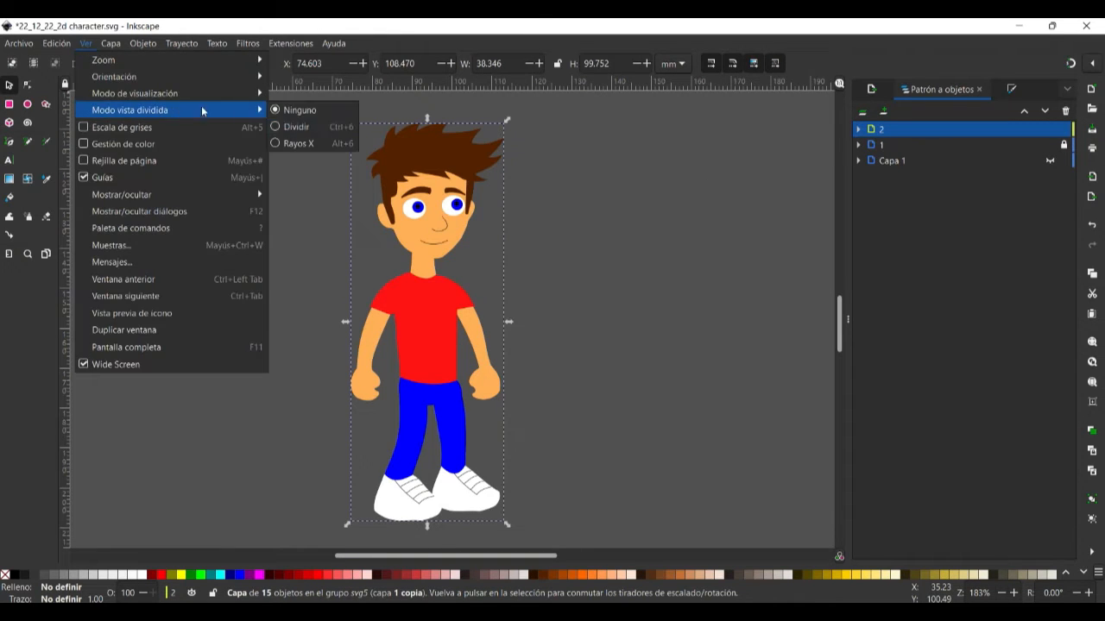
Step: Enable split outline view and pick layer 2's leg.l path for node editing
left_click(299, 143)
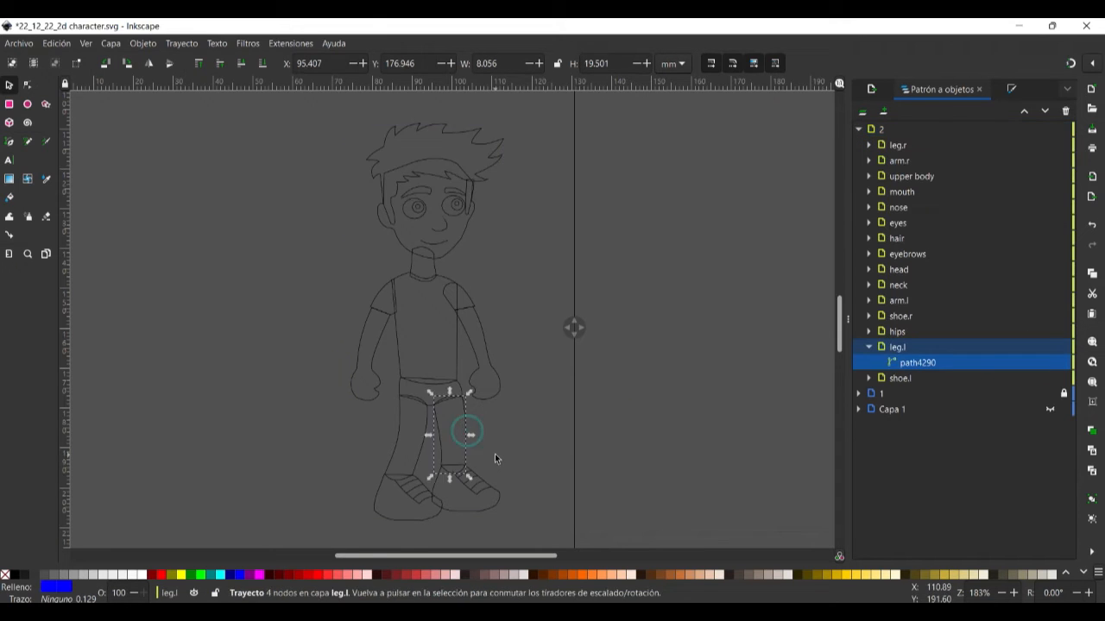
scroll("up", 3)
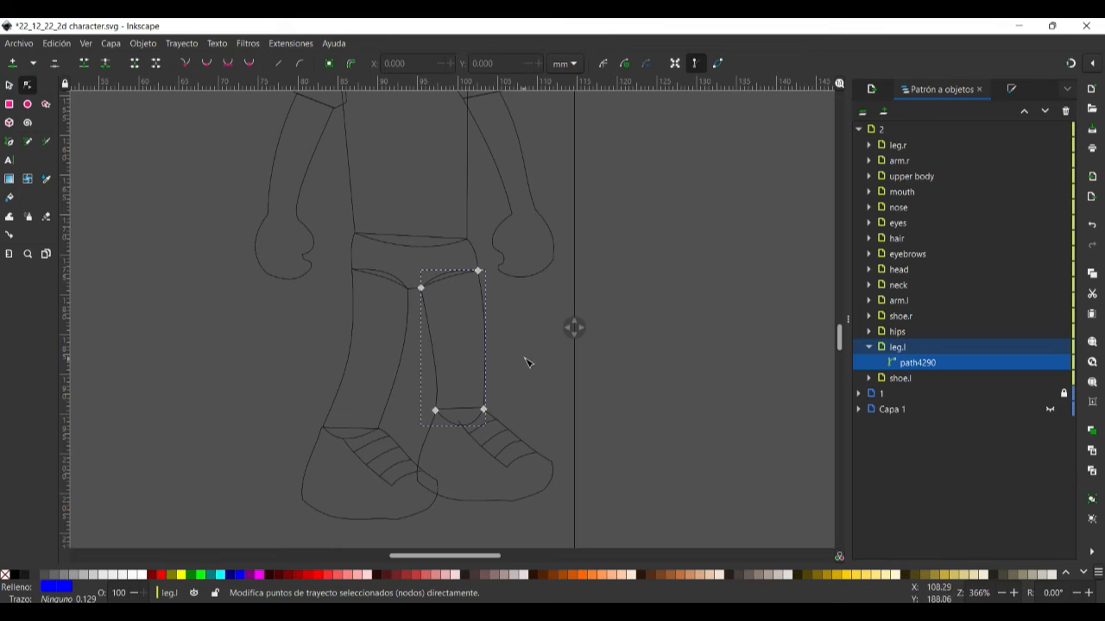
mouse_move(520, 329)
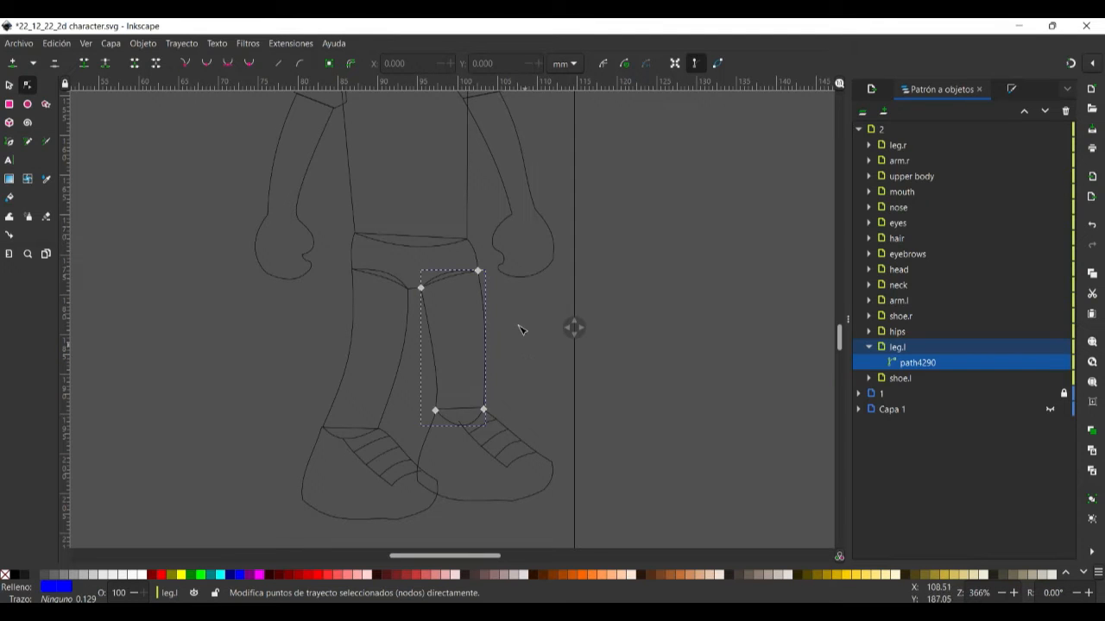
left_click(9, 85)
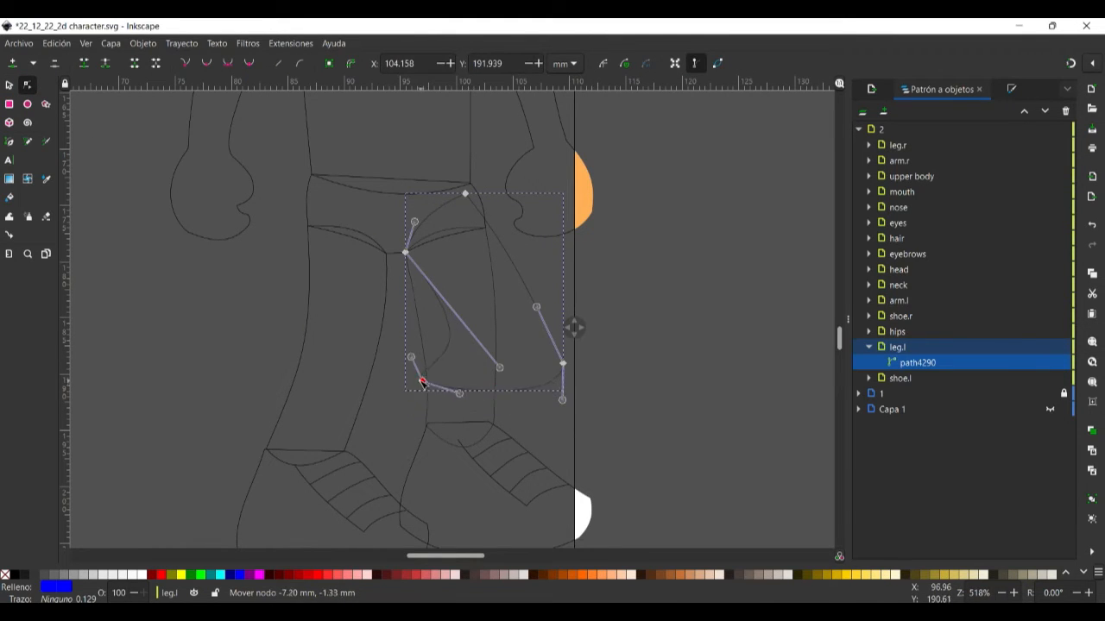
Step: Drag leg.l's nodes and curves in layer 2 to bend the knee
left_click_drag(421, 382, 560, 366)
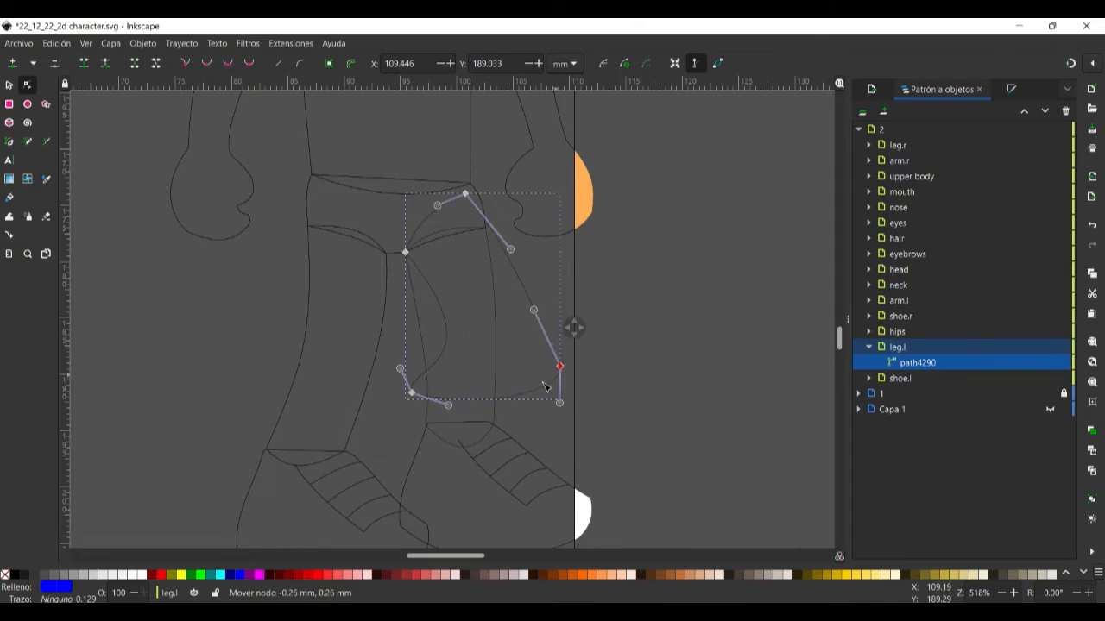
left_click_drag(560, 366, 483, 346)
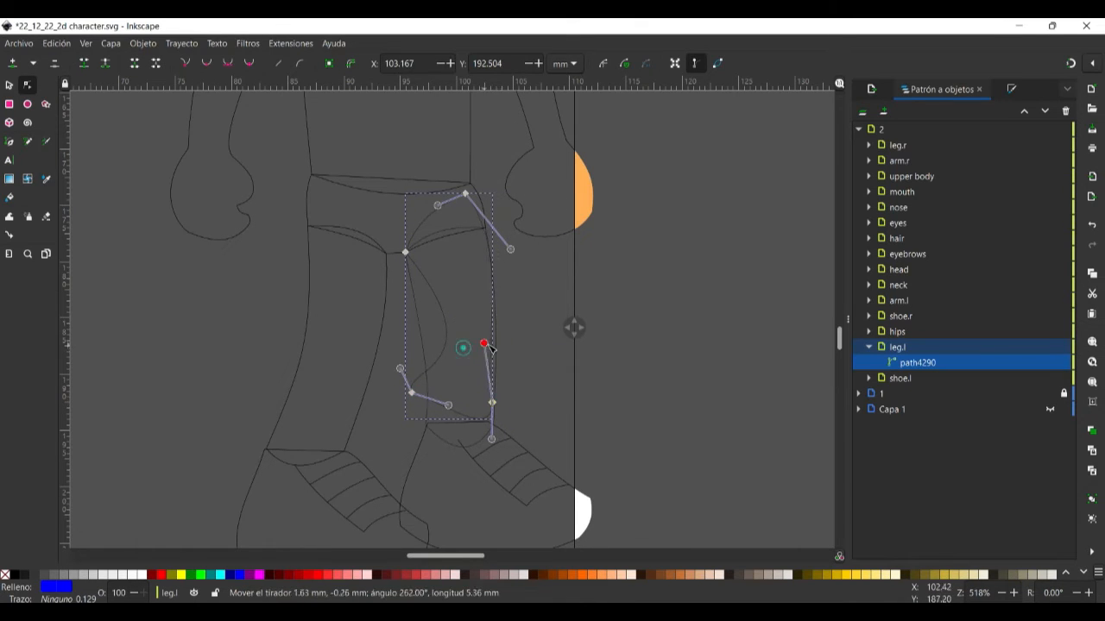
left_click_drag(484, 345, 470, 395)
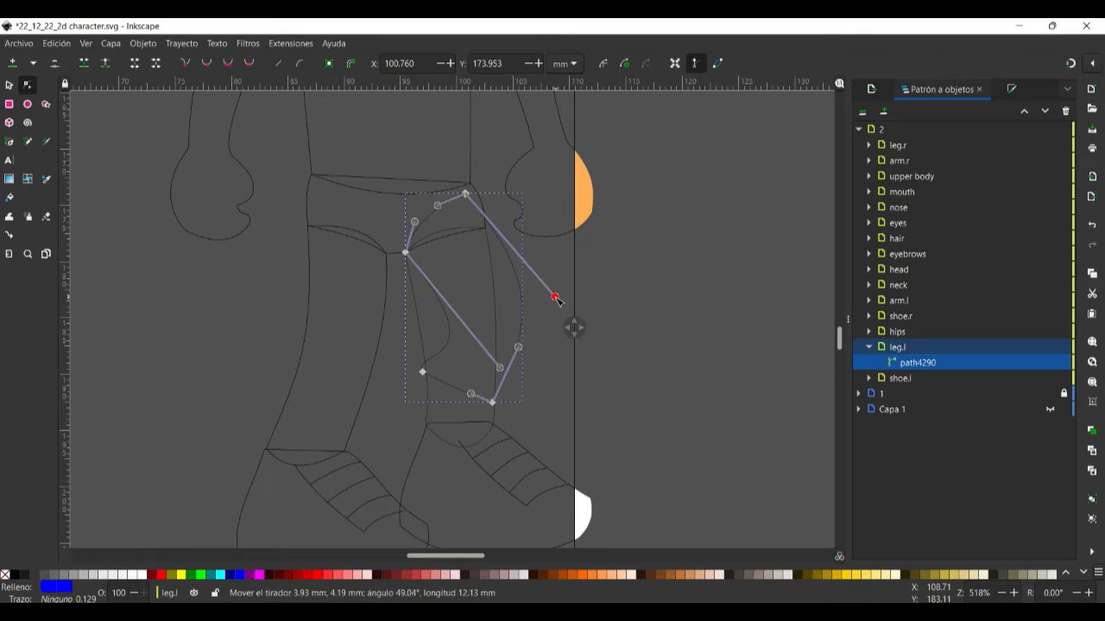
left_click_drag(557, 297, 495, 333)
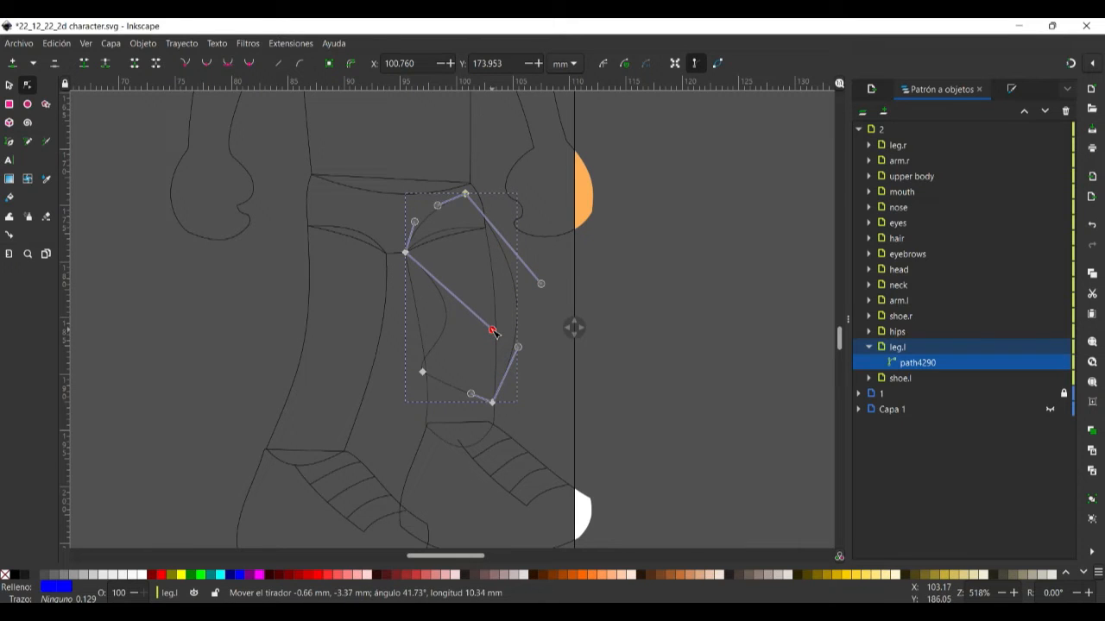
left_click_drag(492, 332, 484, 403)
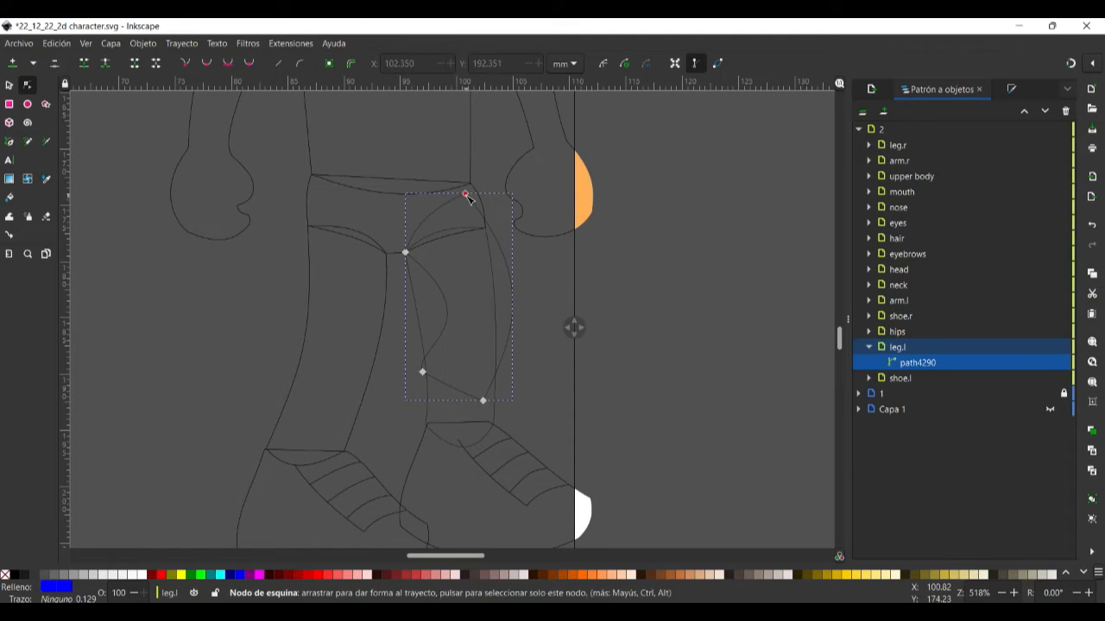
left_click_drag(466, 194, 539, 285)
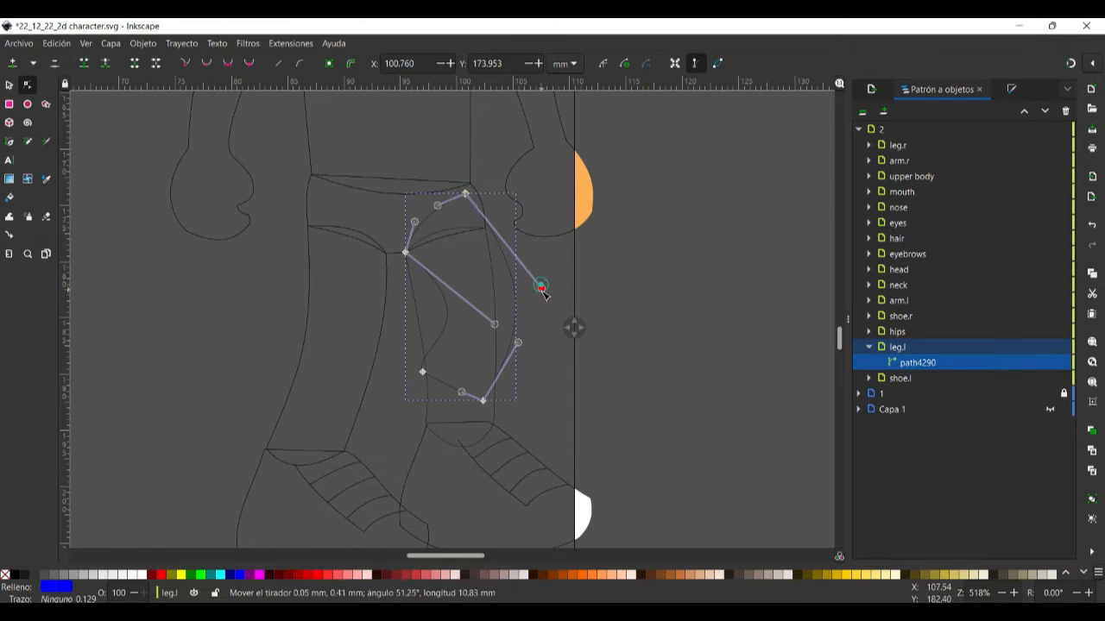
left_click_drag(542, 285, 504, 326)
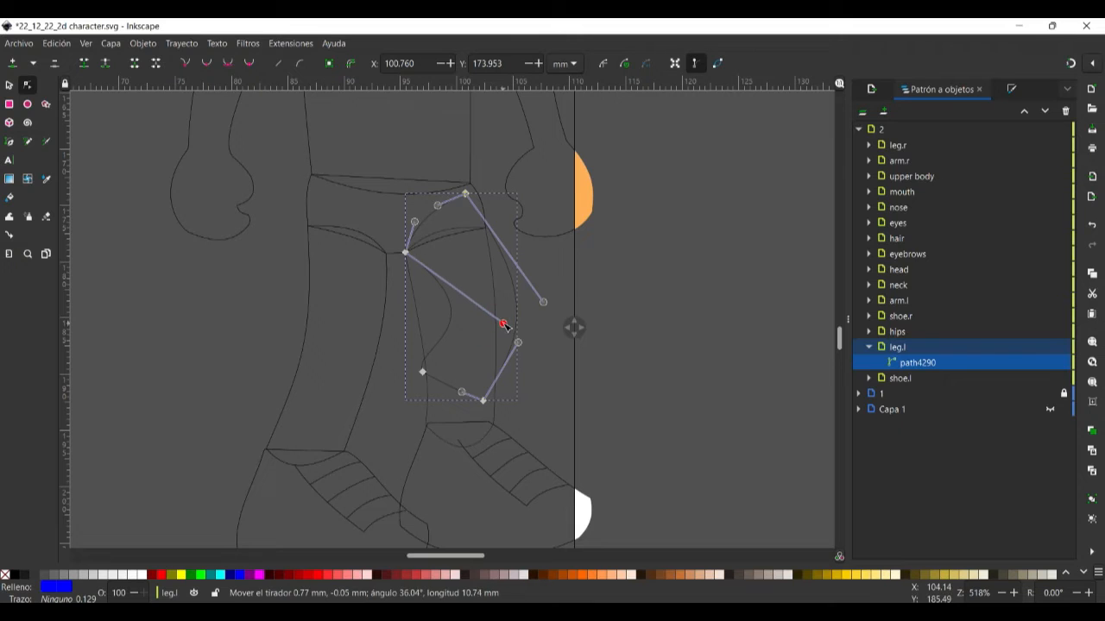
left_click_drag(503, 324, 407, 349)
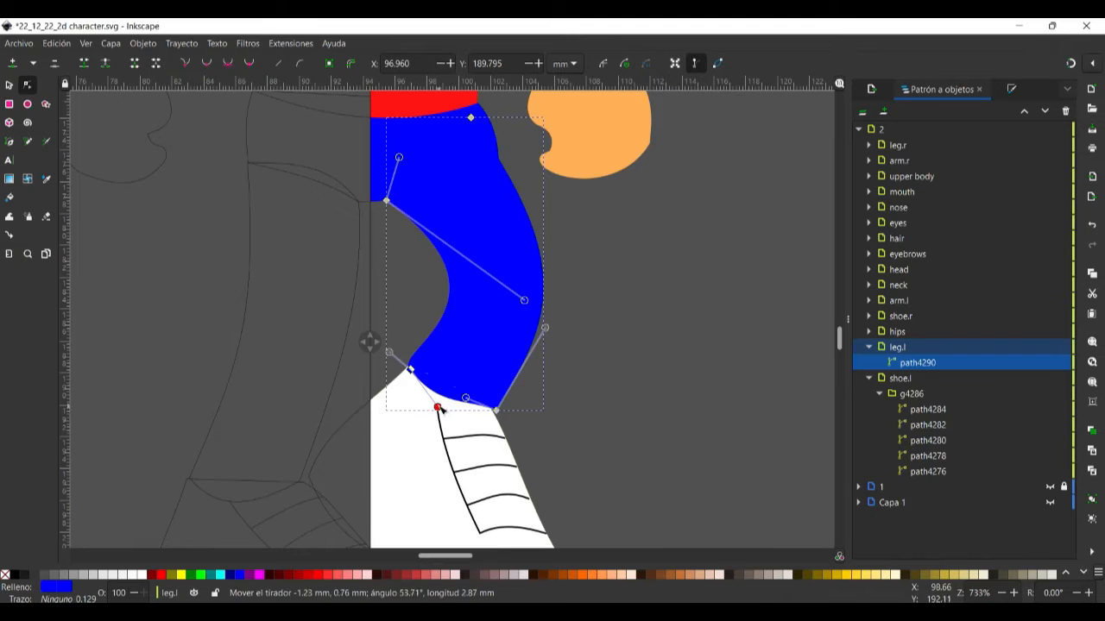
left_click_drag(436, 409, 429, 401)
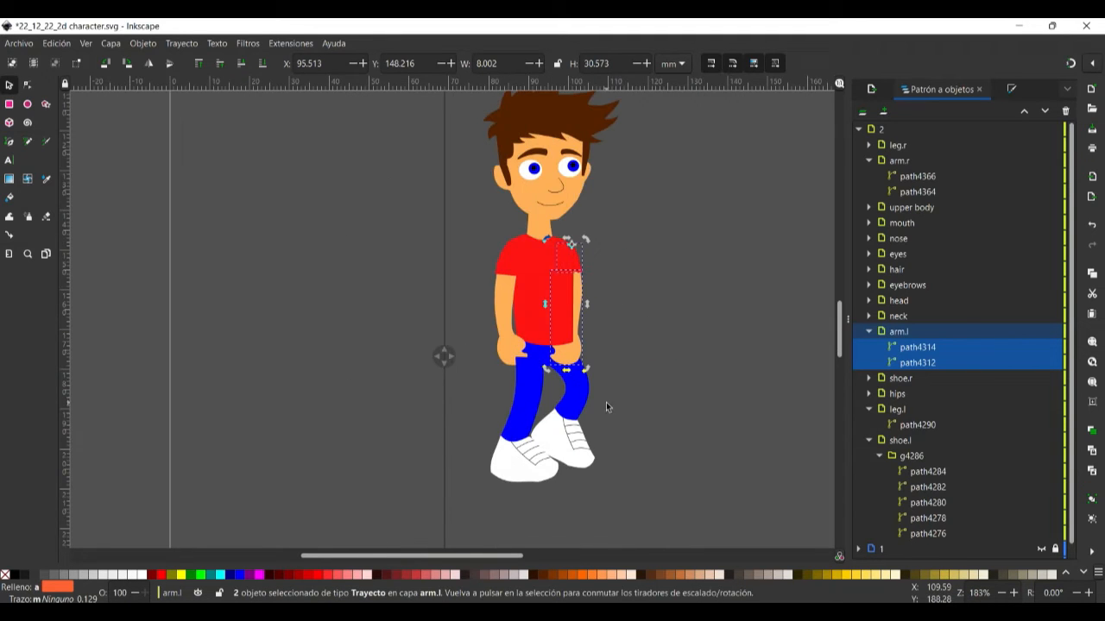
Step: Duplicate layer 2 as a new layer '3', then hide and lock layer 2
left_click(869, 129)
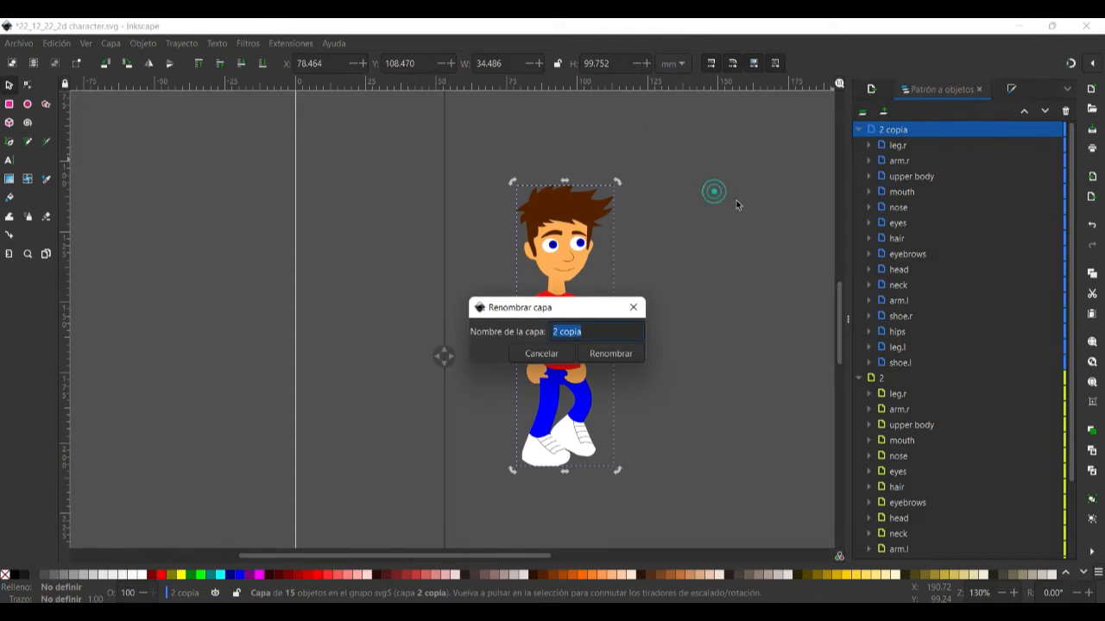
left_click(610, 353)
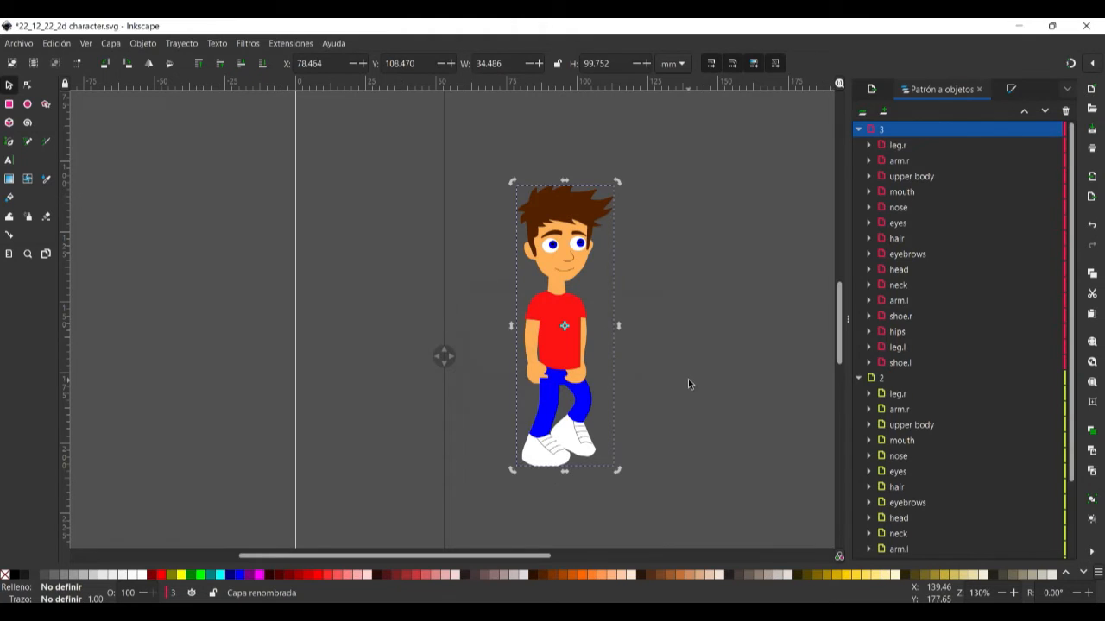
left_click(858, 128)
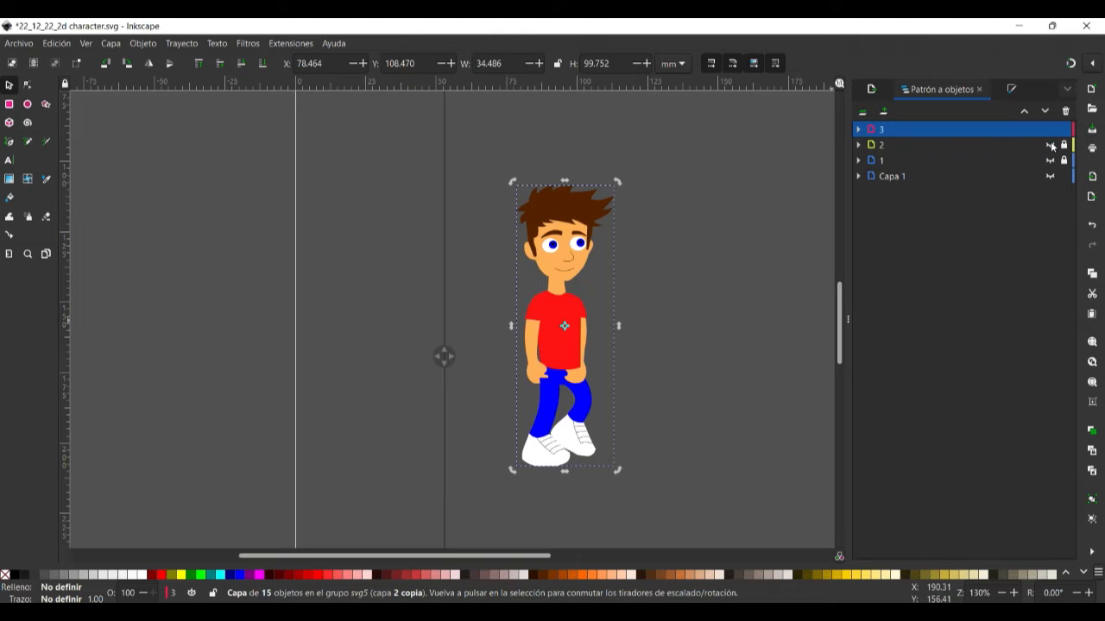
left_click(858, 128)
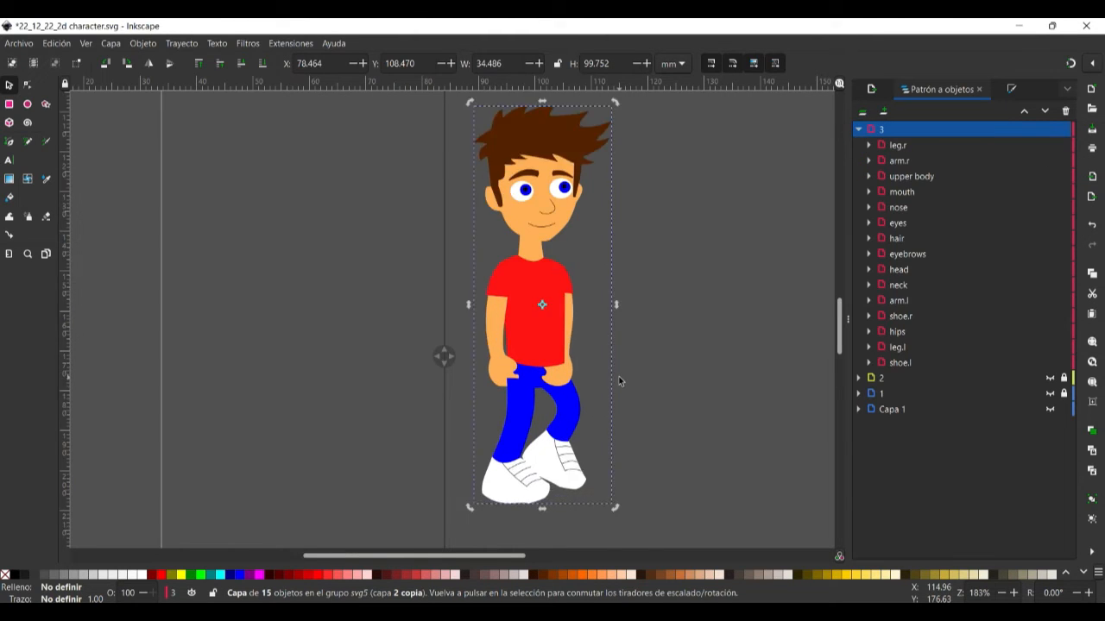
left_click(859, 129)
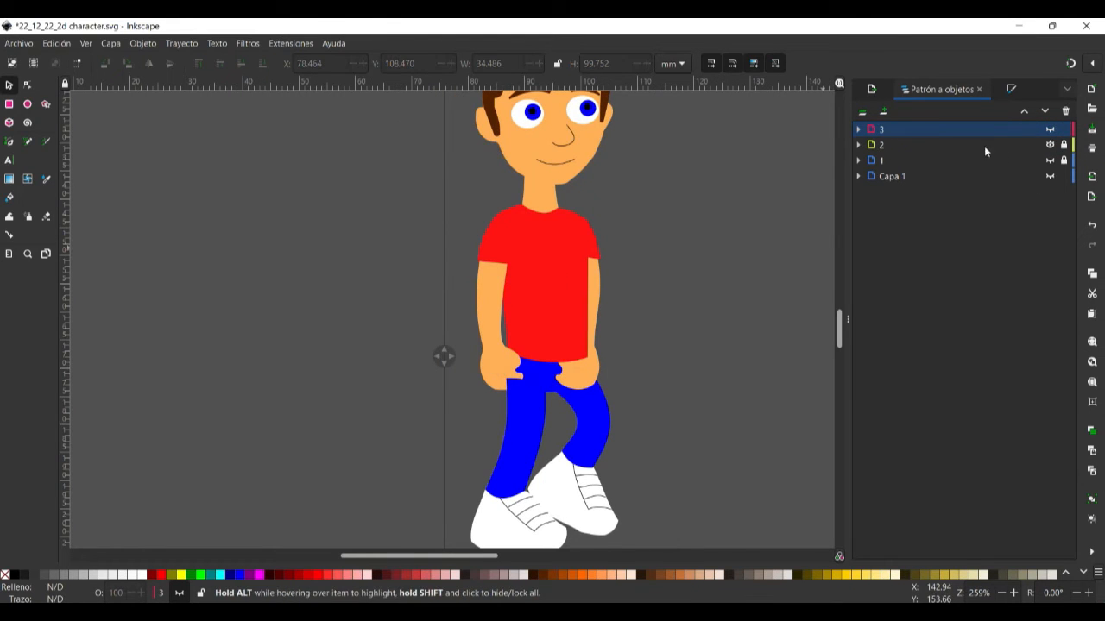
Step: In layer 2, put arm.r above leg.r and arm.l below leg.l
left_click(858, 145)
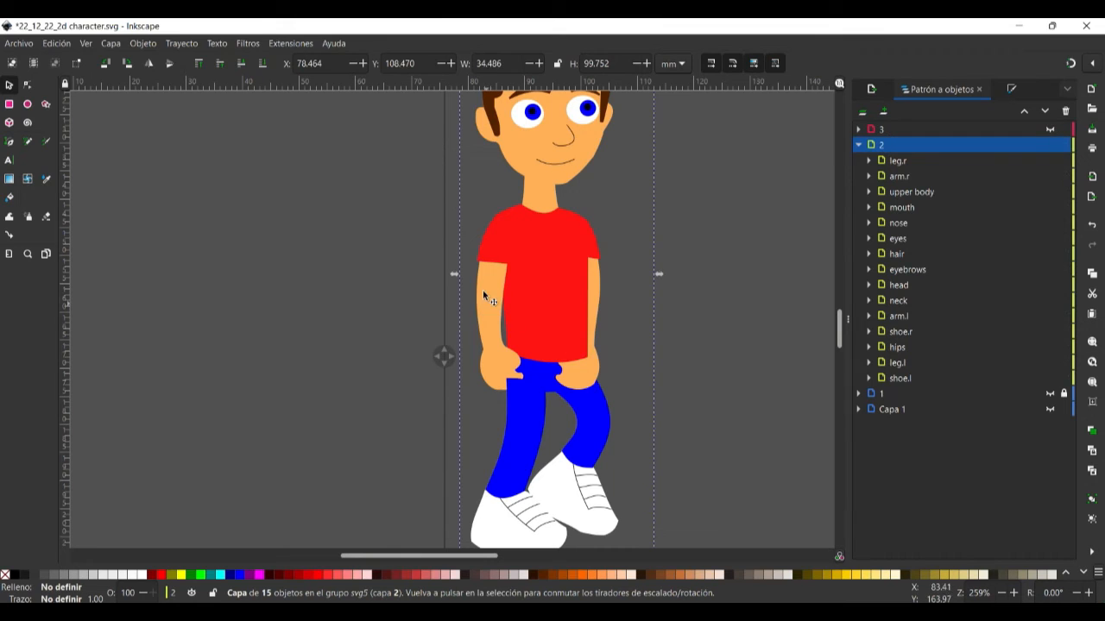
left_click(869, 176)
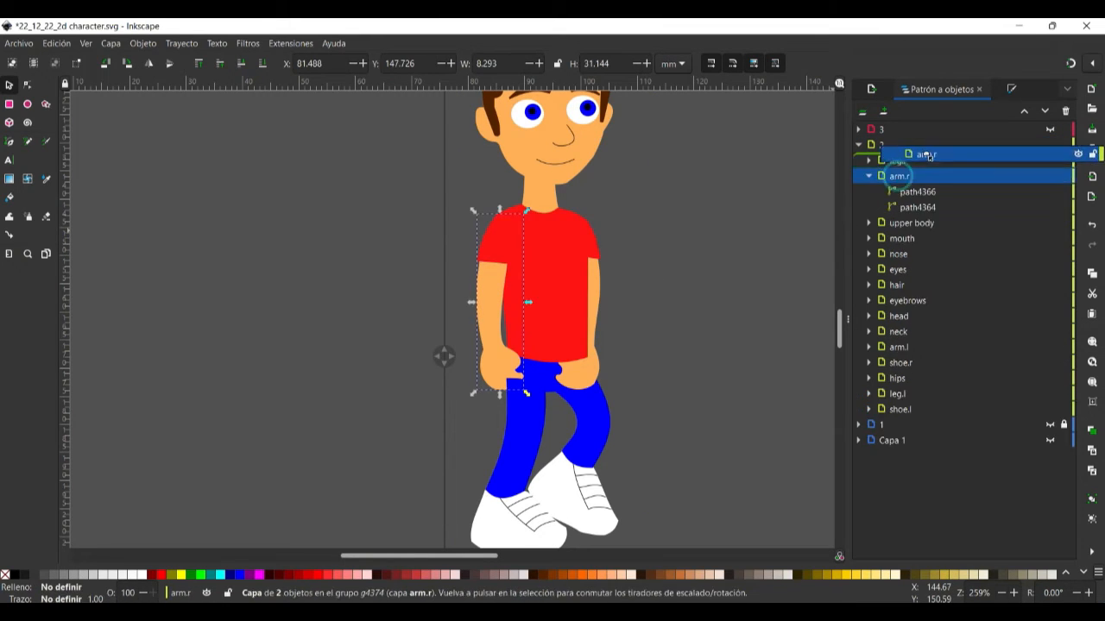
left_click(900, 347)
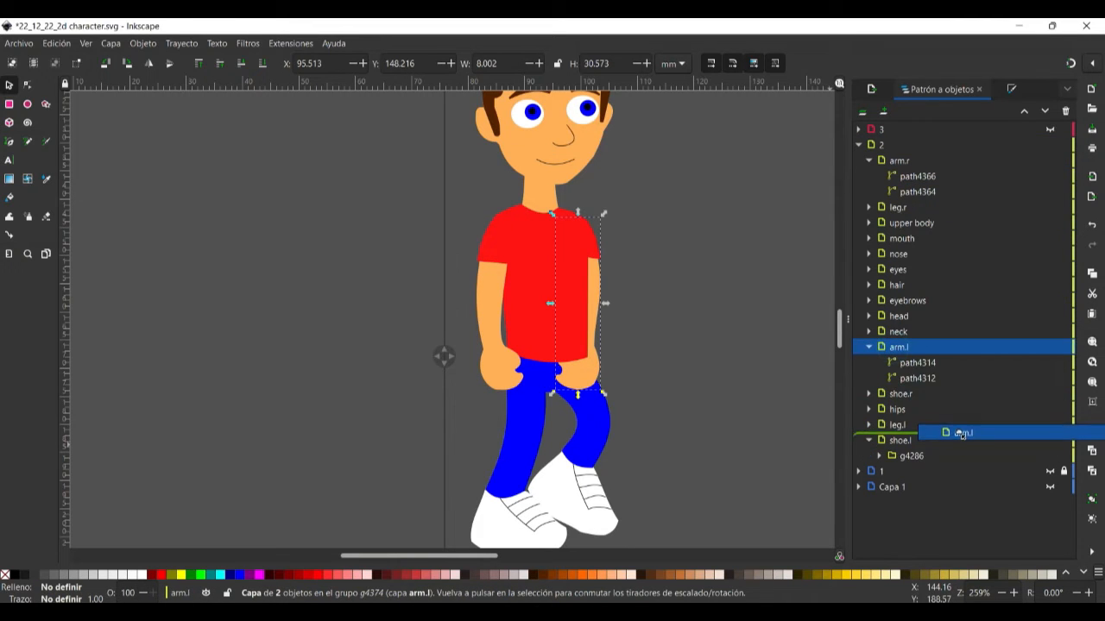
left_click(858, 144)
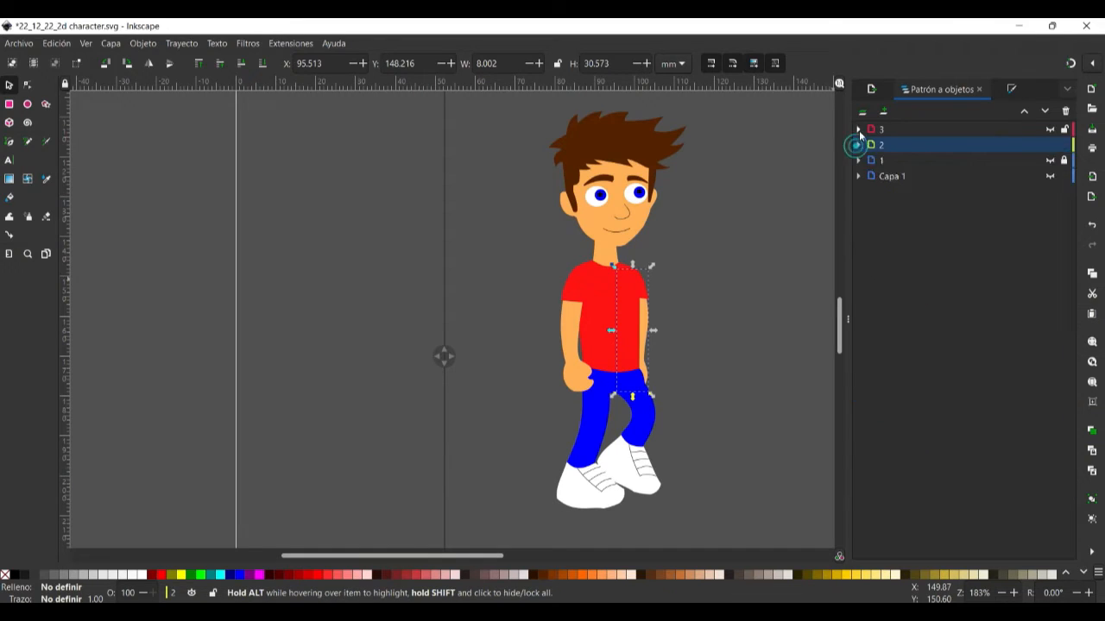
Step: In layer 3, move arm.l below leg.l and toggle layer 3's visibility to check
left_click(858, 129)
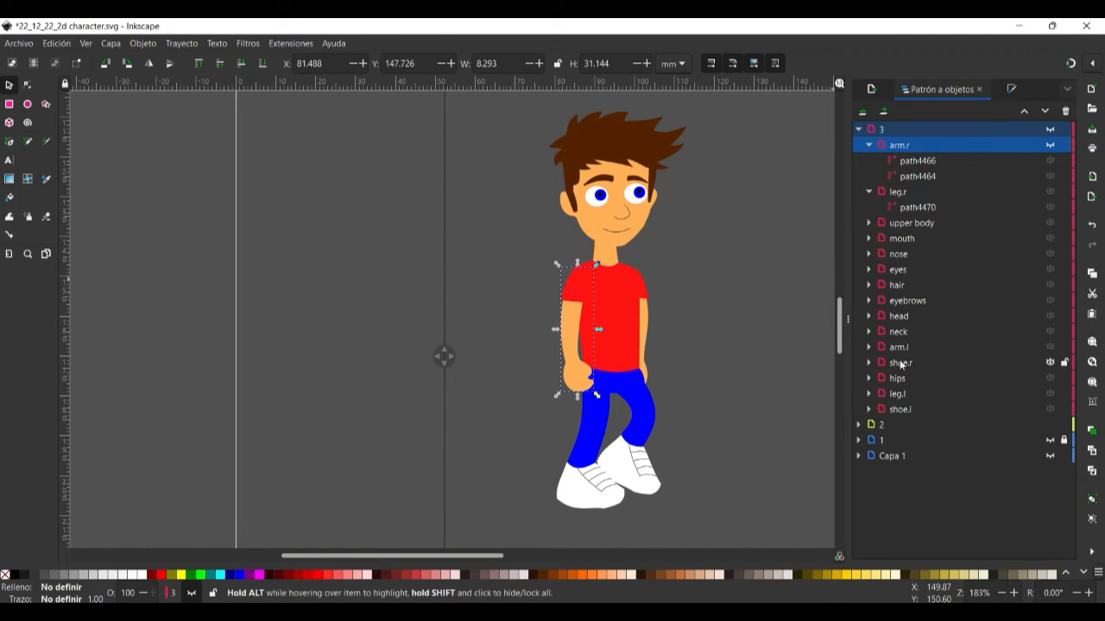
left_click(899, 393)
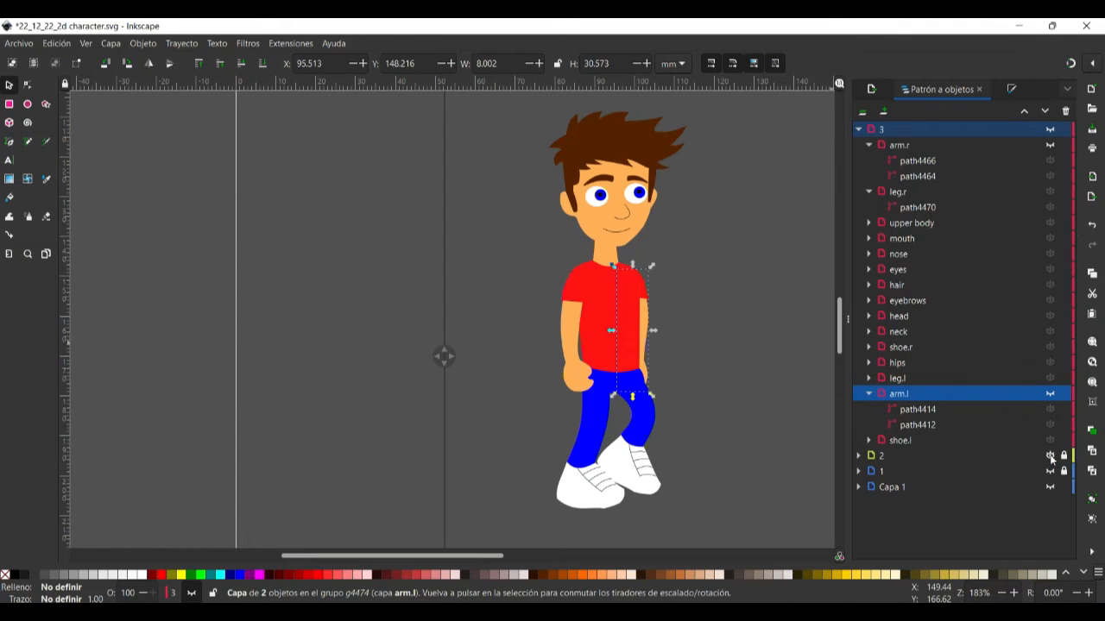
left_click(1050, 129)
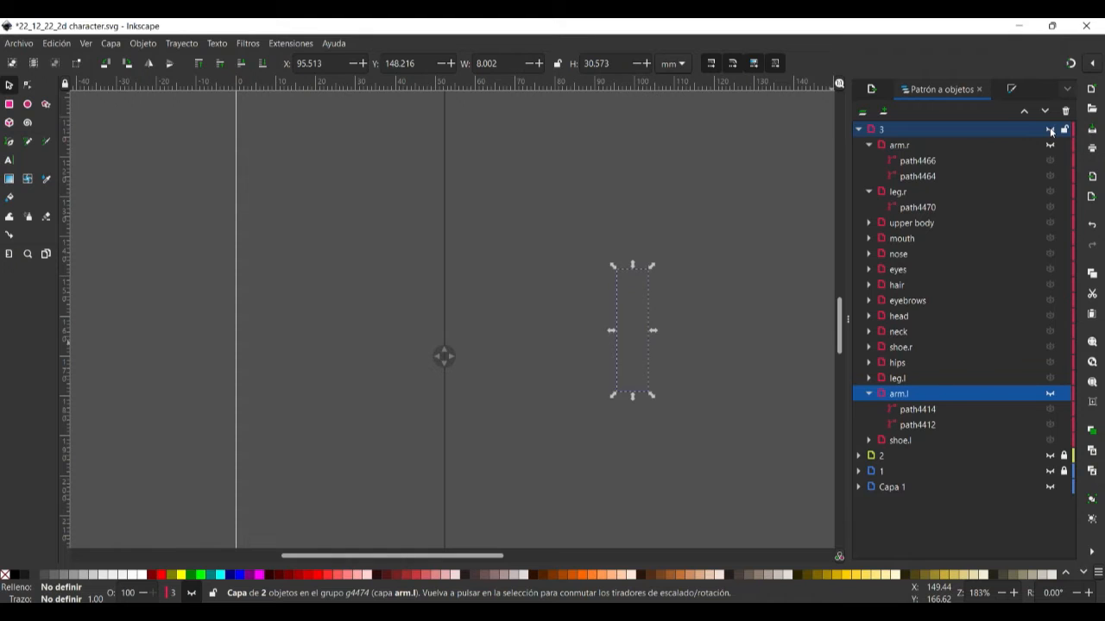
left_click(1049, 128)
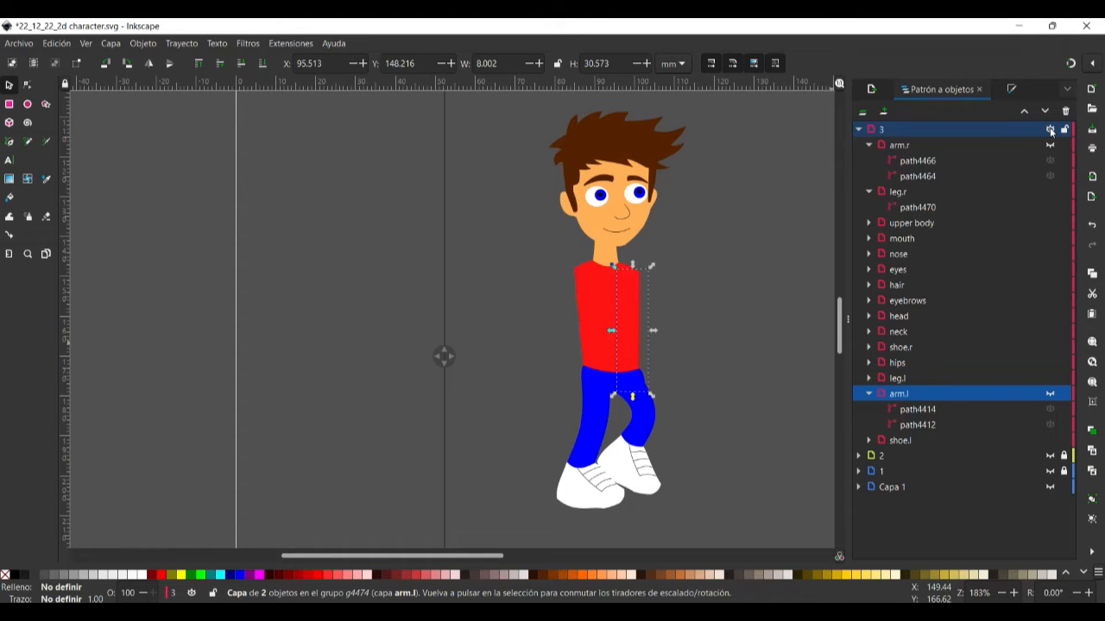
left_click(1050, 394)
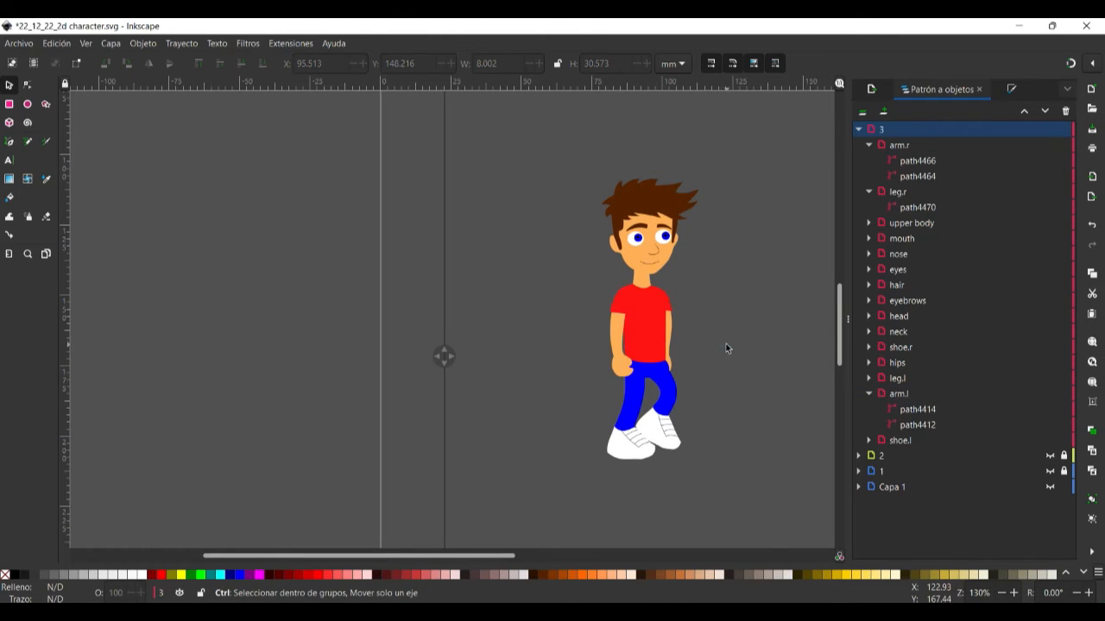
Step: Move layer 3's shoe.l group forward to the end of the bent left leg
scroll("up", 3)
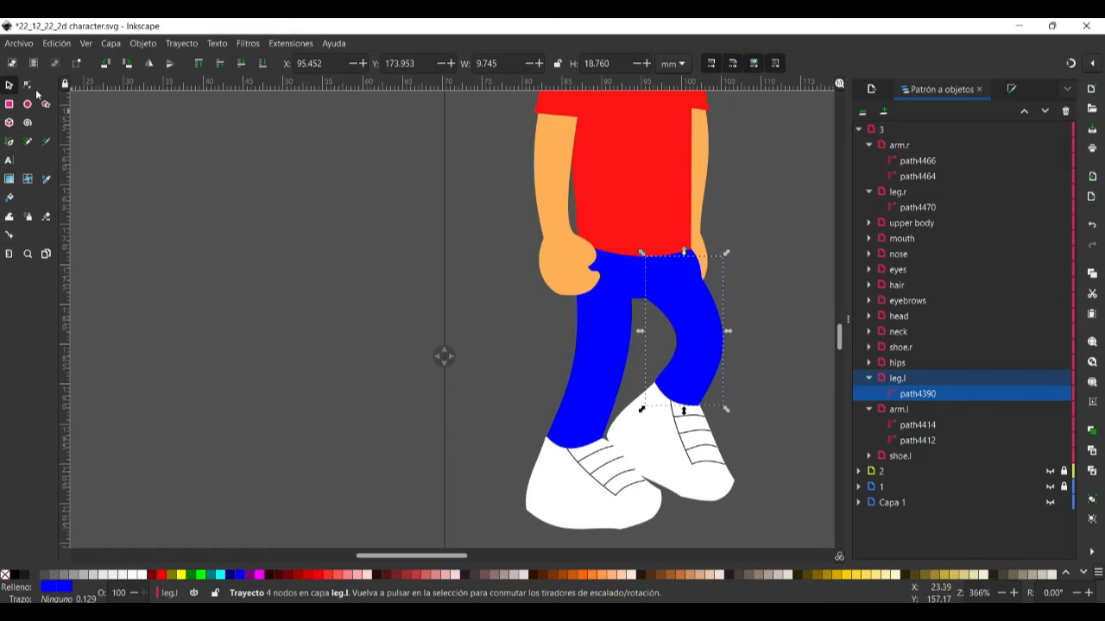
scroll("up", 3)
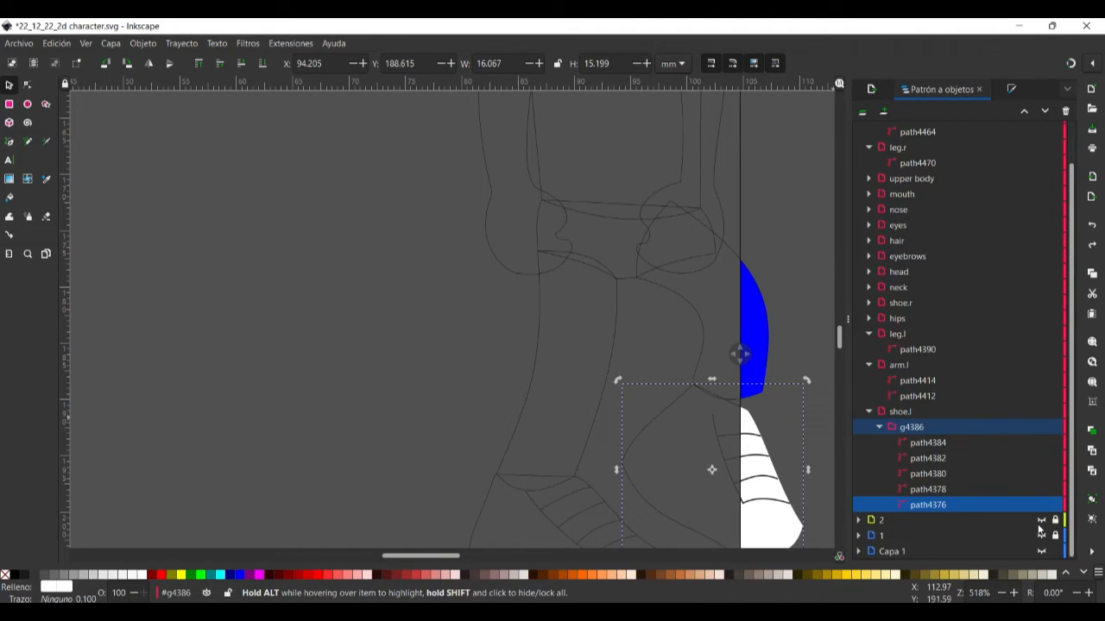
left_click(858, 128)
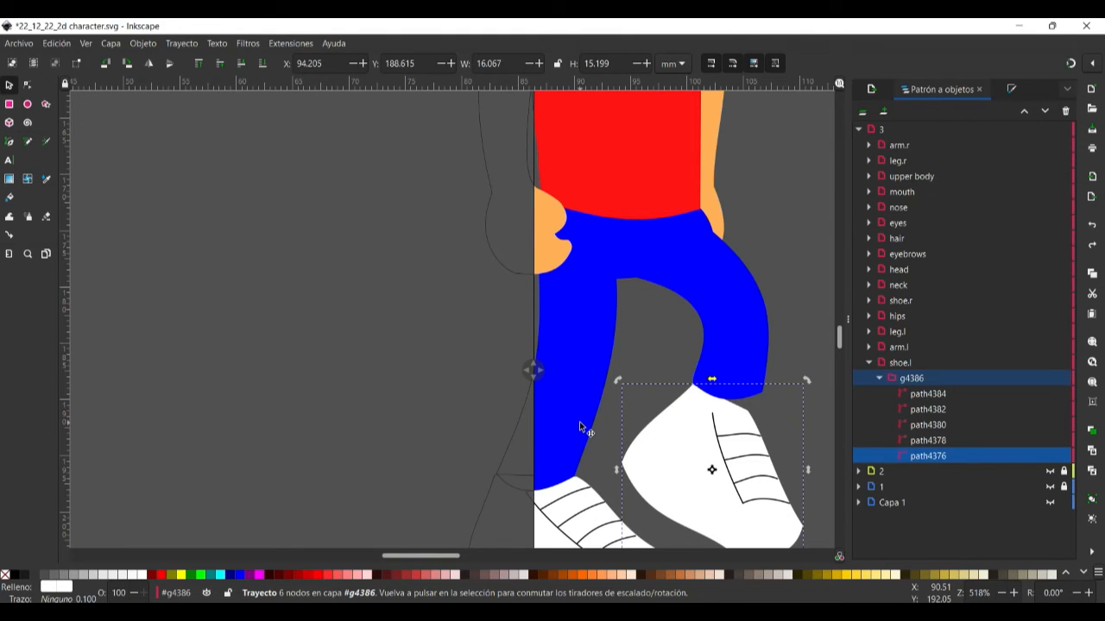
left_click(901, 361)
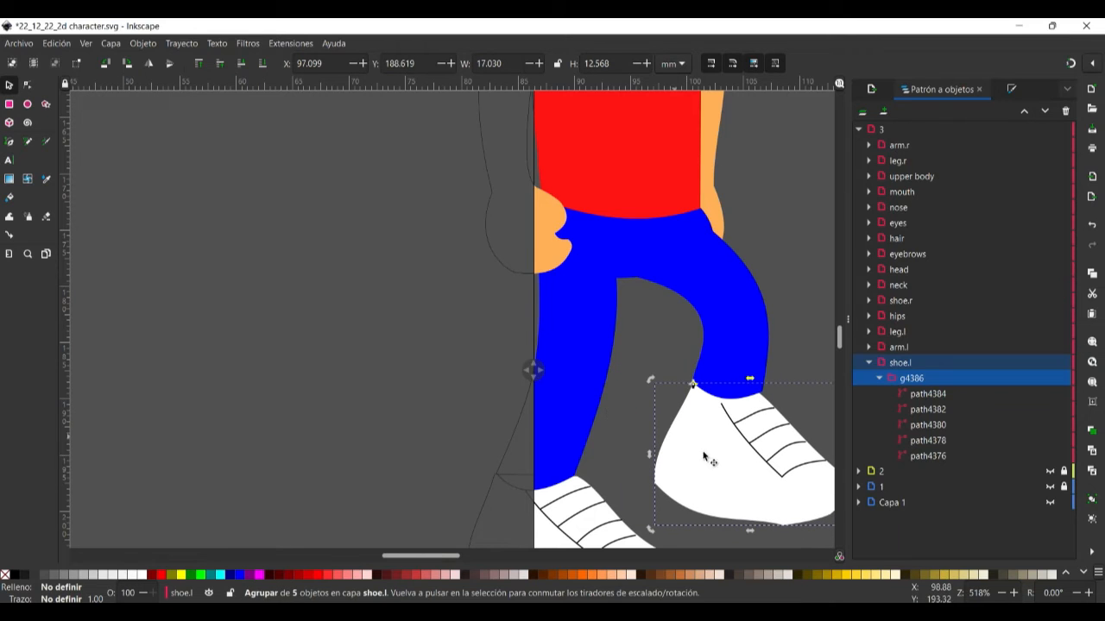
left_click_drag(712, 456, 738, 460)
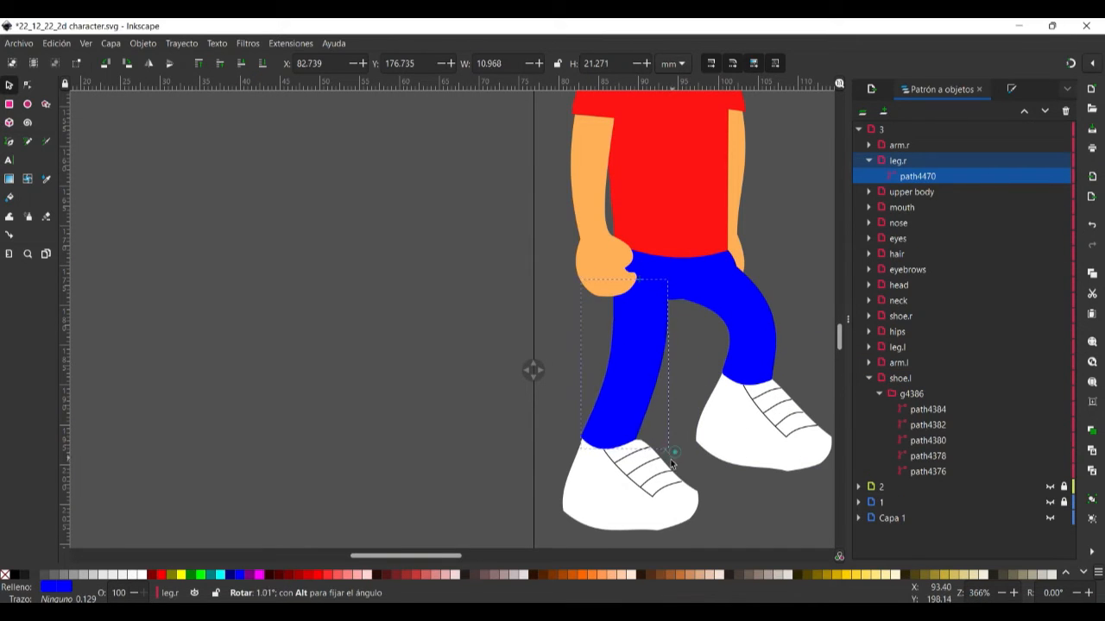
Step: Node-edit leg.r in layer 3, reshaping its outer curve and knee
left_click(27, 84)
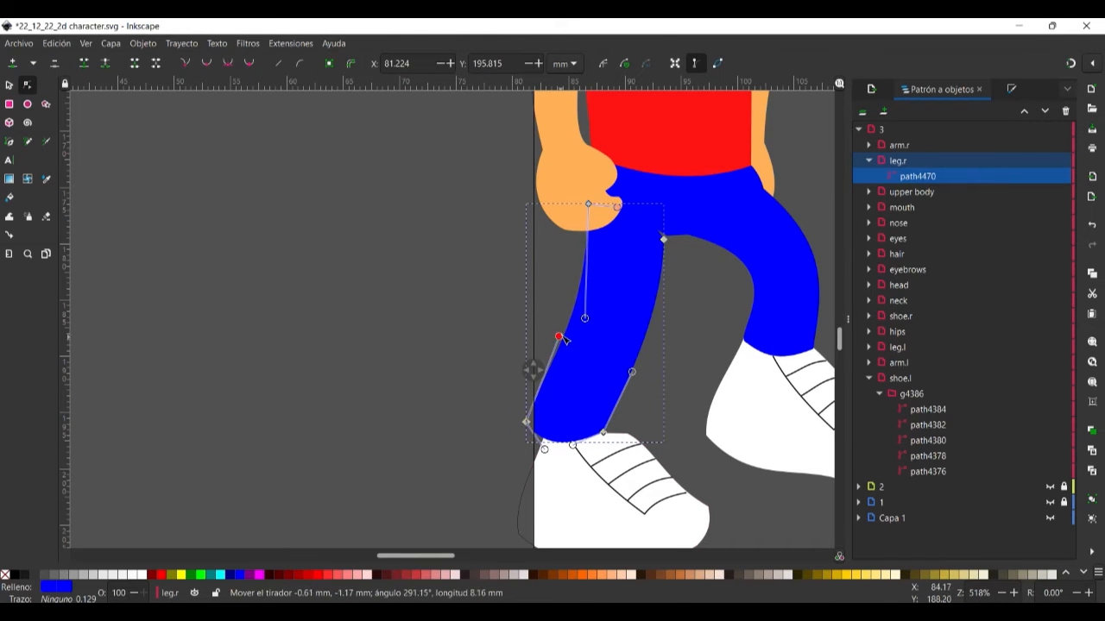
left_click_drag(559, 337, 663, 240)
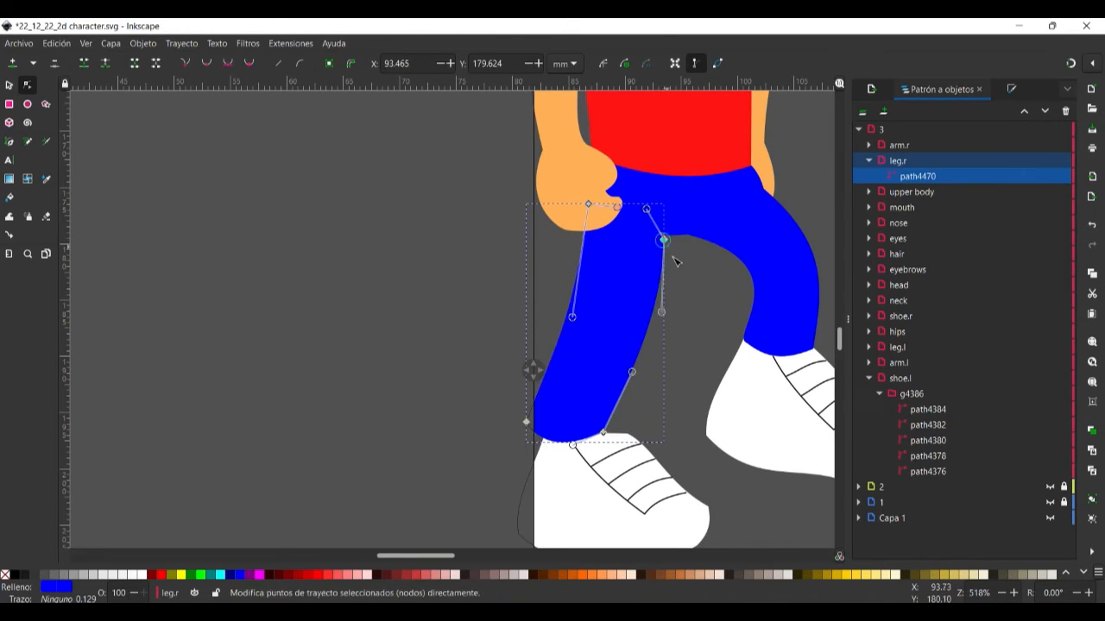
left_click_drag(660, 239, 647, 321)
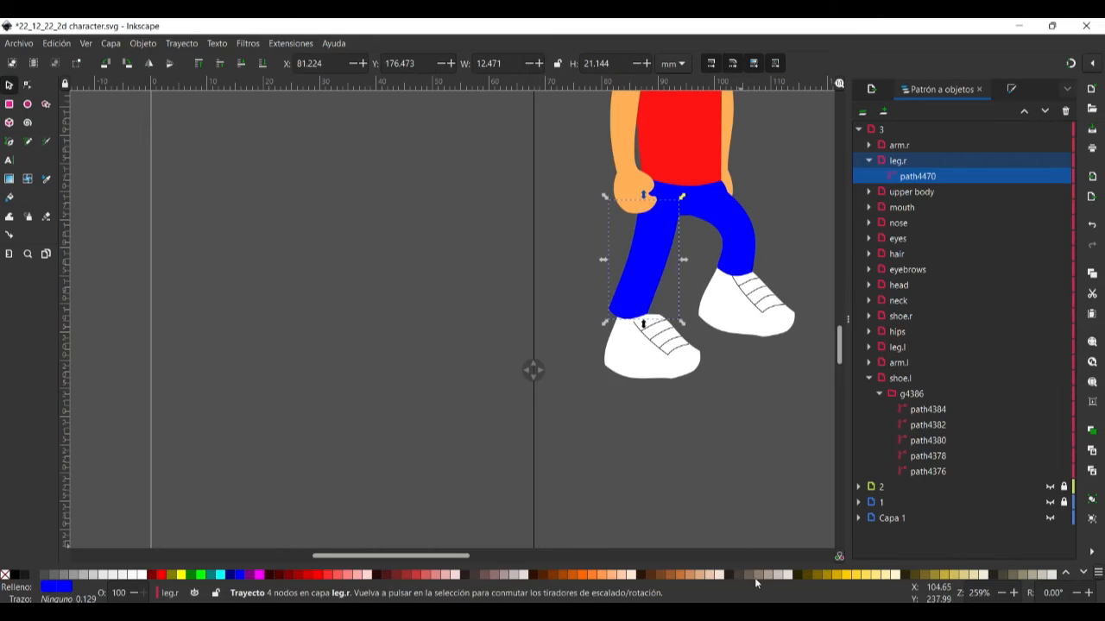
Step: Move the shoe.r group under the right leg and duplicate layer 3
left_click(647, 346)
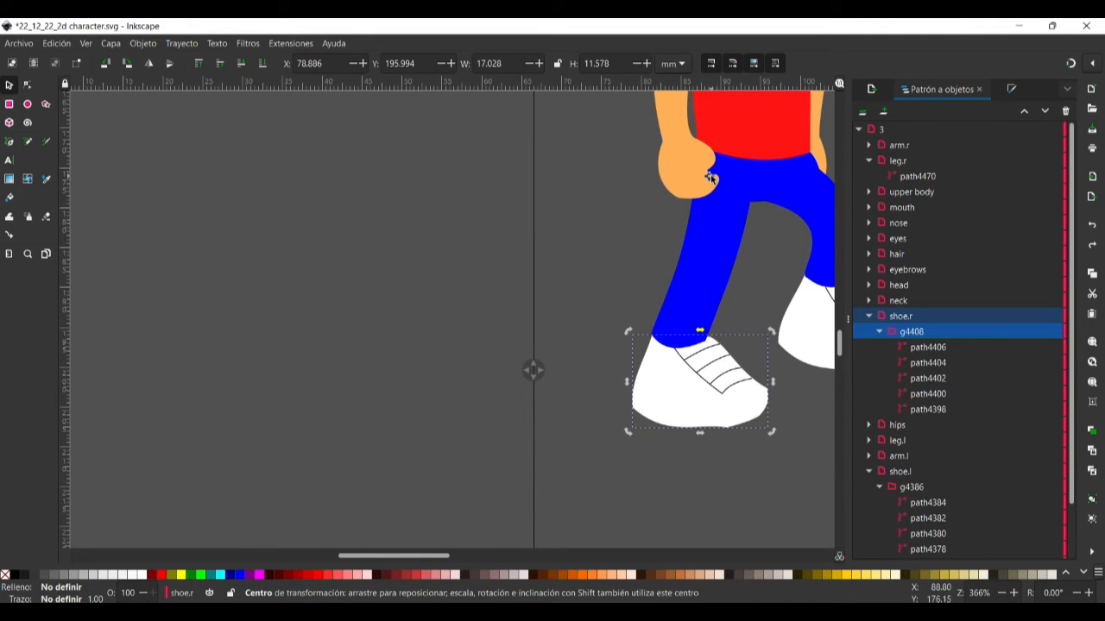
scroll("up", 3)
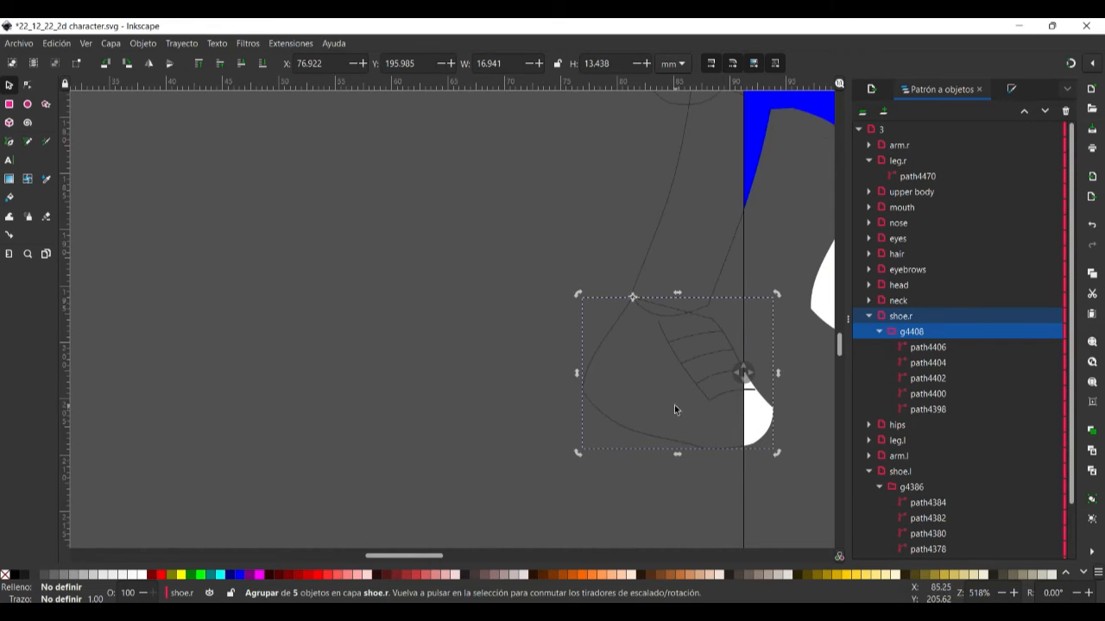
left_click_drag(676, 410, 615, 331)
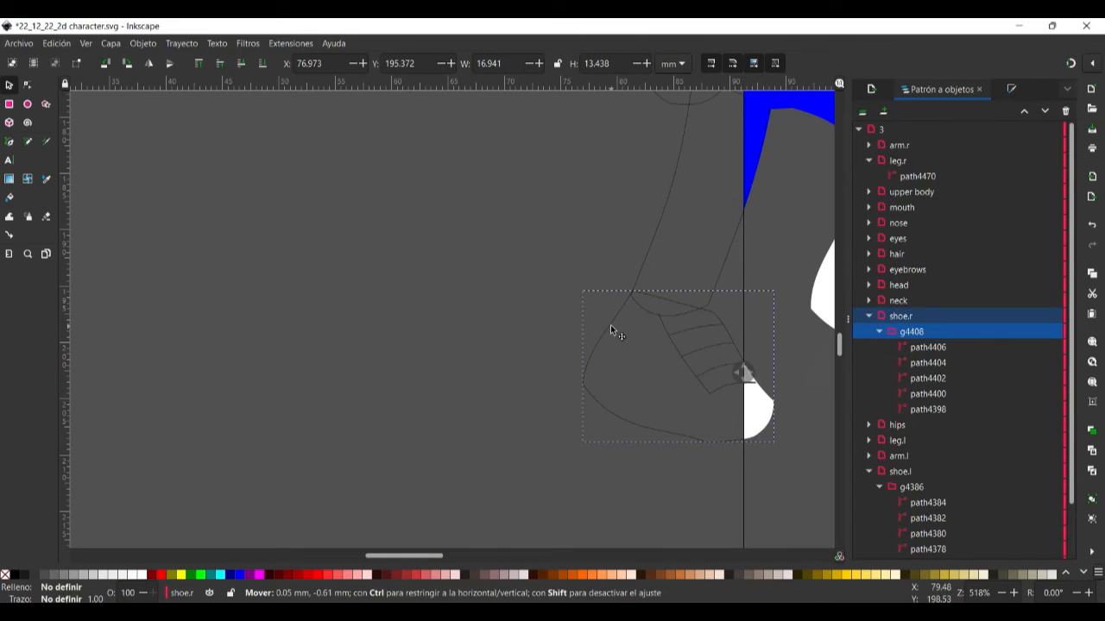
left_click(918, 176)
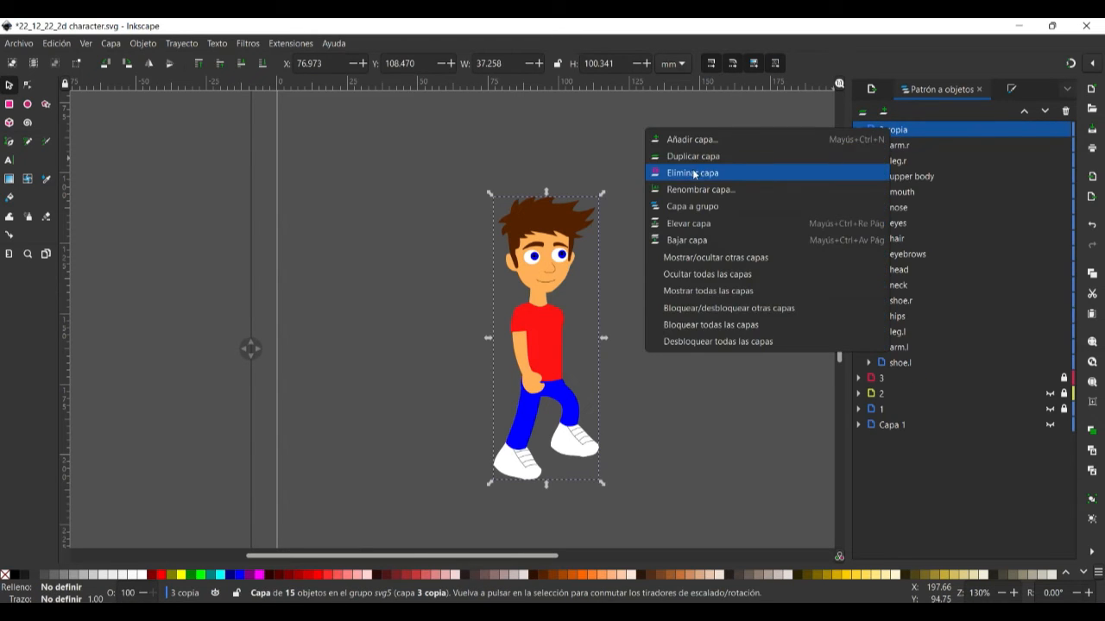
Step: Rename the copied layer to '4', show layer 1, and select its left leg
left_click(701, 189)
type("4")
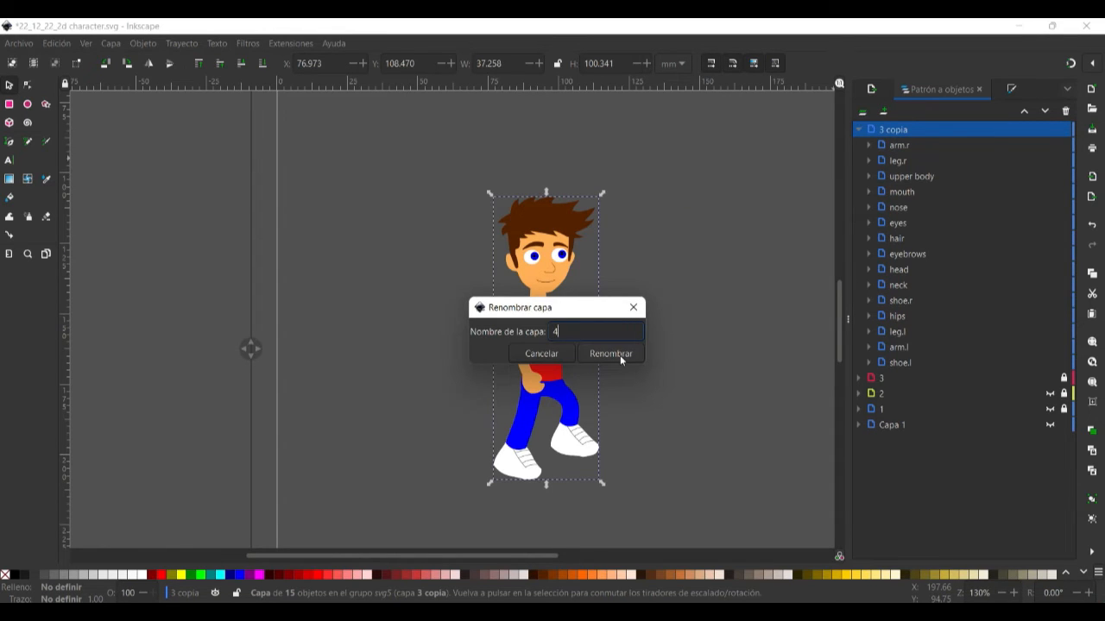
left_click(611, 353)
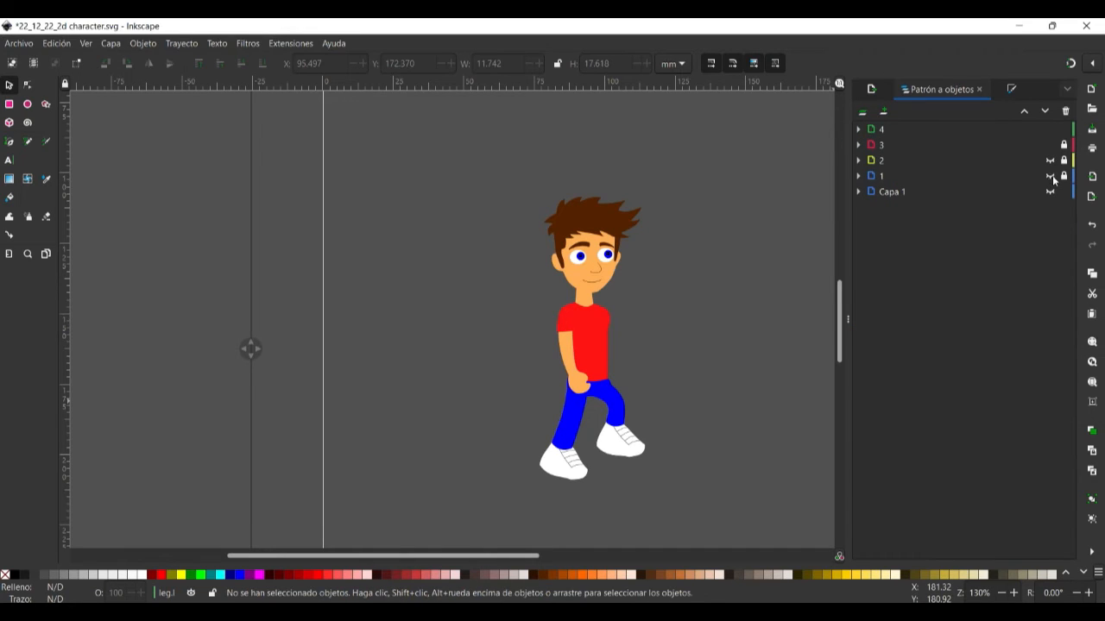
left_click(859, 176)
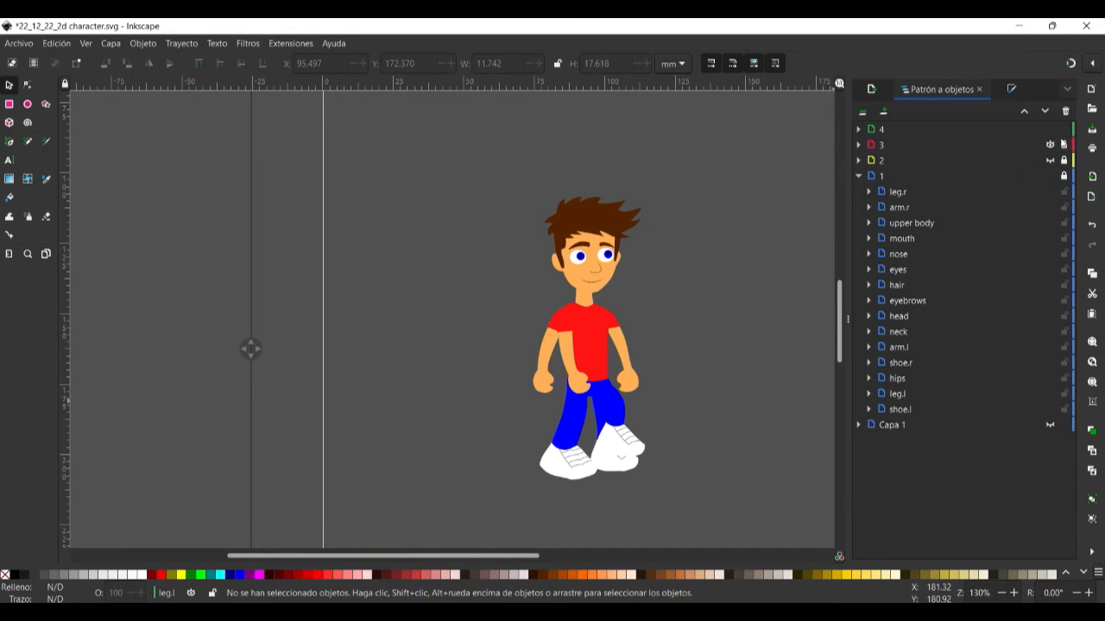
left_click(897, 393)
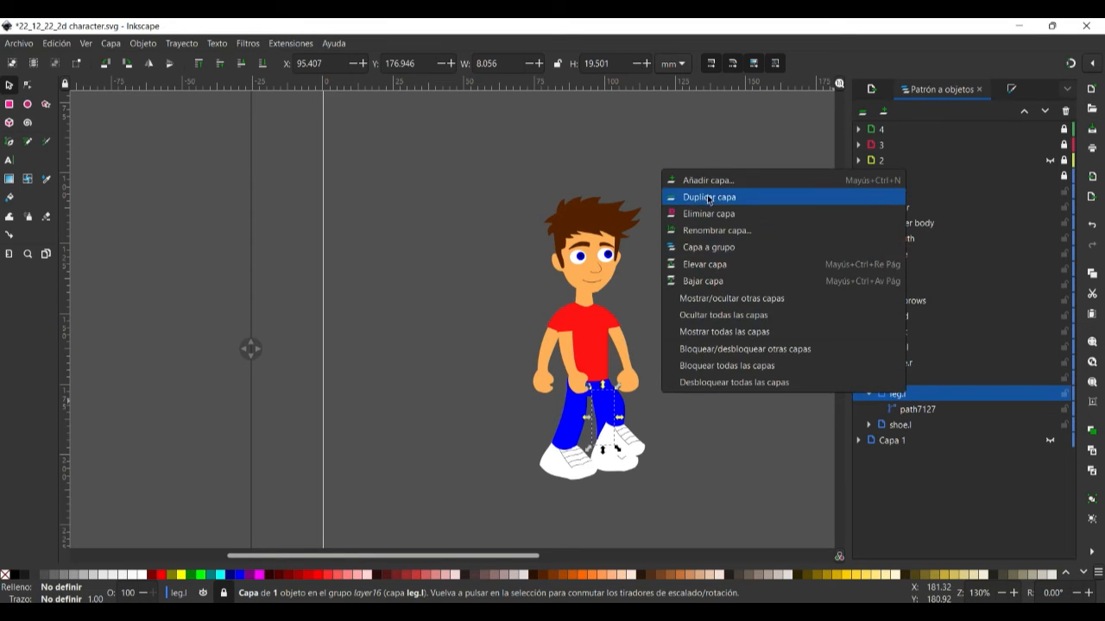
Step: Collapse the body-part sublayers and select the leg.l copia and shoe.l copia layers for rotation
left_click(900, 424)
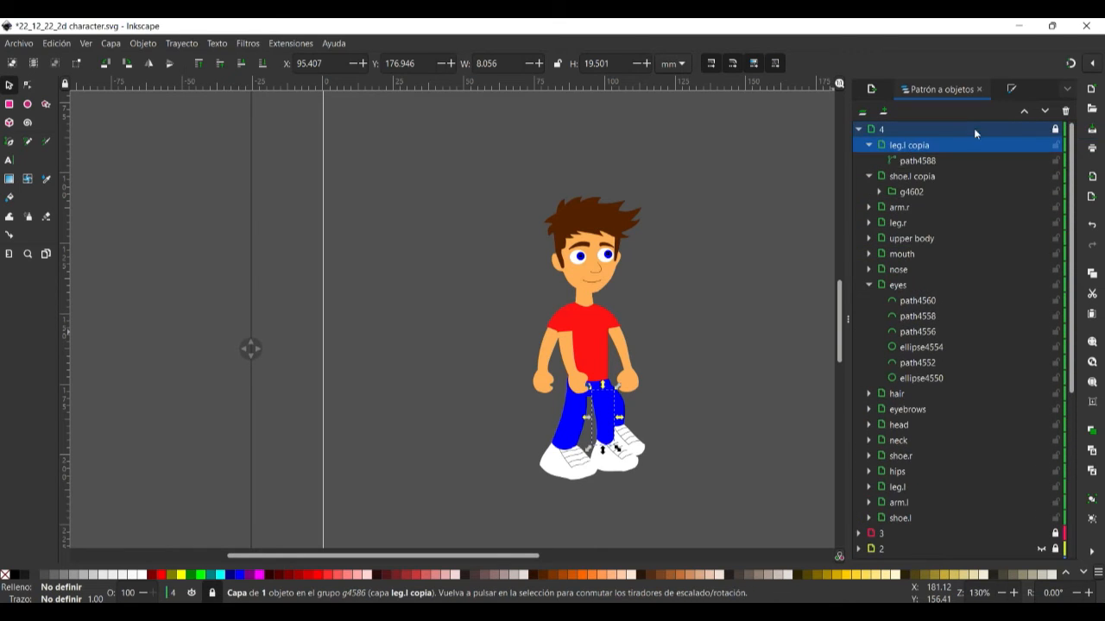
left_click(868, 144)
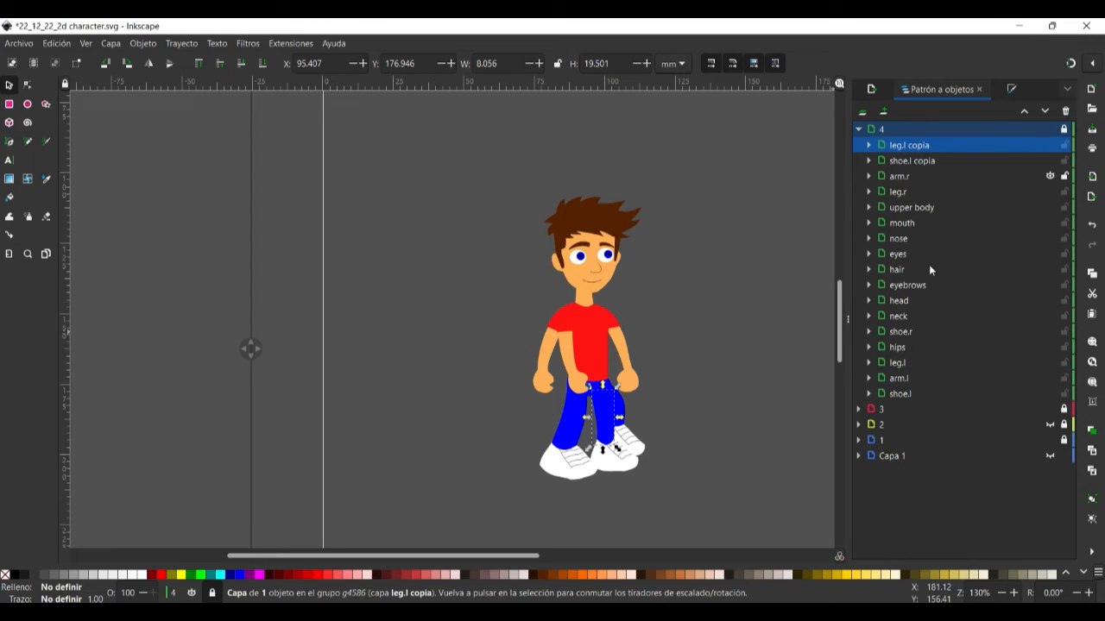
left_click(899, 378)
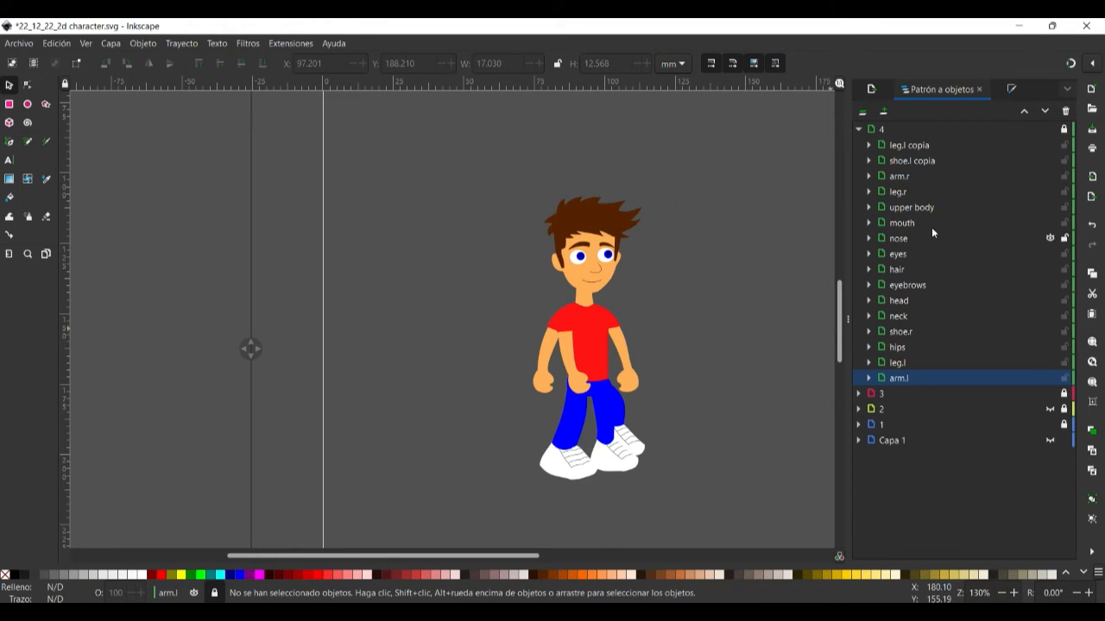
right_click(898, 362)
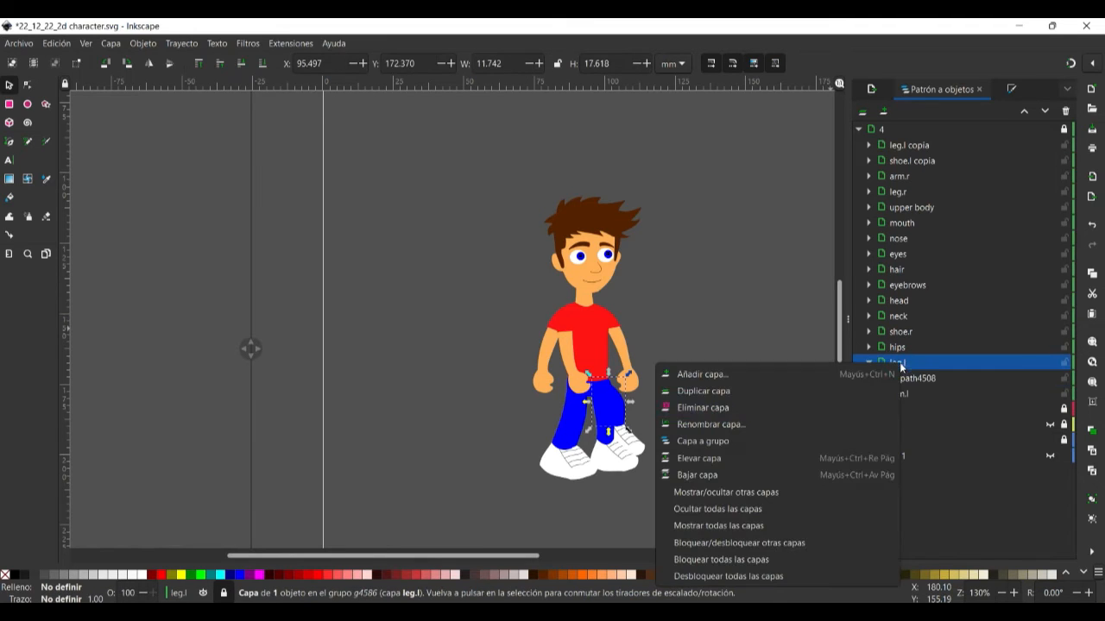
left_click(898, 361)
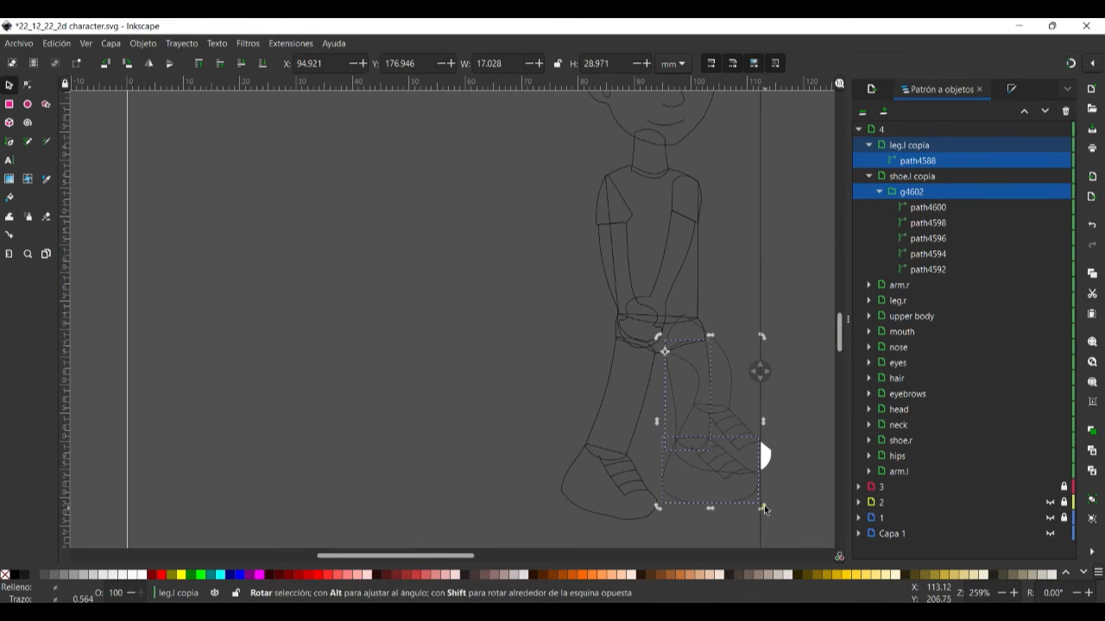
Step: Rotate the copied left leg and shoe about -39° forward, then restore normal display mode
left_click_drag(762, 508, 820, 410)
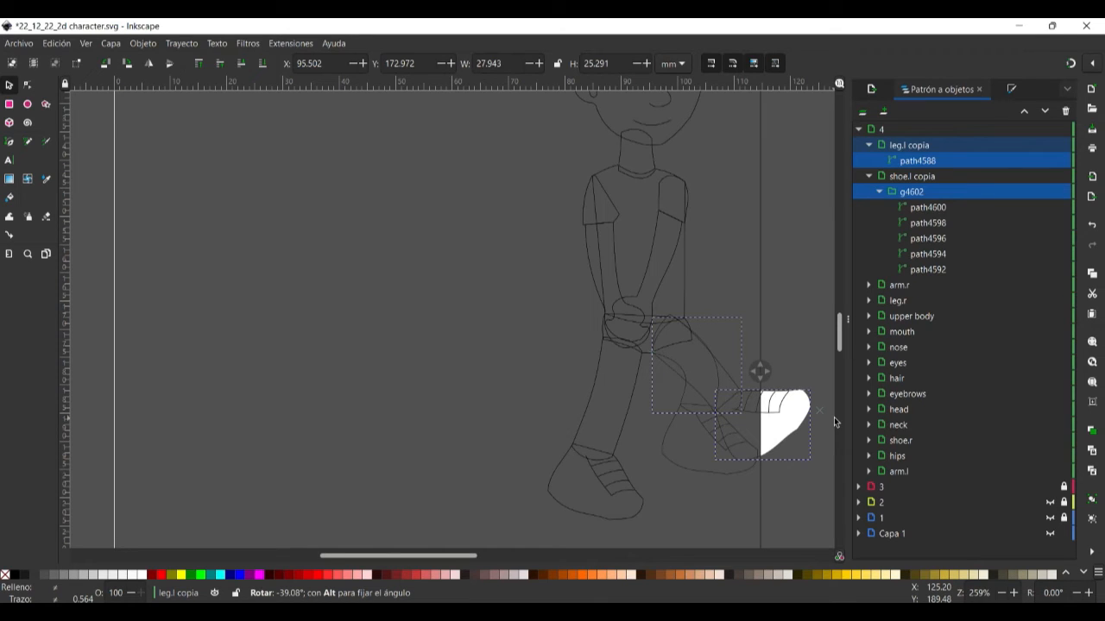
left_click(708, 427)
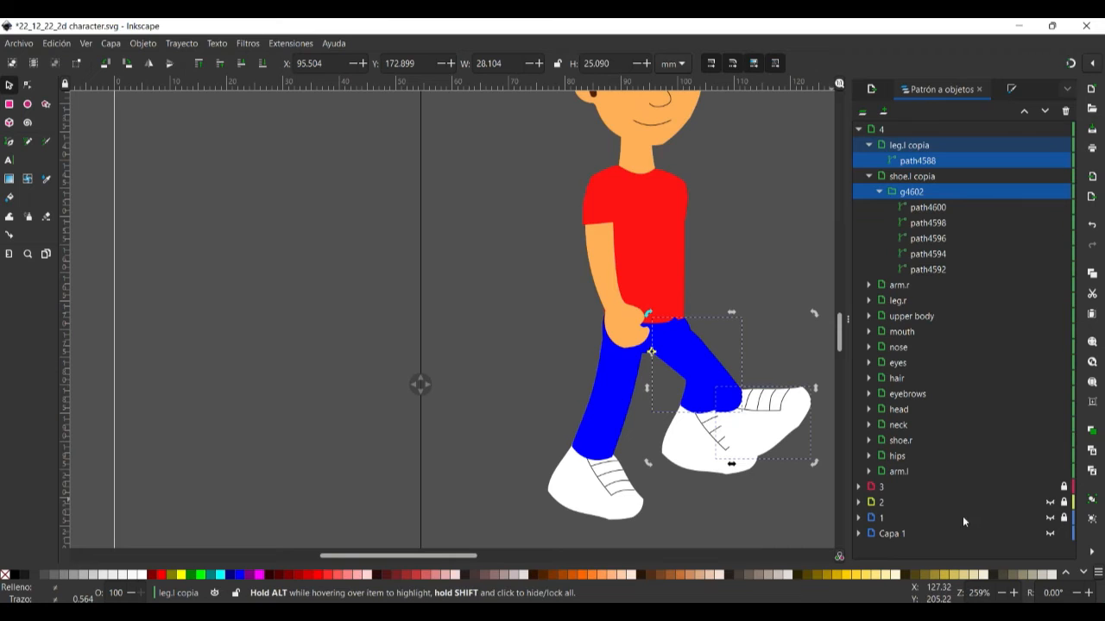
left_click(596, 399)
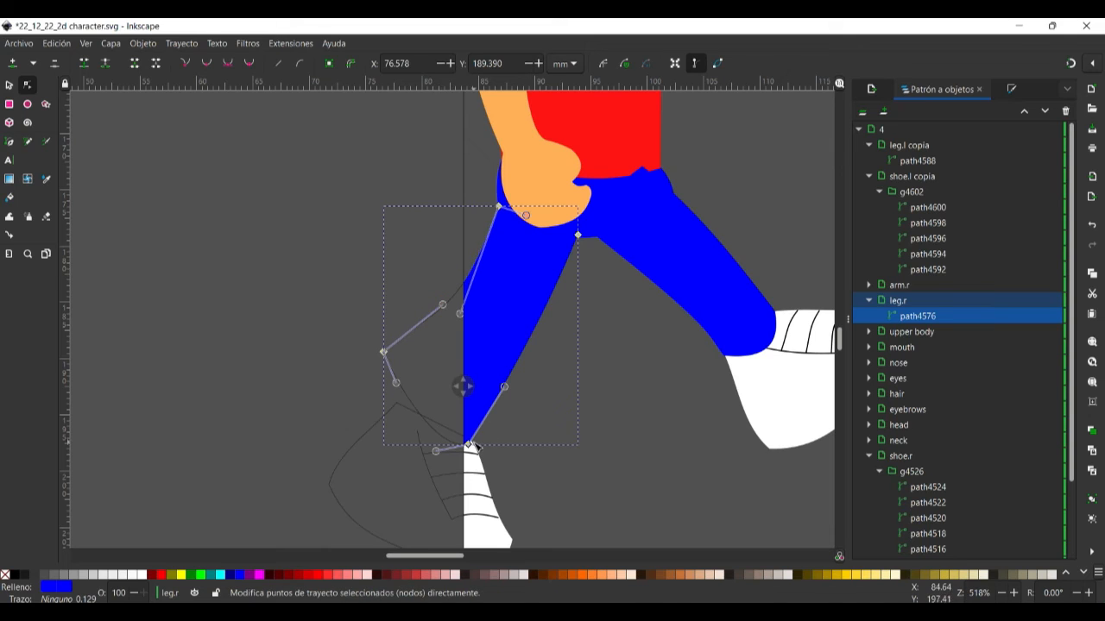
Step: Drag leg.r's knee node backward and move the shoe.r group onto the leg's end
left_click_drag(470, 445, 449, 443)
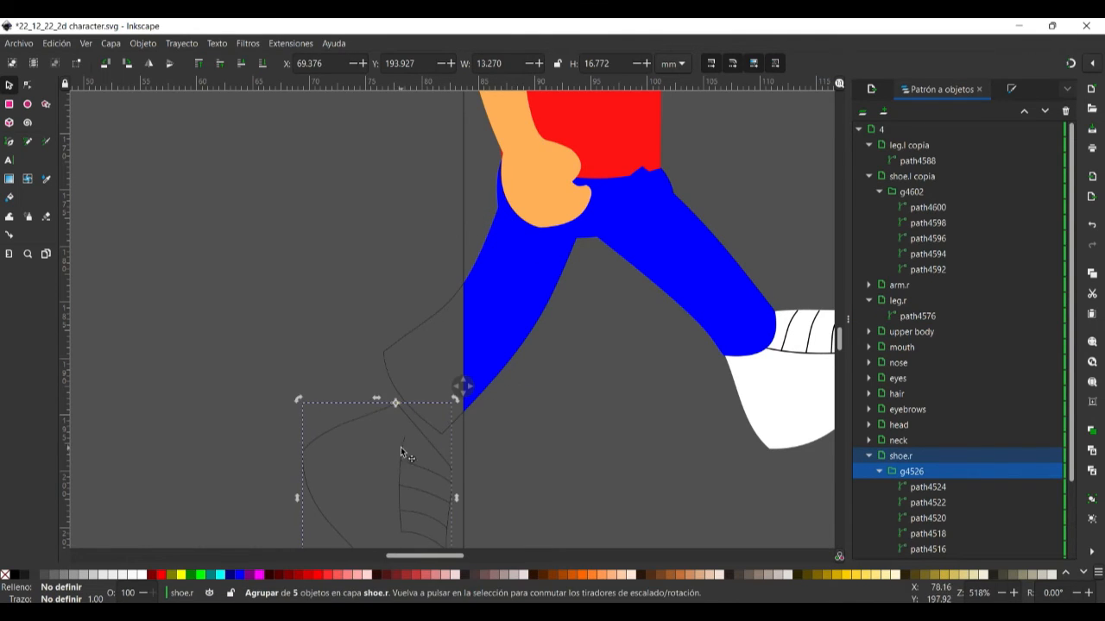
left_click_drag(401, 453, 388, 400)
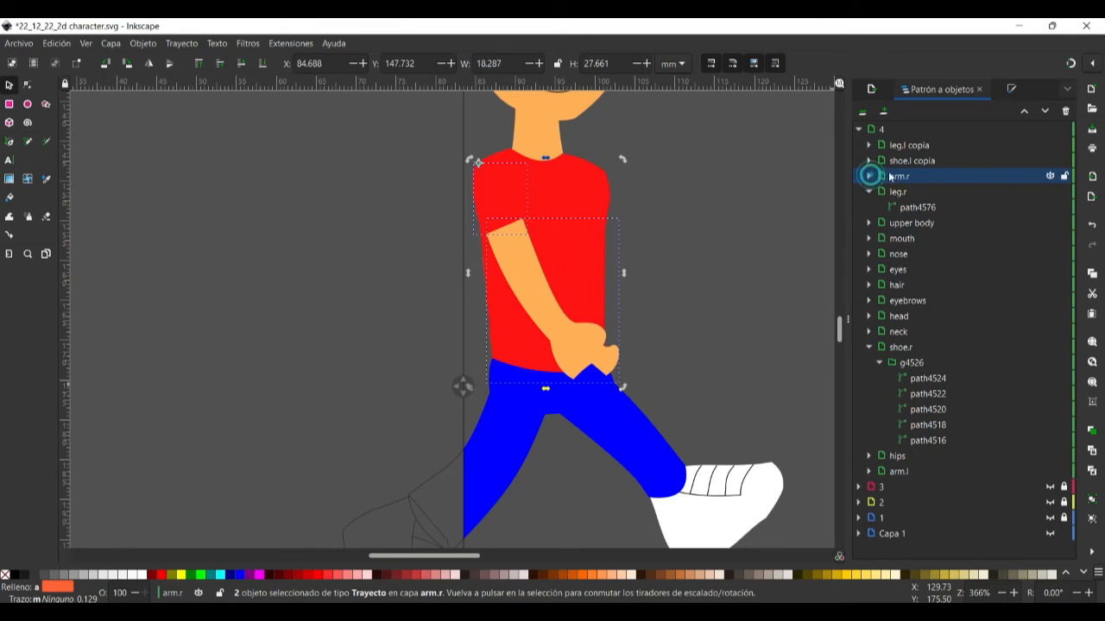
Step: Restack shoe.l copia and leg.l copia below arm.l, then select both arm.l paths
left_click(911, 160)
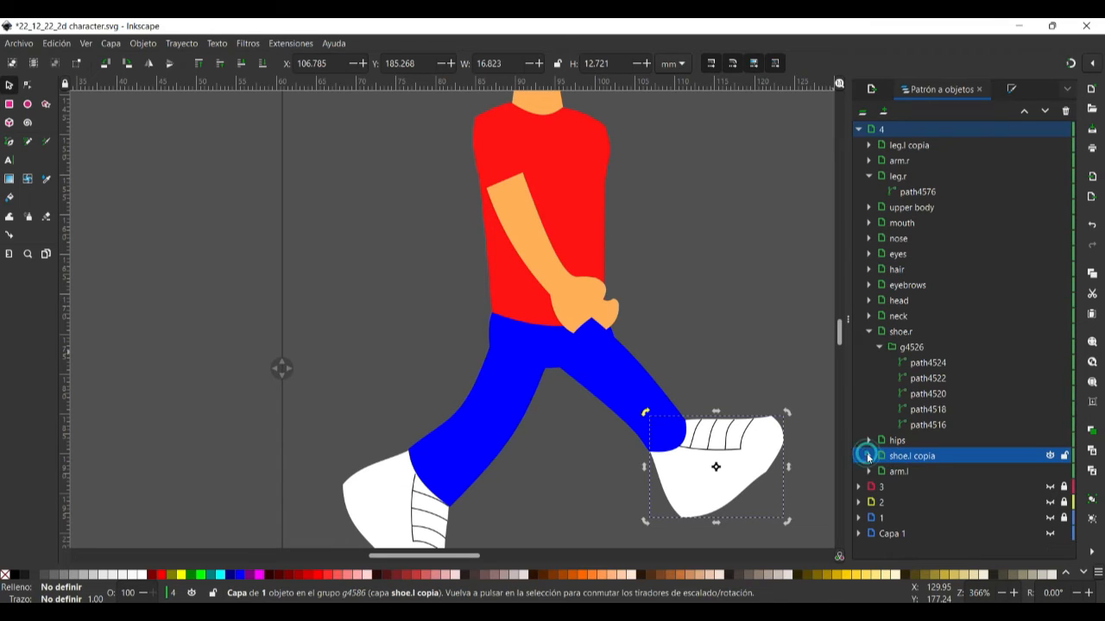
left_click(869, 456)
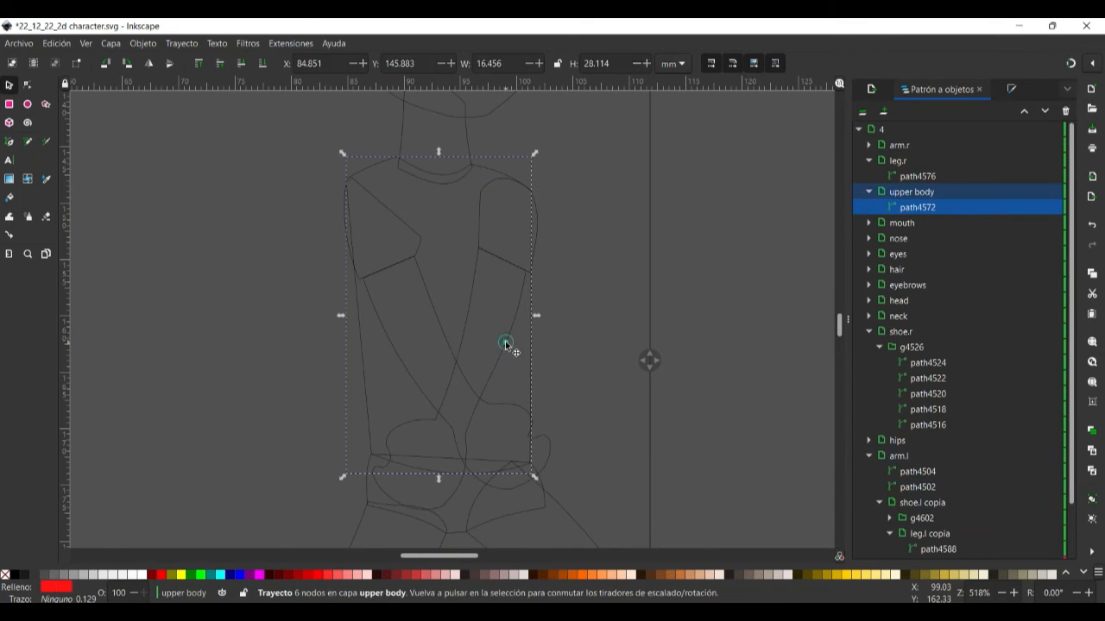
left_click(902, 471)
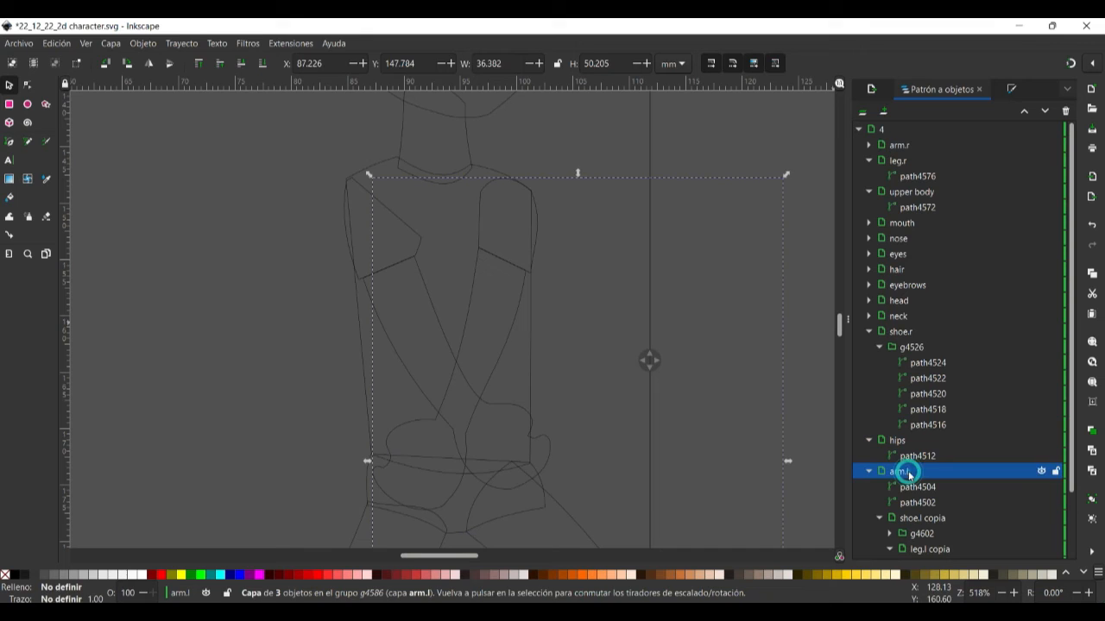
left_click(917, 502)
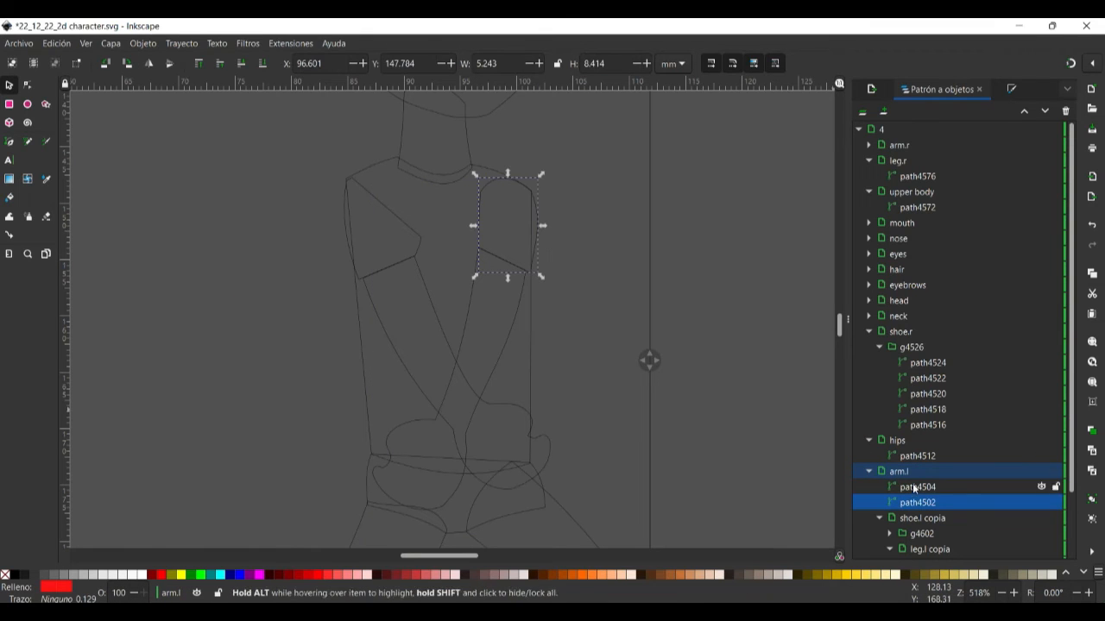
left_click(917, 487)
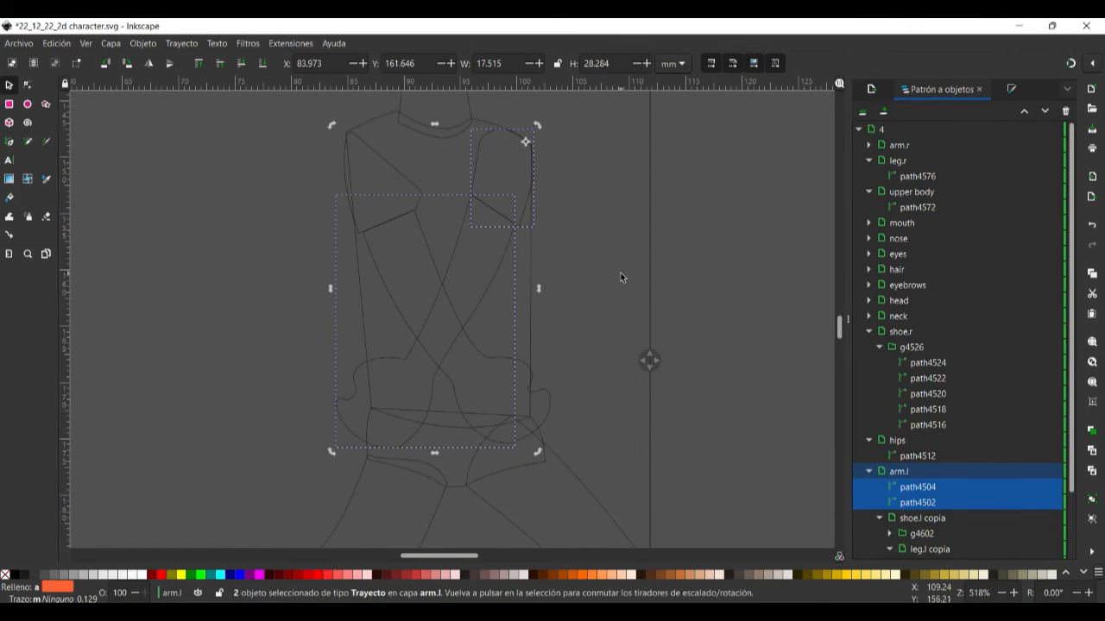
scroll("down", 3)
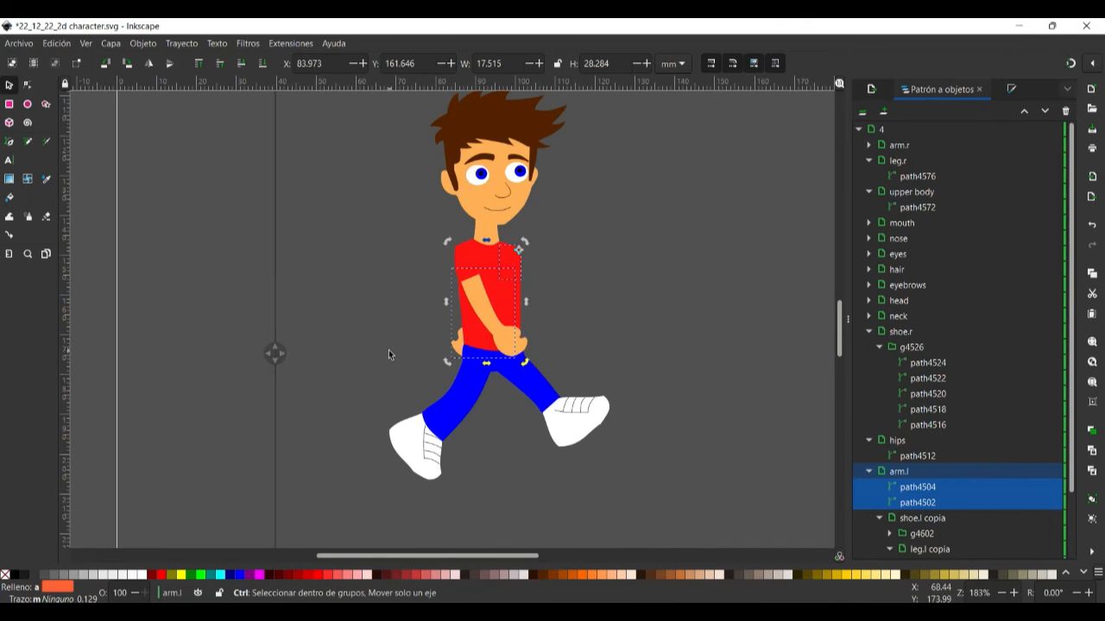
Step: Select the copied left leg and collapse the shoe.l copia and arm.l layers
left_click(858, 129)
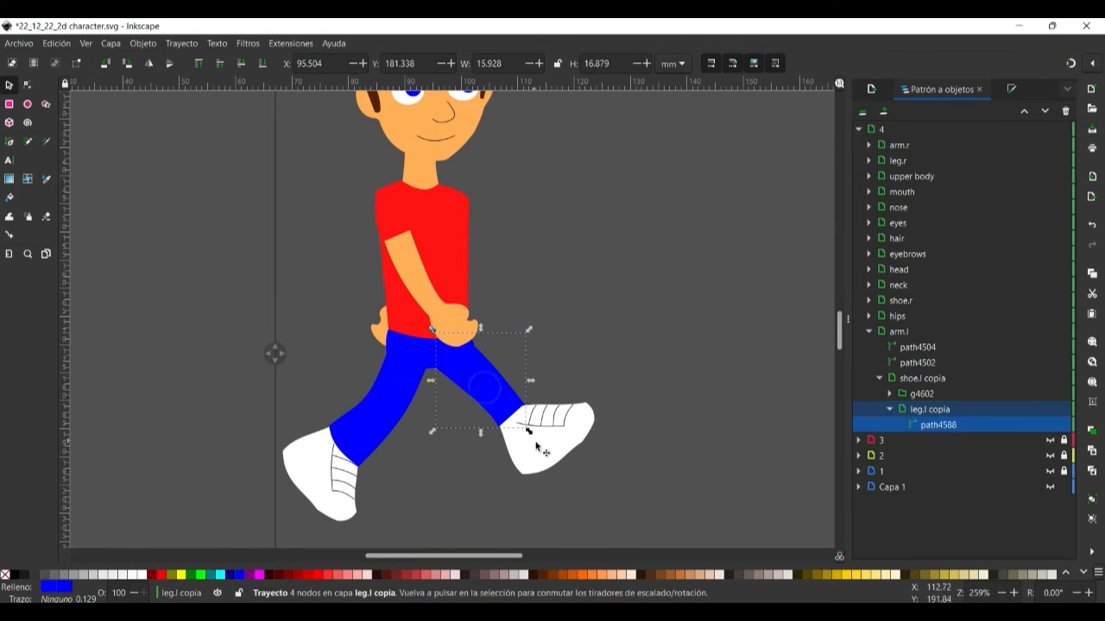
scroll("up", 3)
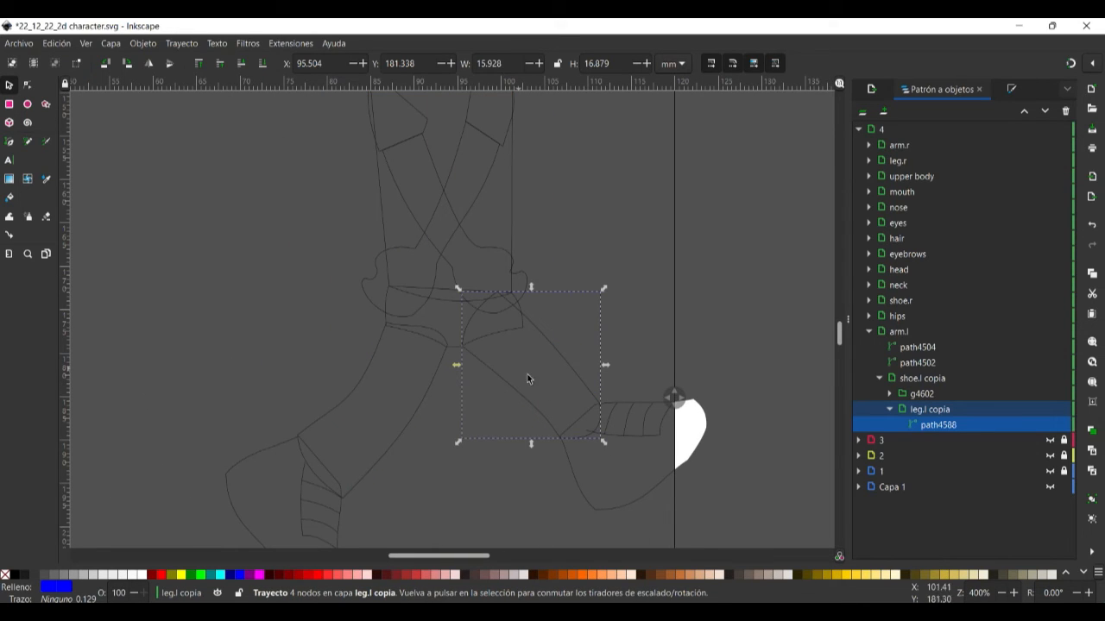
mouse_move(549, 345)
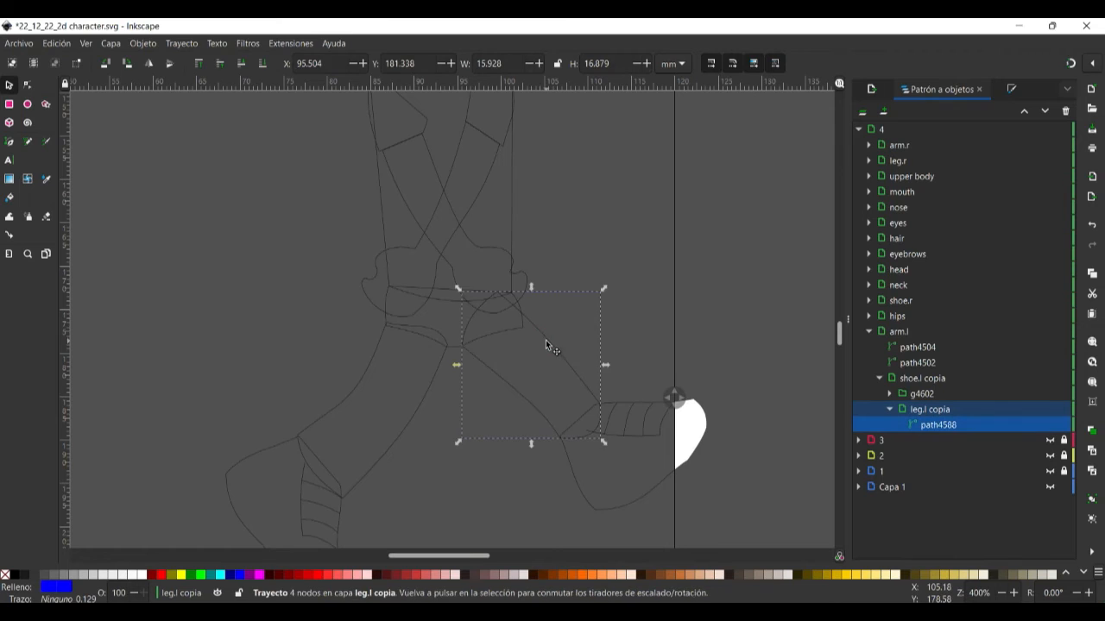
left_click_drag(544, 363, 544, 375)
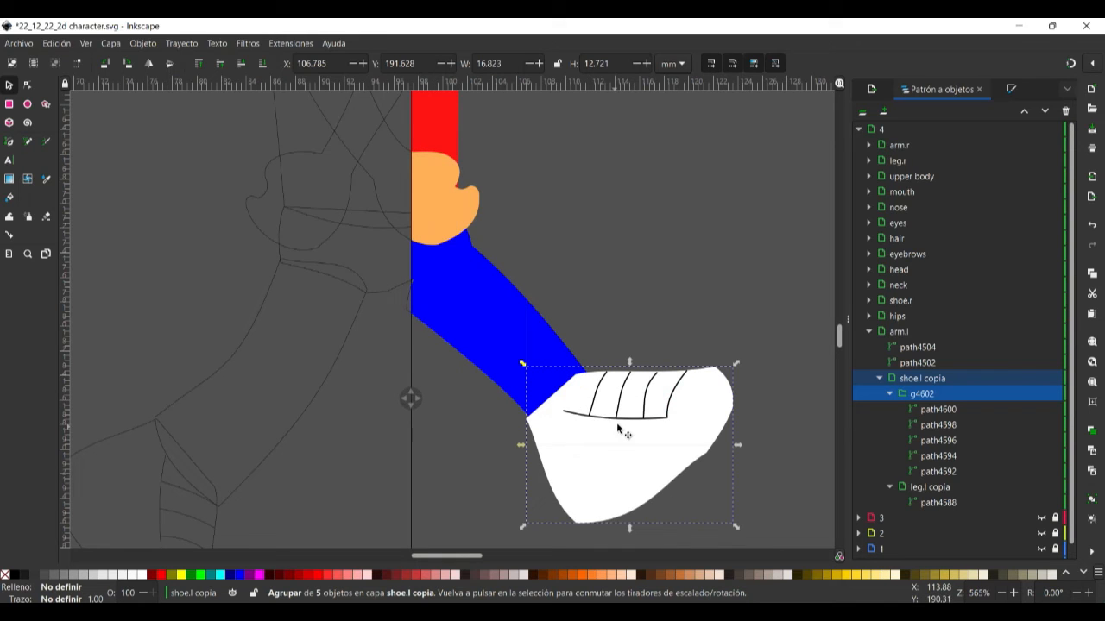
mouse_move(880, 378)
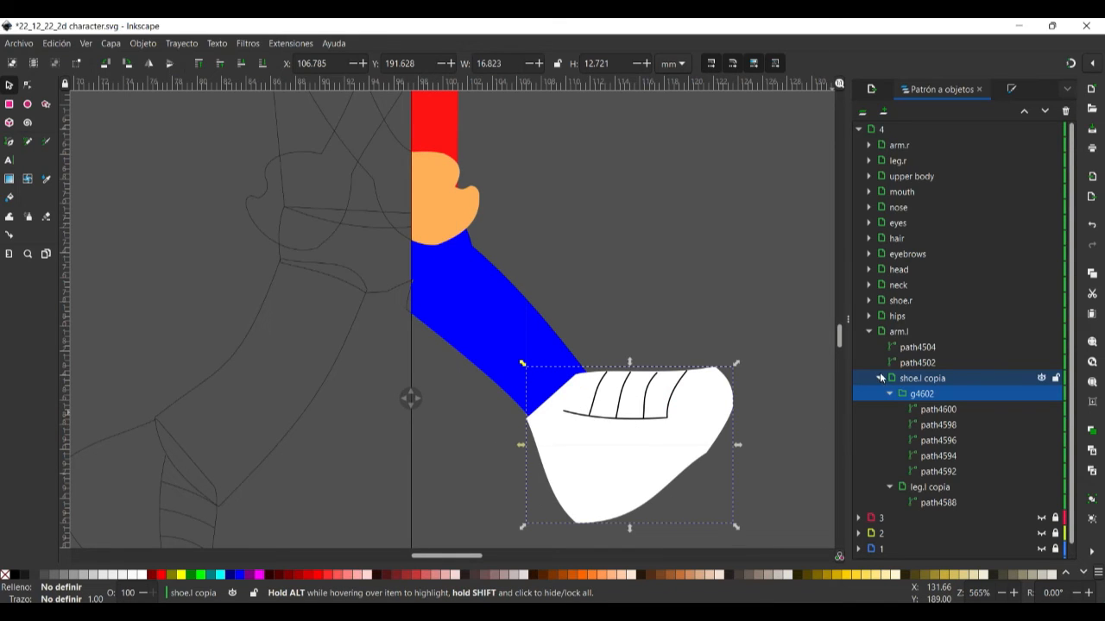
left_click(878, 378)
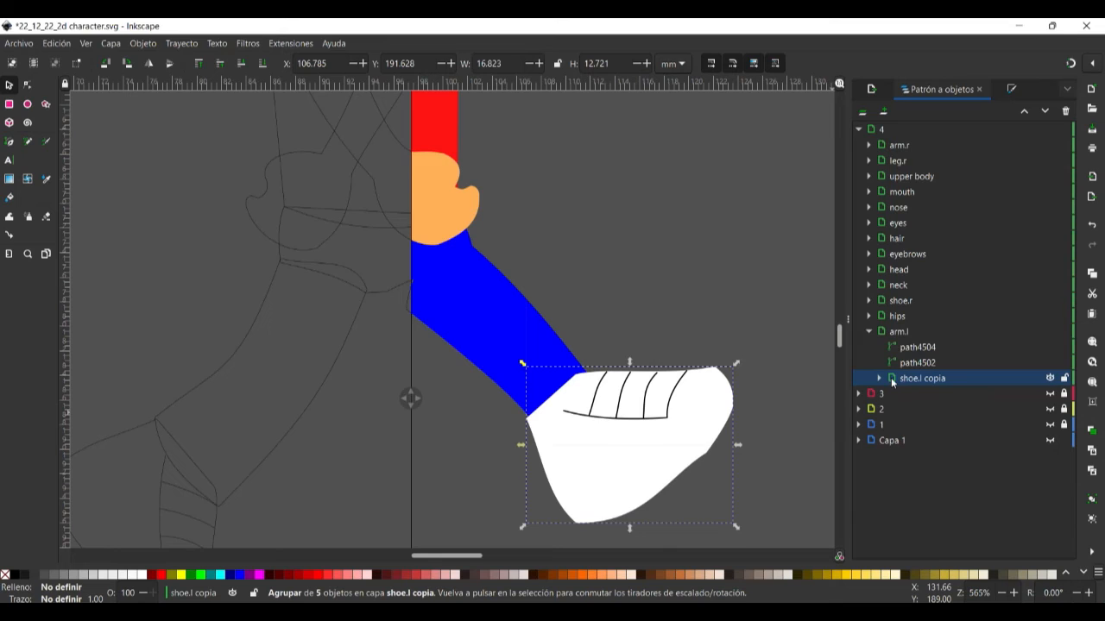
left_click(870, 331)
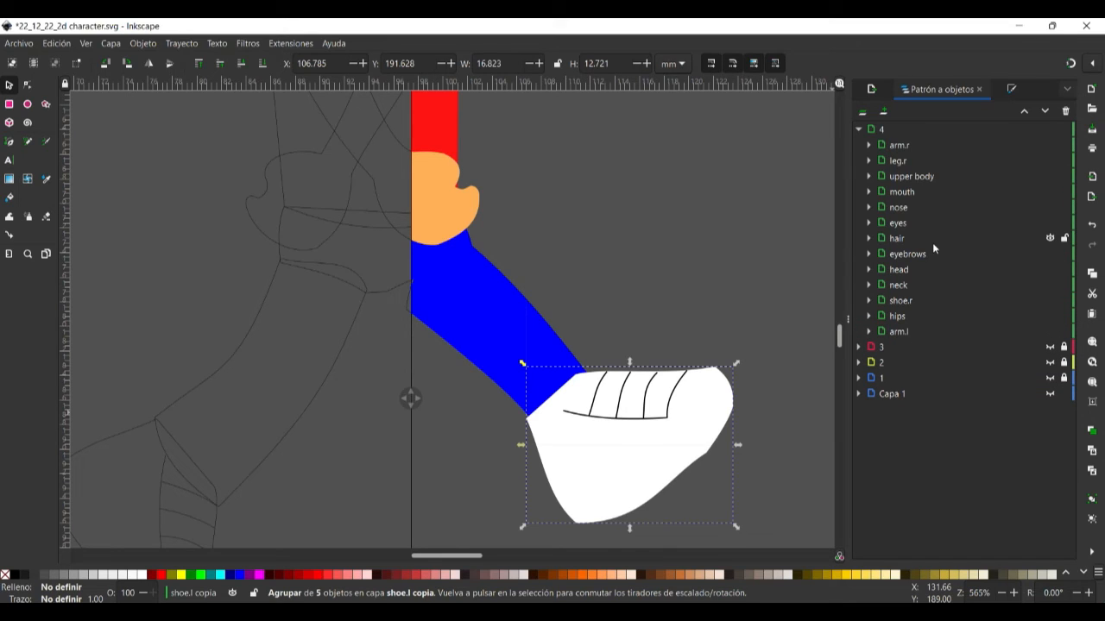
mouse_move(870, 335)
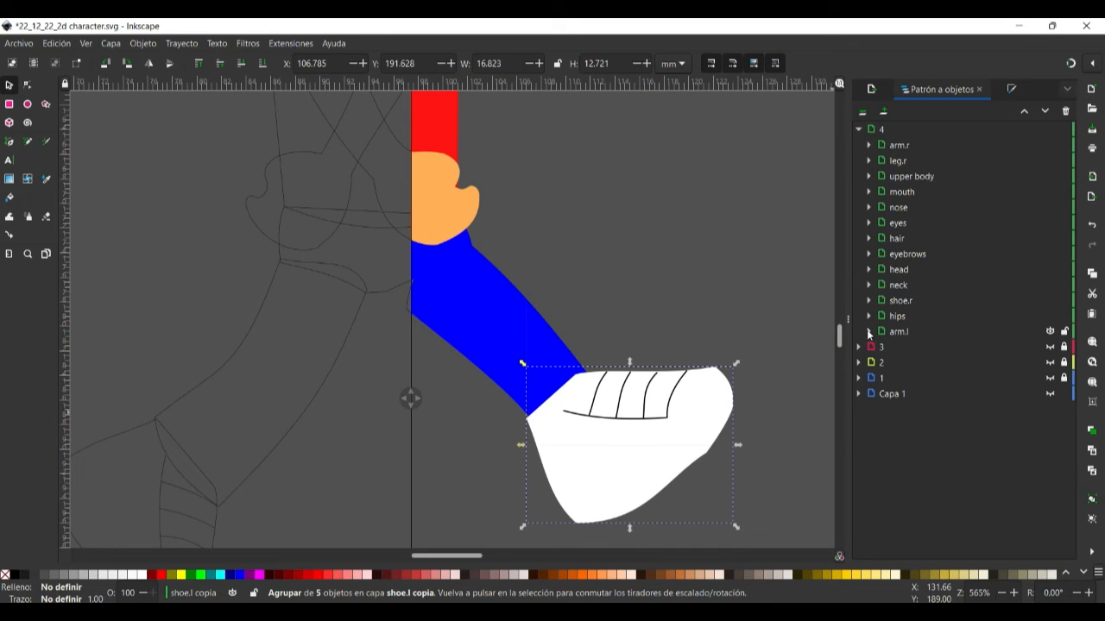
Step: Move leg.l copia and shoe.l copia out of layer 4 as separate root layers
left_click(867, 300)
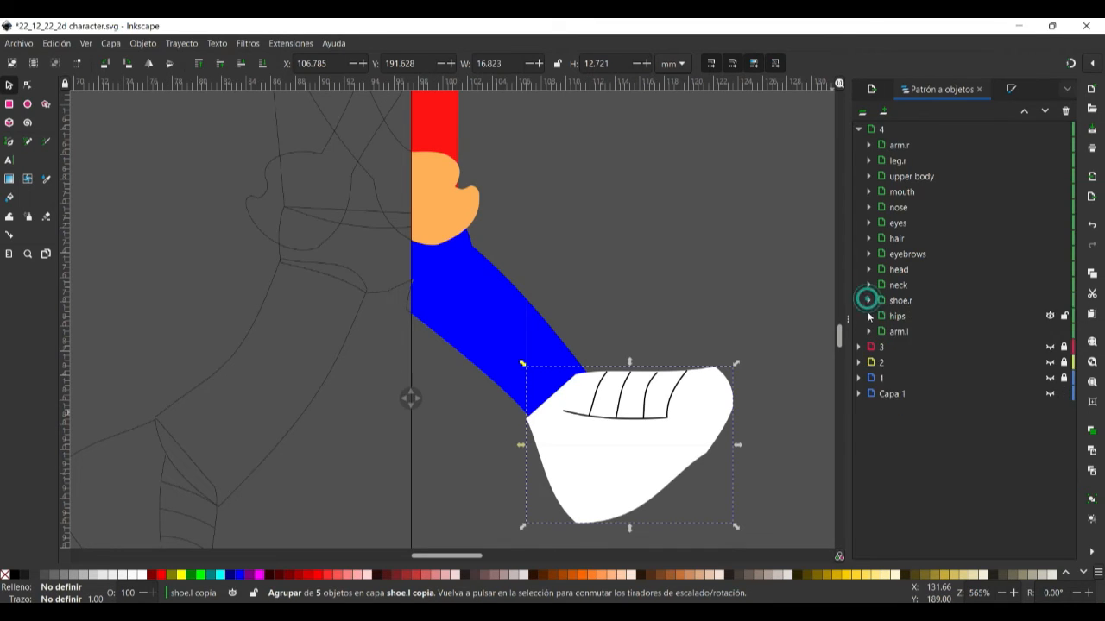
left_click(870, 331)
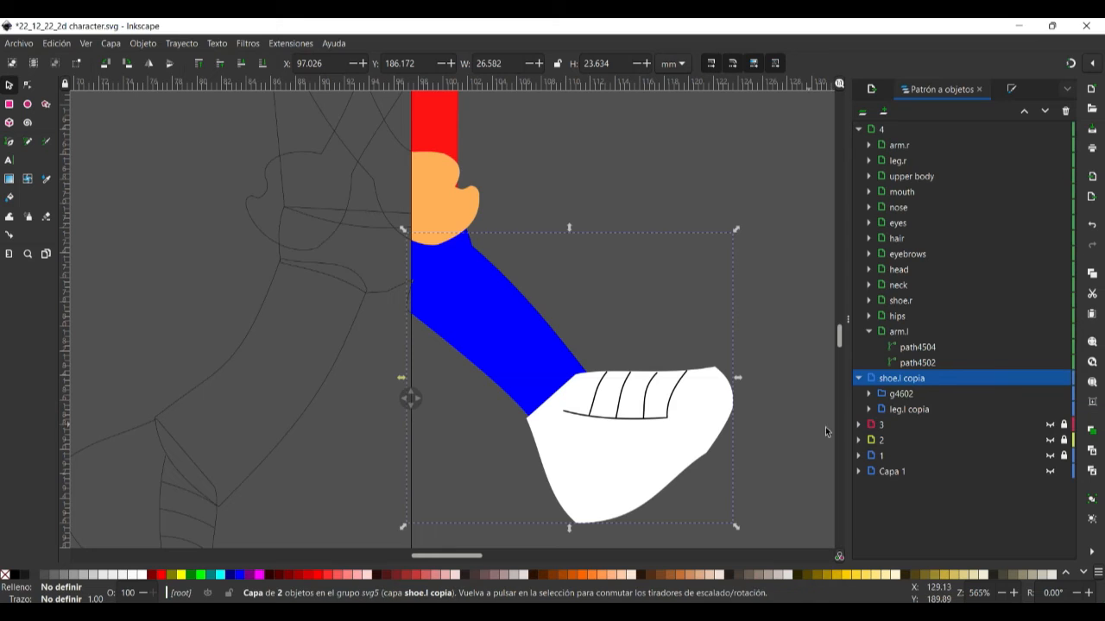
left_click(868, 330)
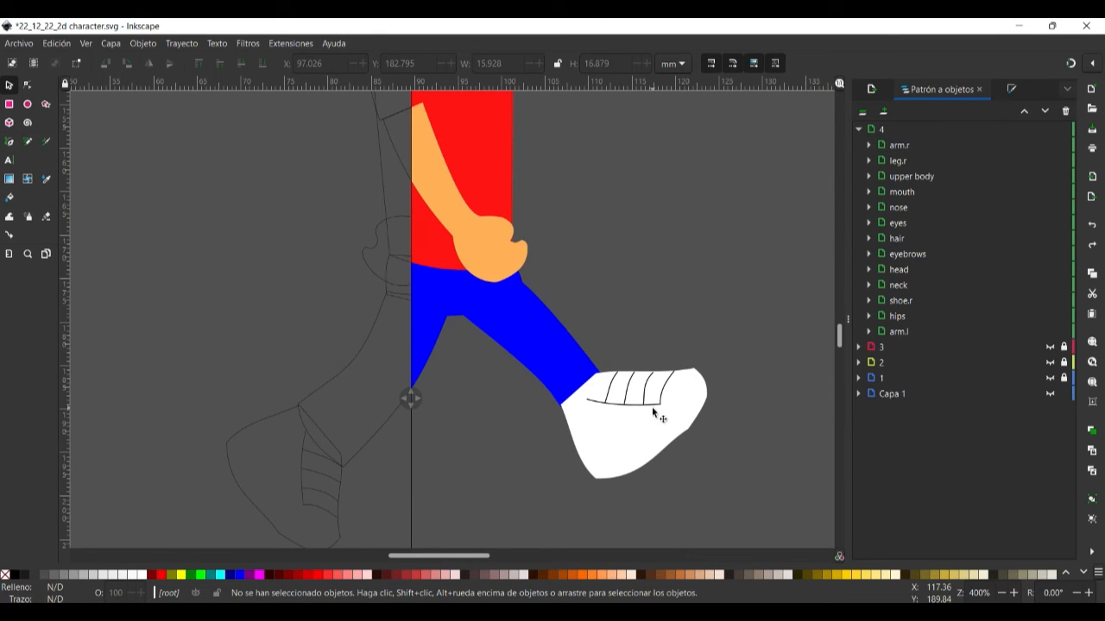
left_click(596, 408)
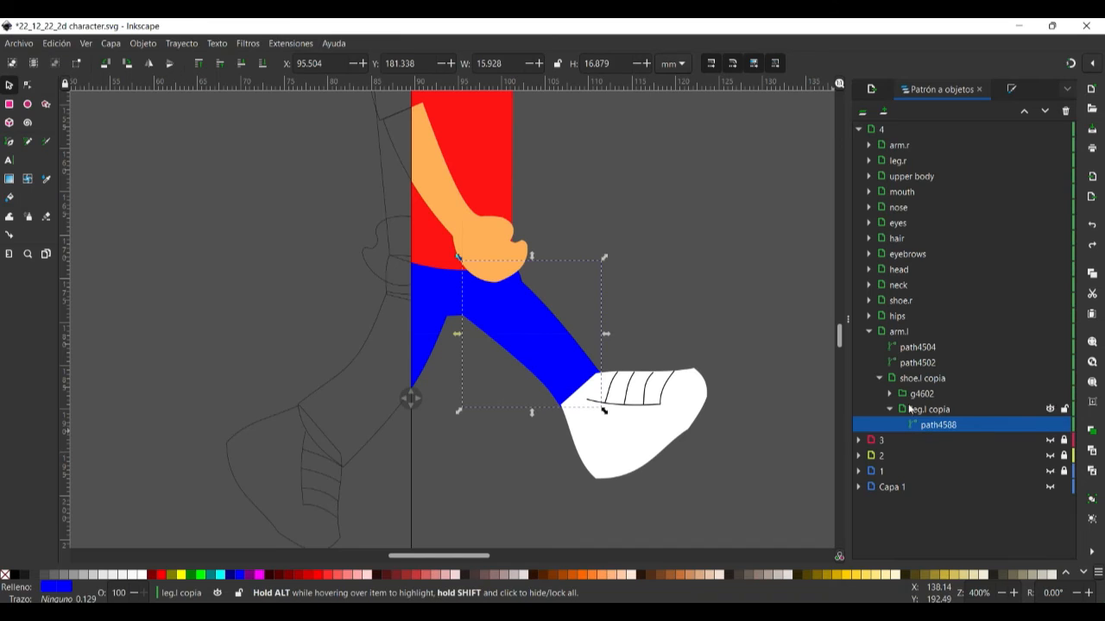
left_click(869, 331)
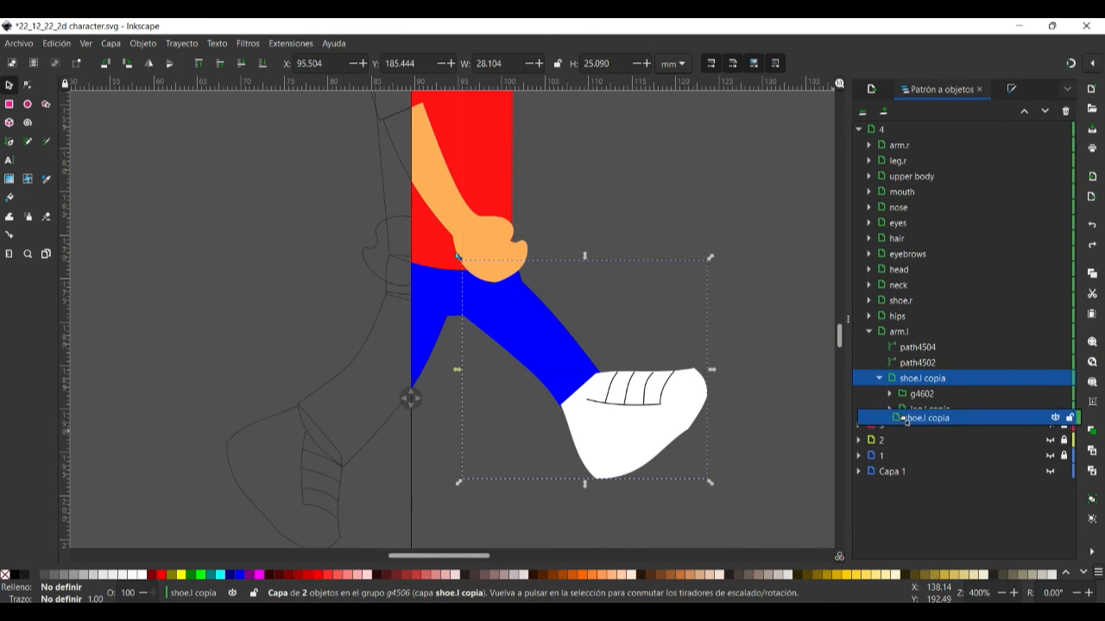
left_click(868, 331)
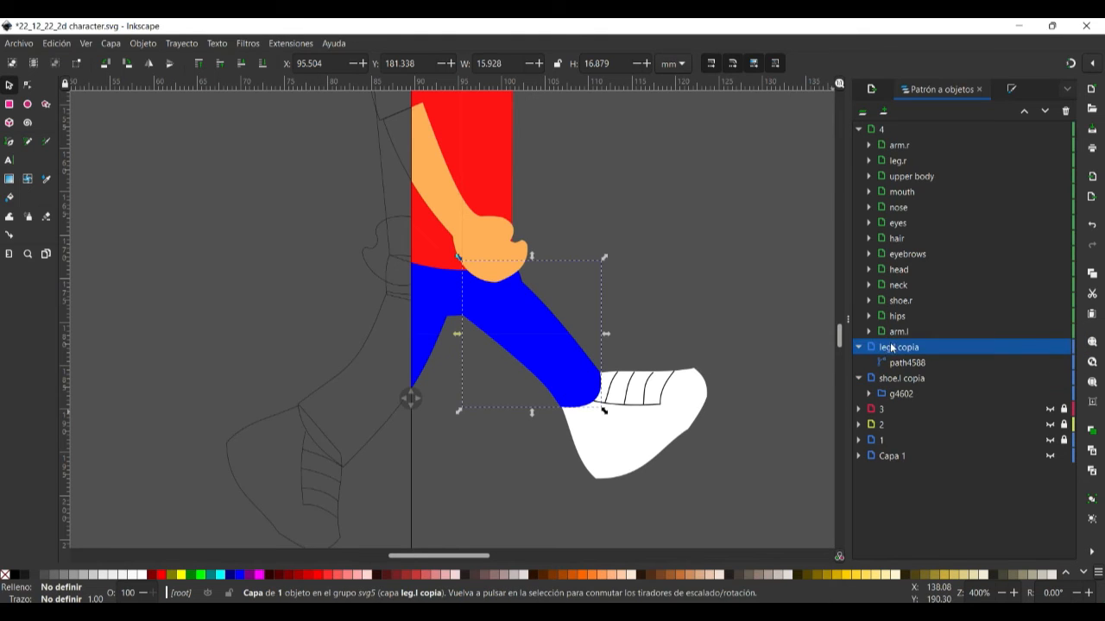
left_click(908, 378)
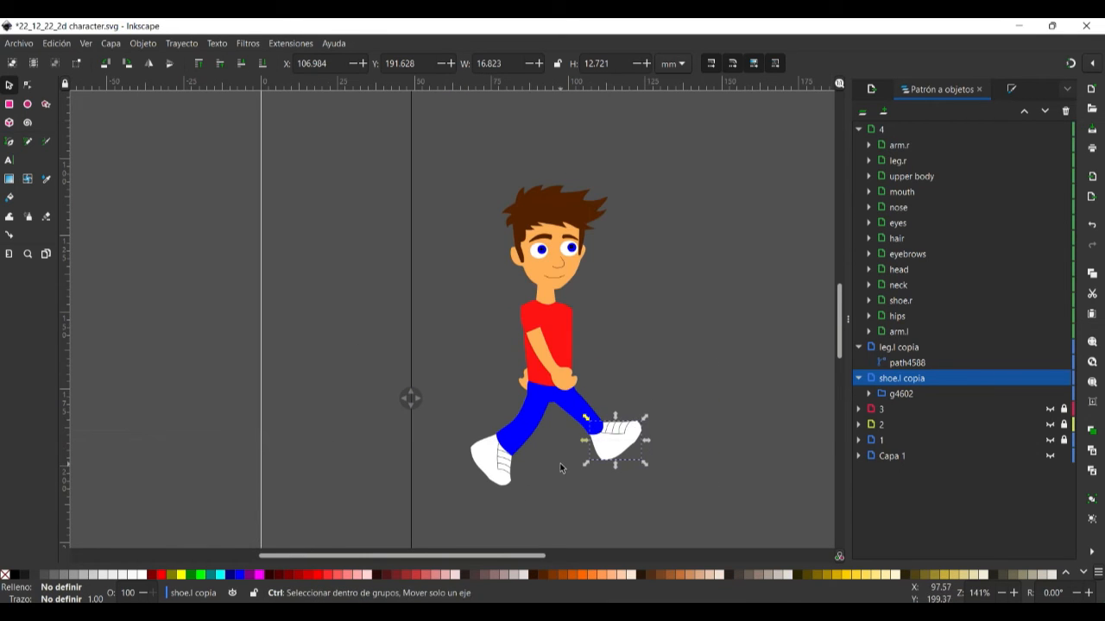
Step: Move shoe.l copia into layer 4 and place leg.l copia right beside it
left_click(858, 129)
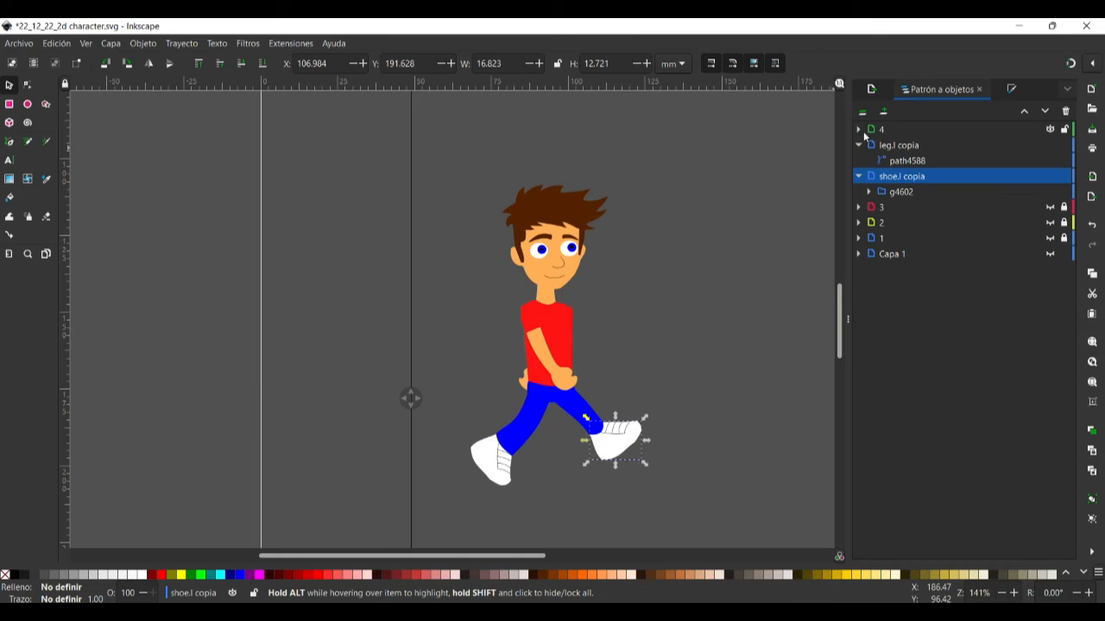
left_click(858, 144)
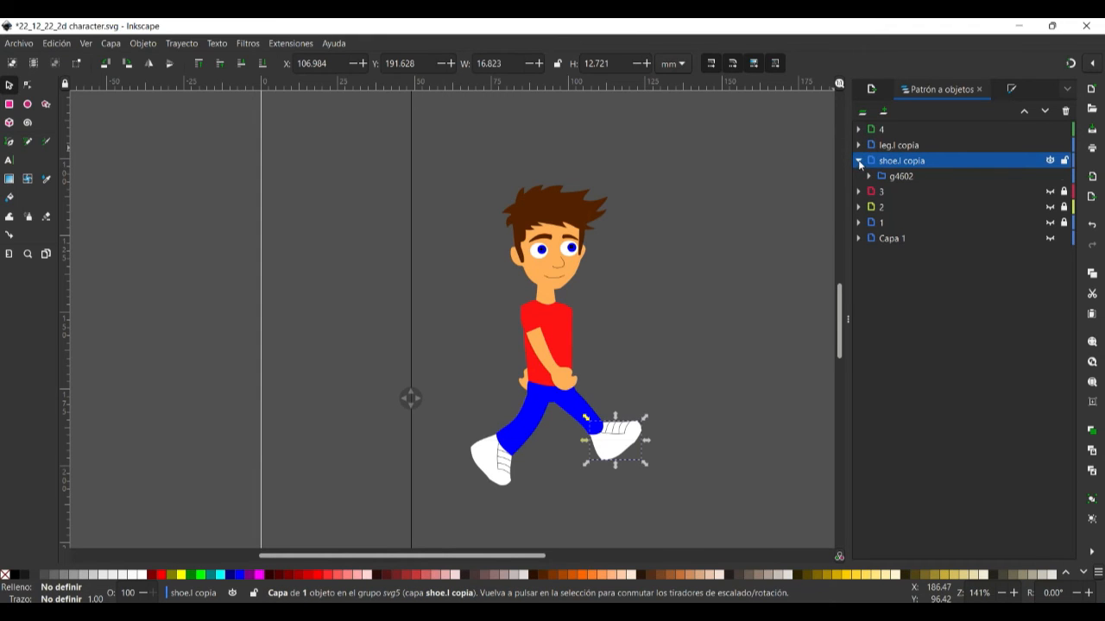
left_click(859, 160)
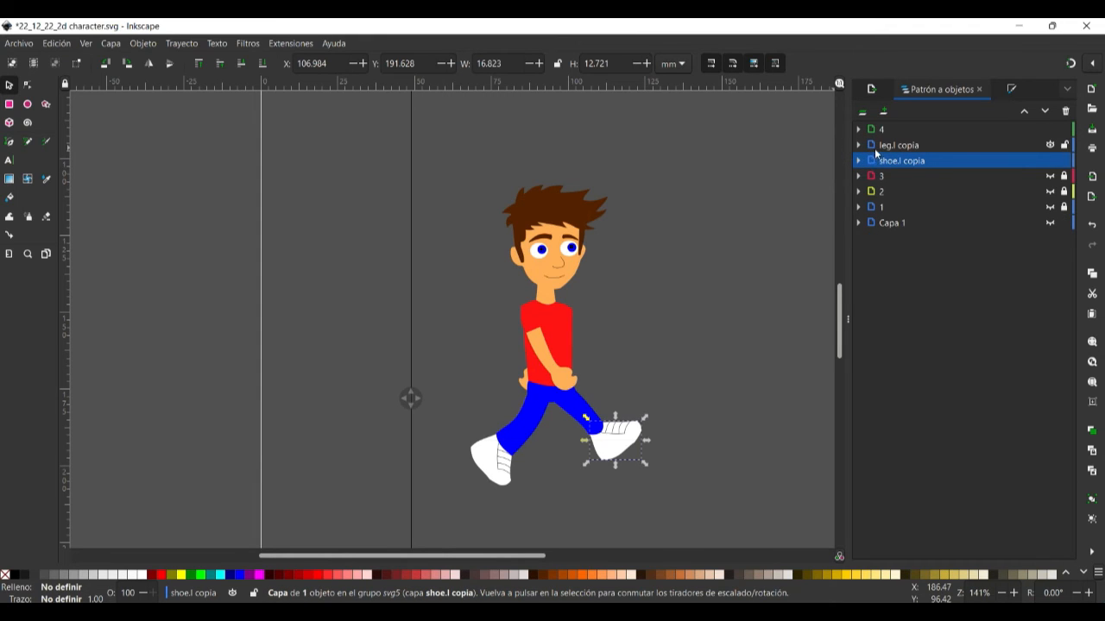
left_click(858, 128)
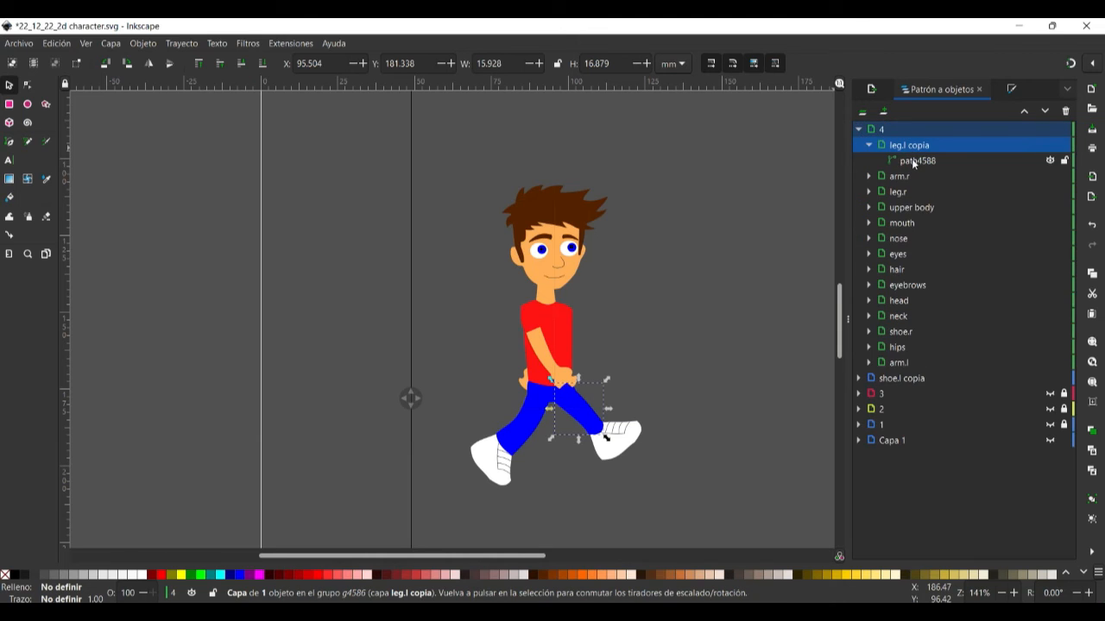
left_click(903, 378)
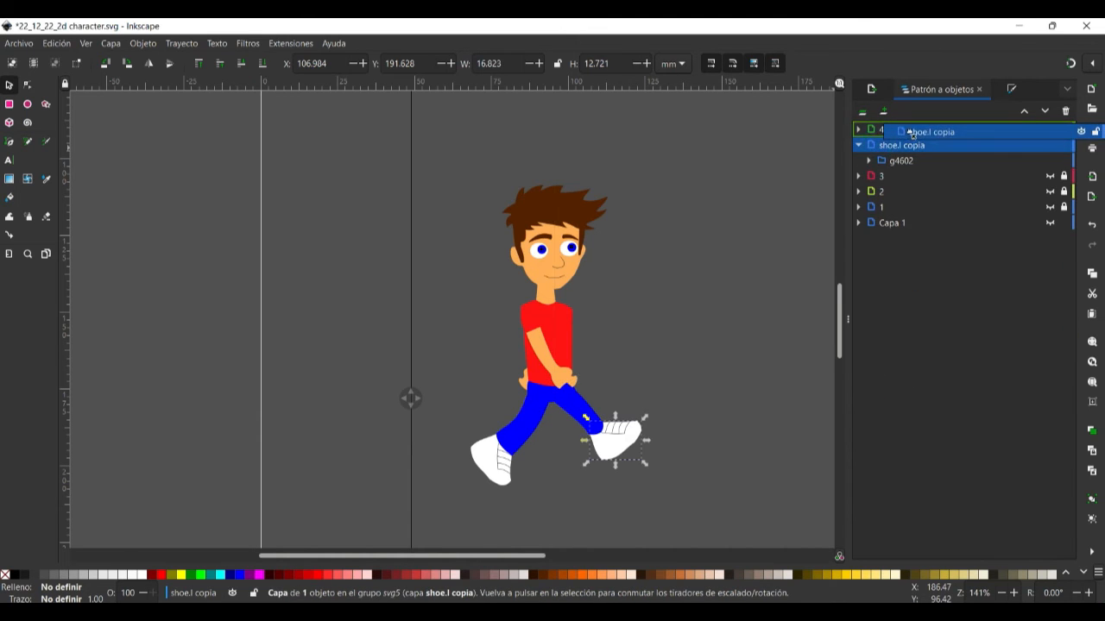
left_click(859, 130)
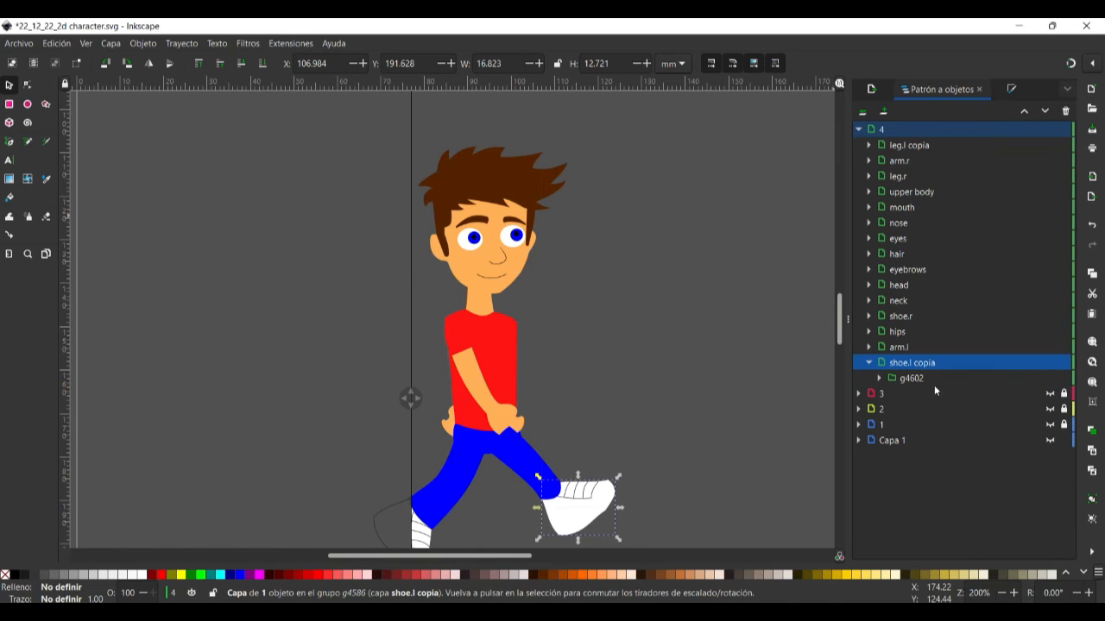
left_click(908, 144)
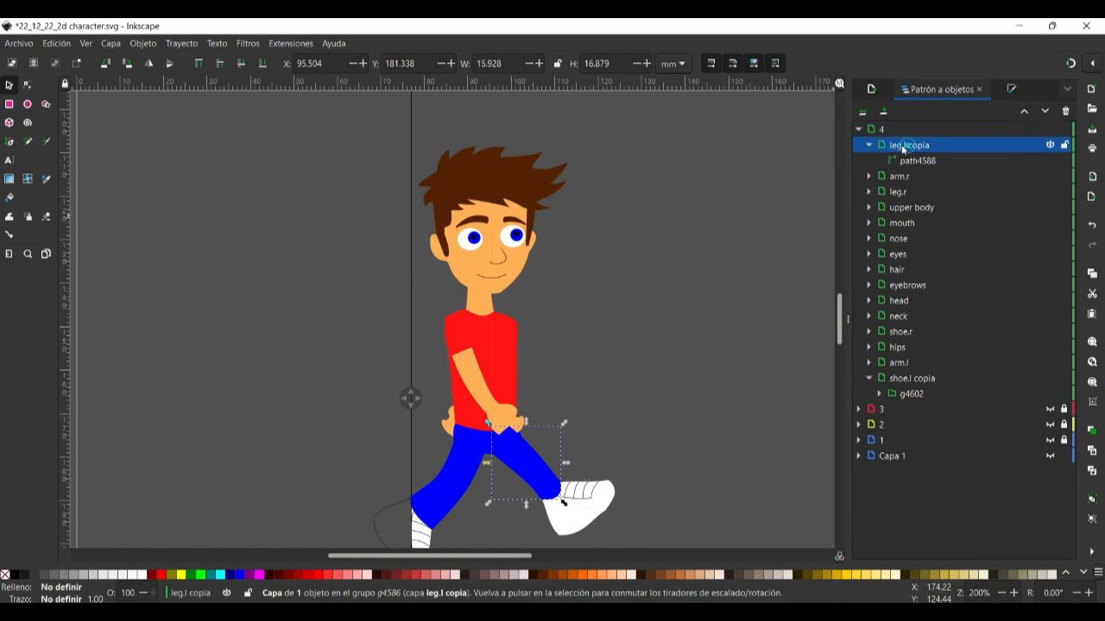
left_click(869, 144)
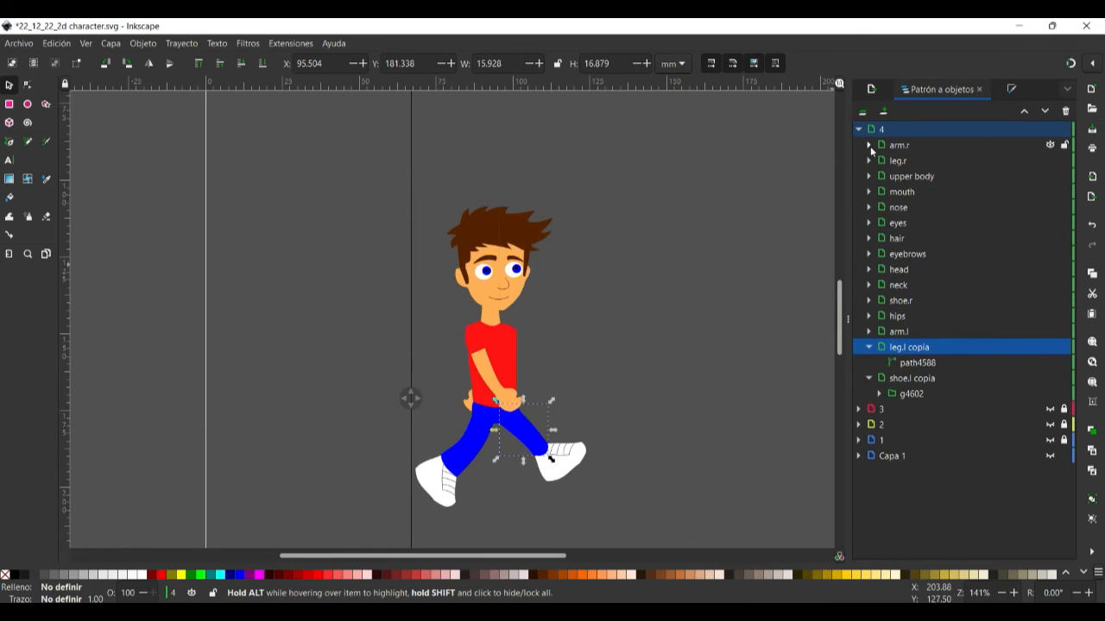
left_click(111, 43)
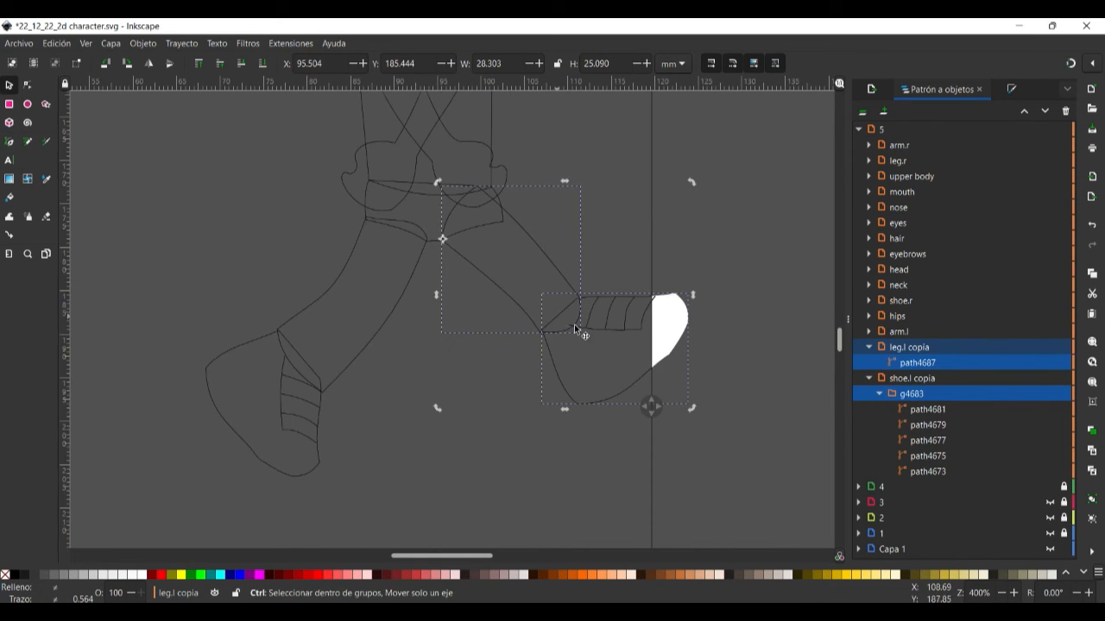
Step: Drag the copied left leg and shoe into the next stride position in layer 5
left_click_drag(574, 329, 517, 503)
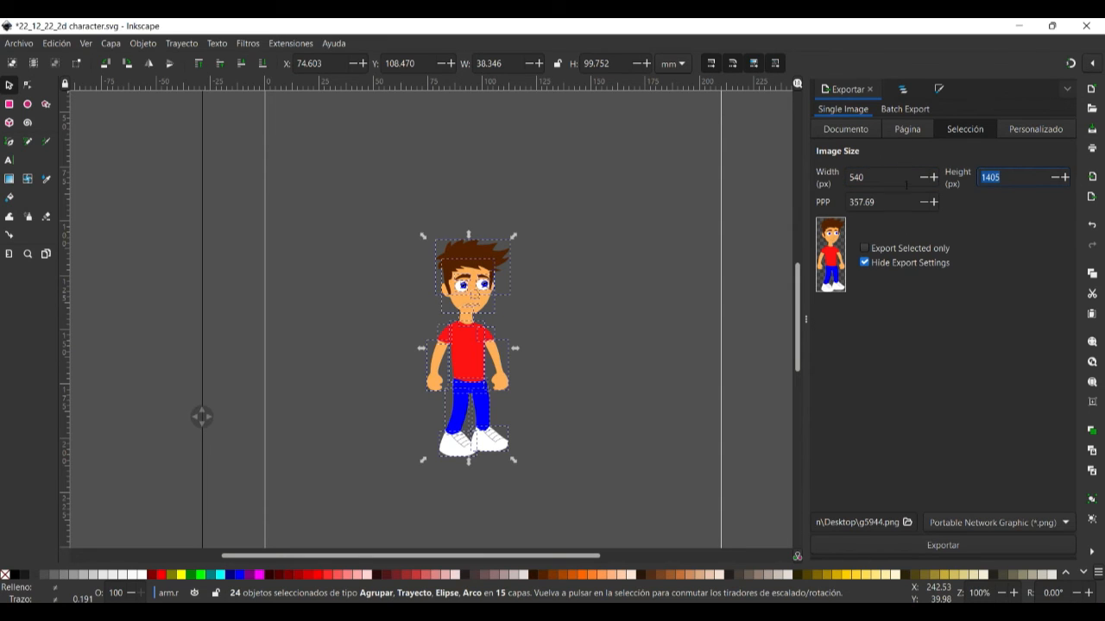
Step: Export the full page as PNG frame '1' on the Desktop, then continue with later frame layers
left_click(908, 128)
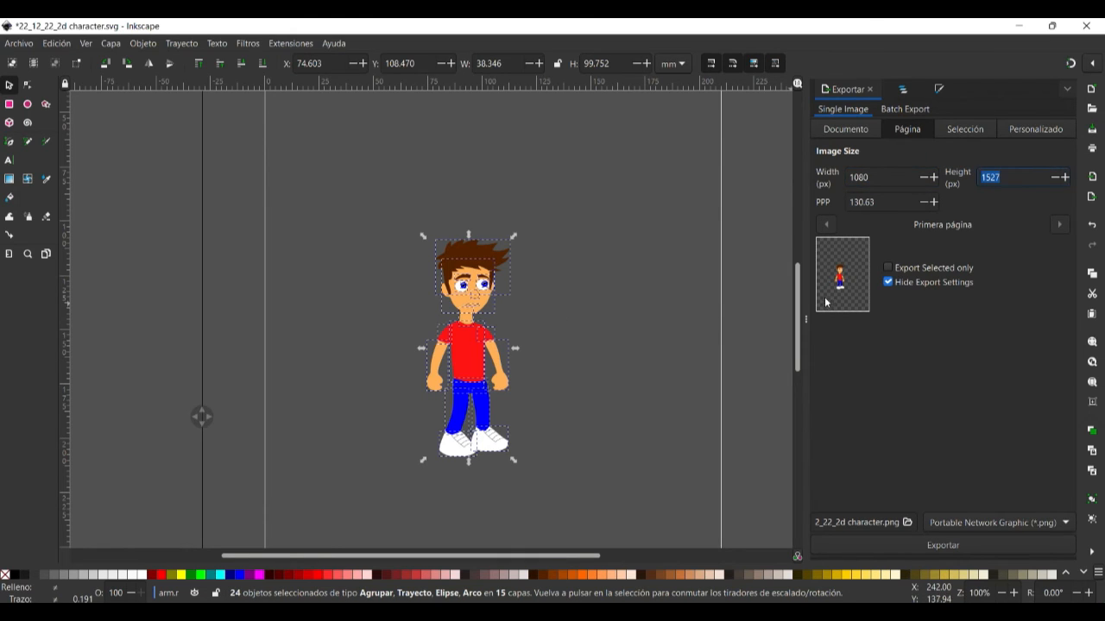
mouse_move(503, 452)
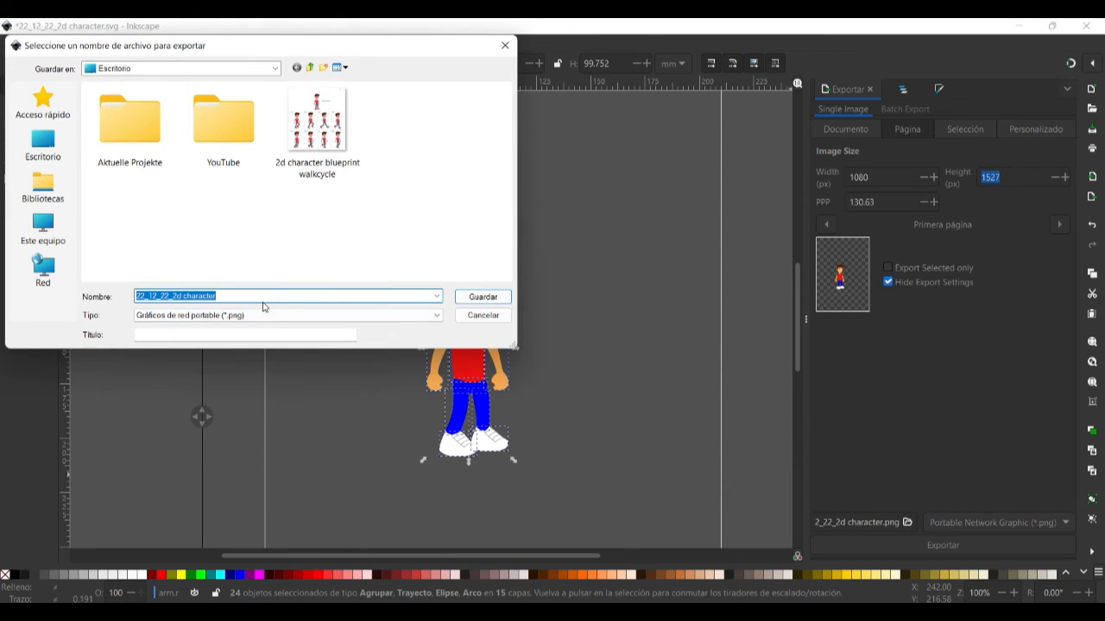
type("1")
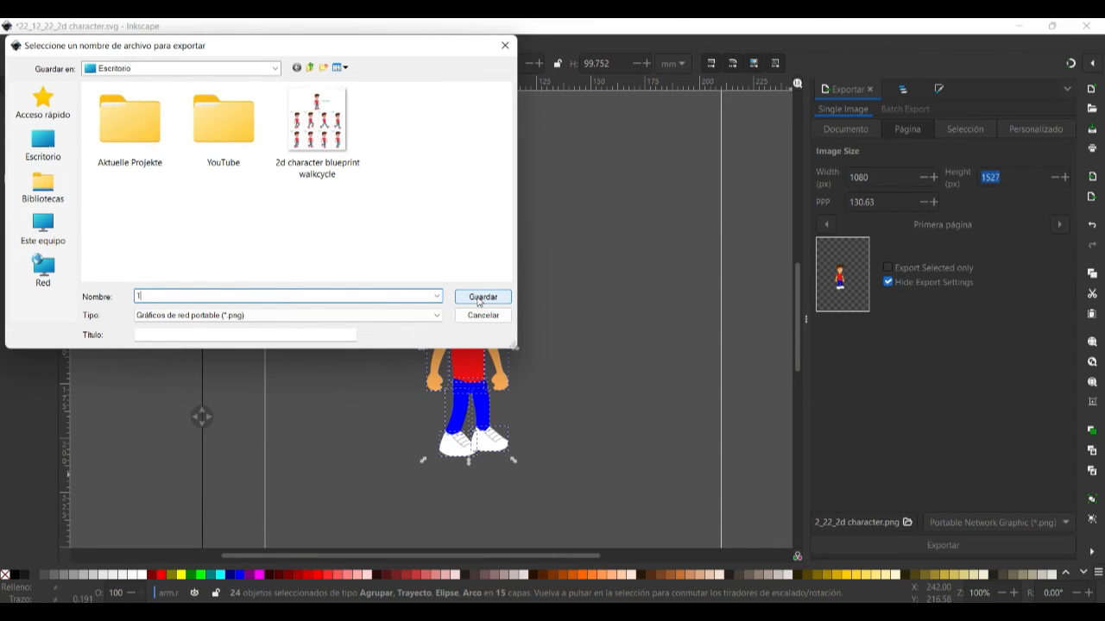
mouse_move(475, 304)
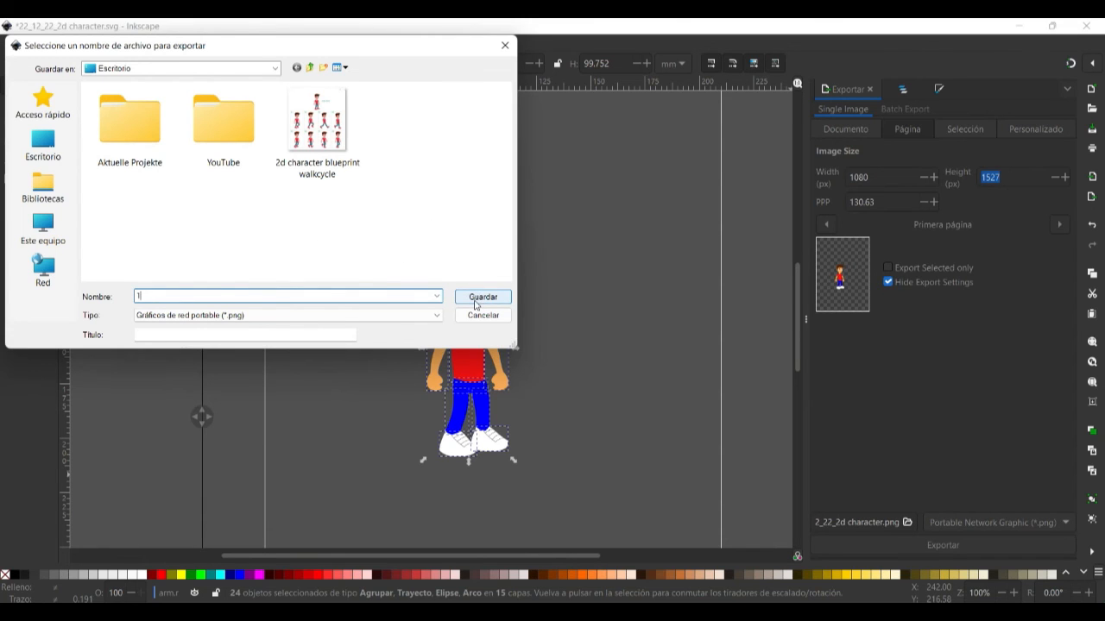
left_click(482, 297)
type("5")
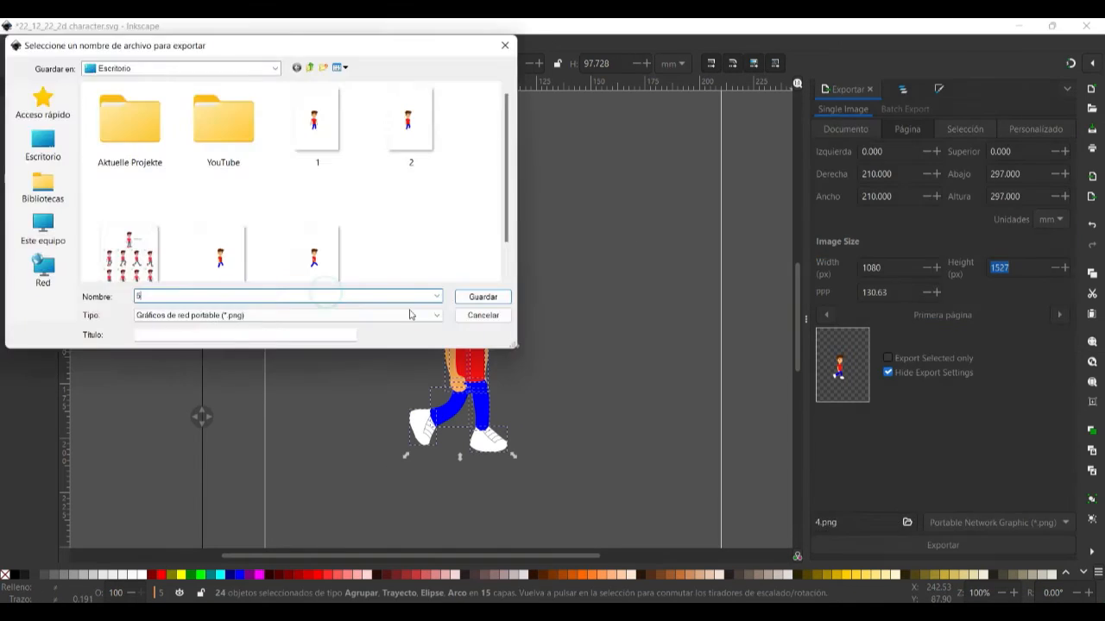
left_click(482, 297)
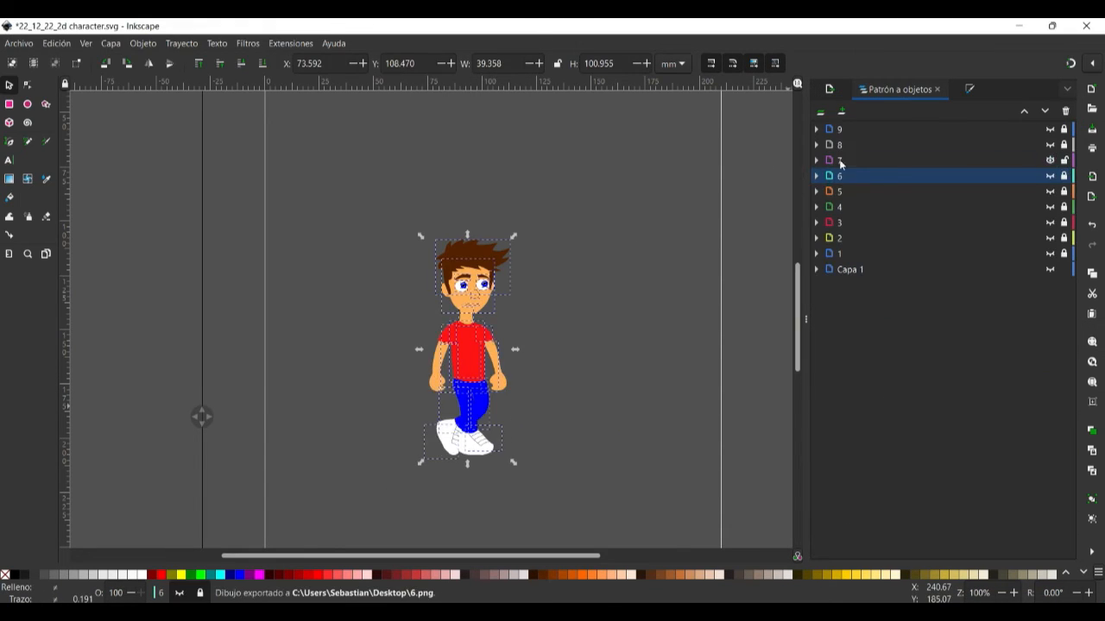
left_click(816, 128)
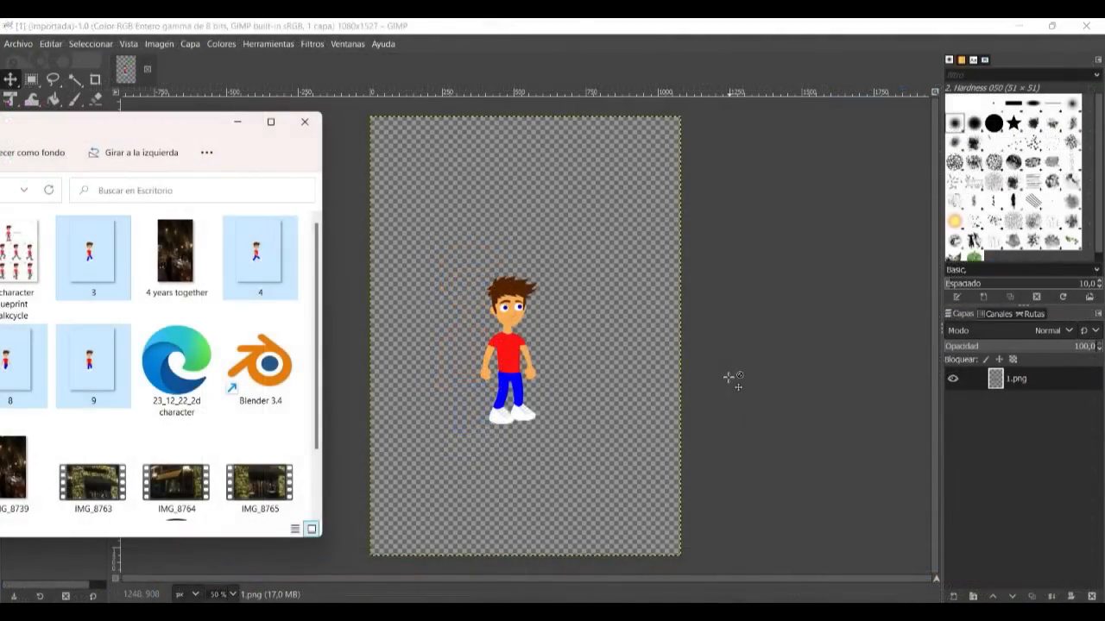
Step: Add the frame PNGs 1 through 9 as layers of one GIMP image
left_click(92, 250)
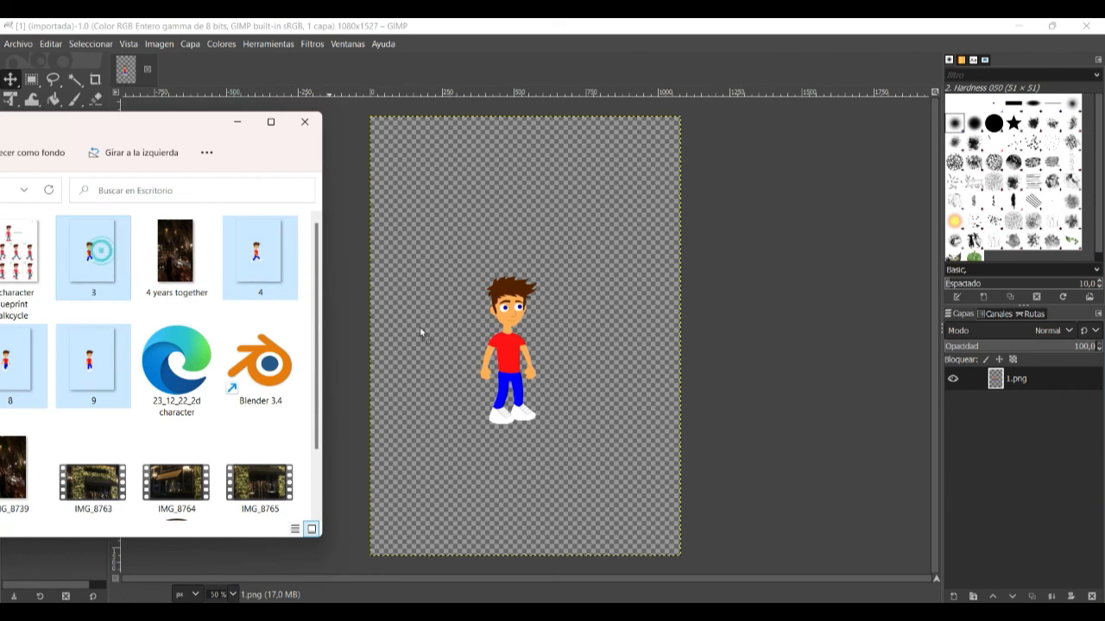
double_click(92, 250)
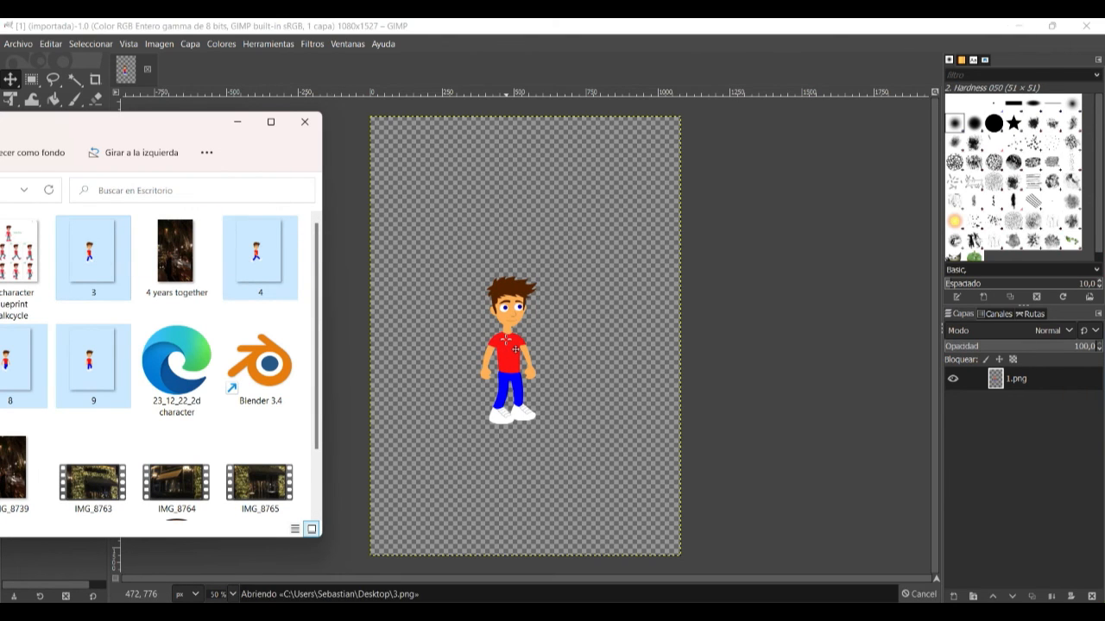
double_click(258, 252)
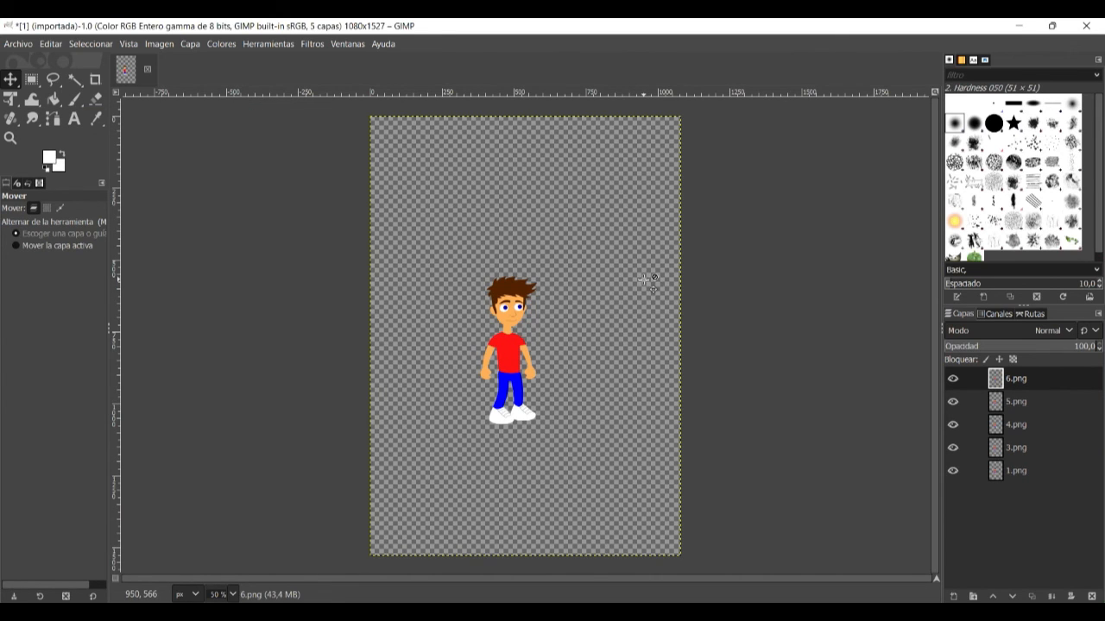
left_click(954, 597)
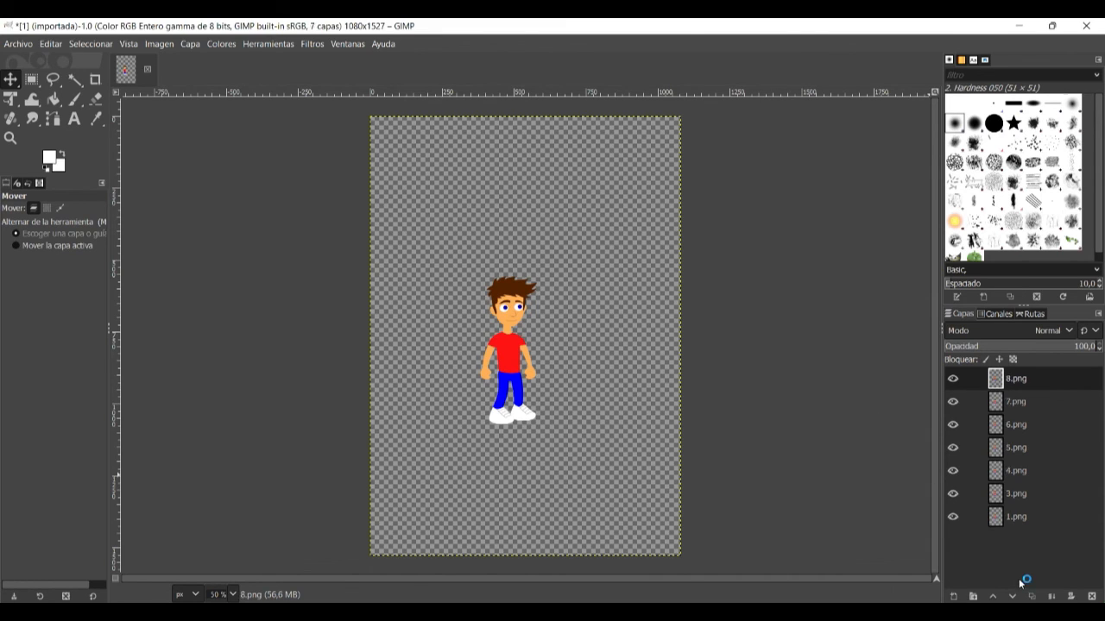
left_click(972, 596)
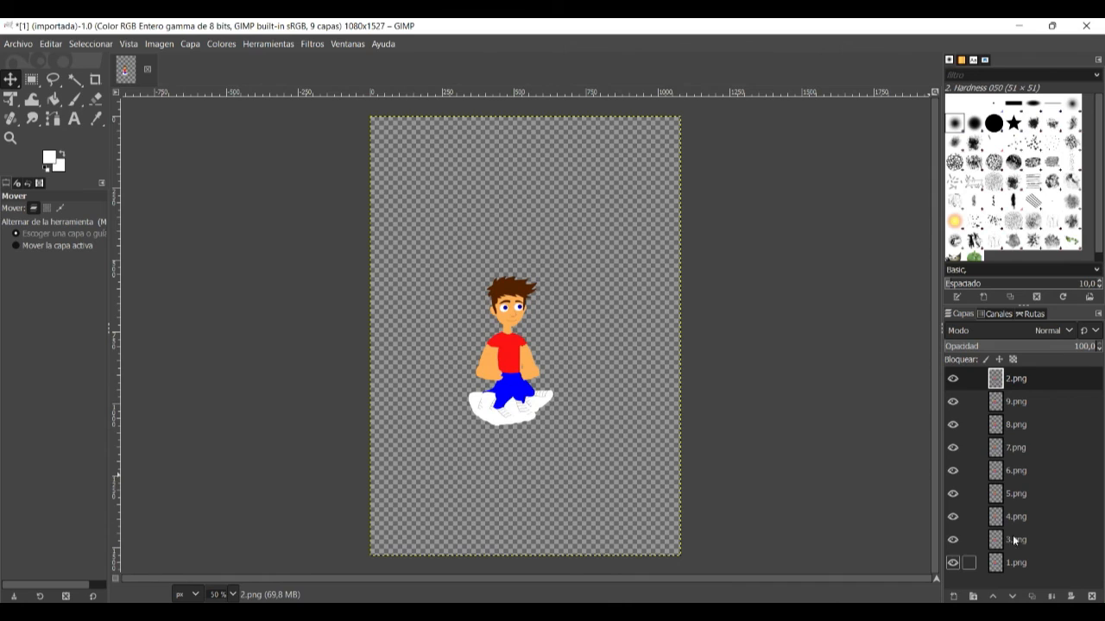
left_click(953, 378)
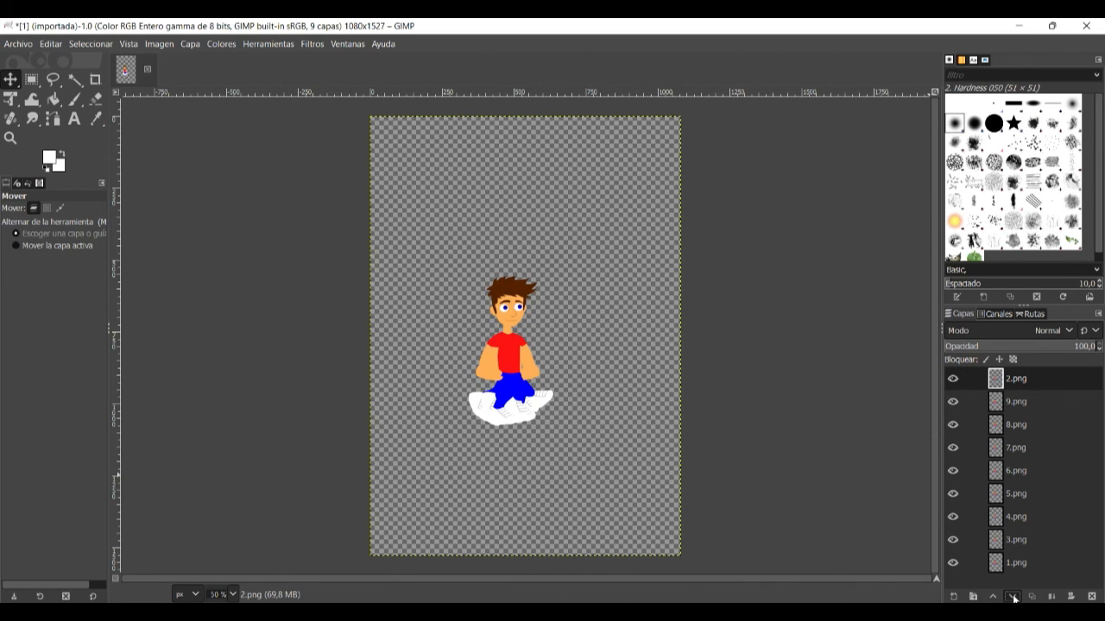
Step: Lower the 2.png layer step by step until it sits just above frame 1
left_click(1013, 596)
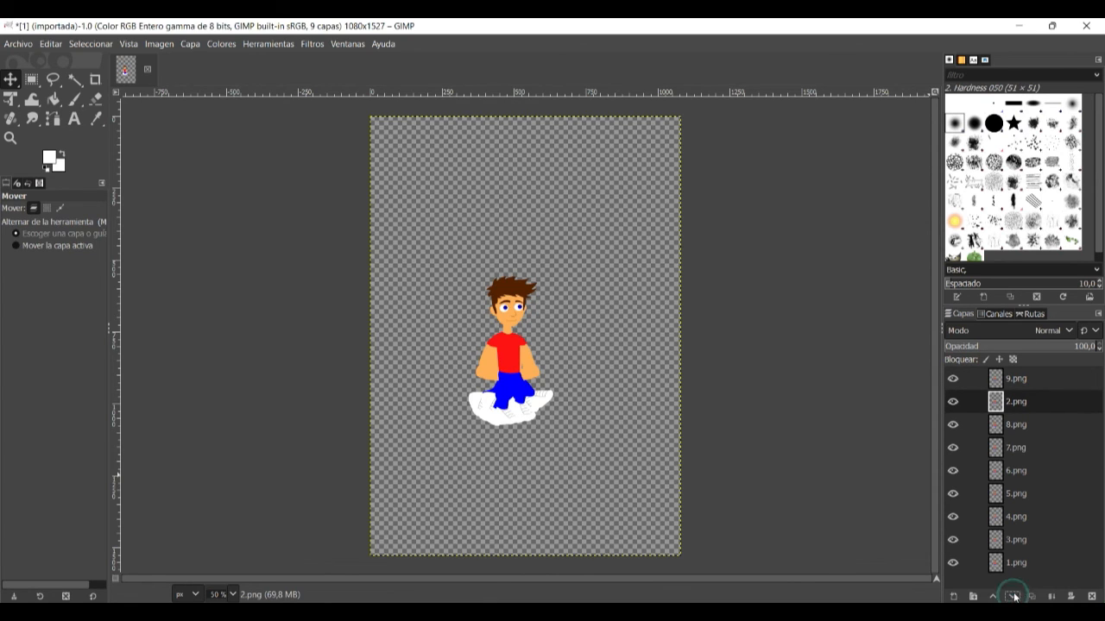
left_click(1013, 597)
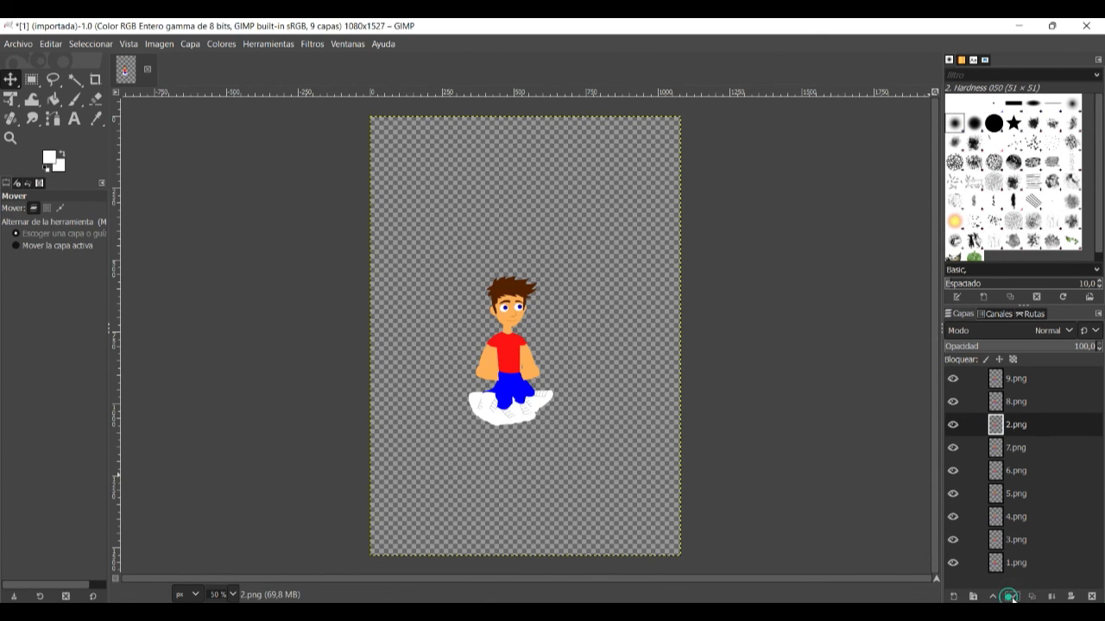
left_click(1011, 596)
type("1.g")
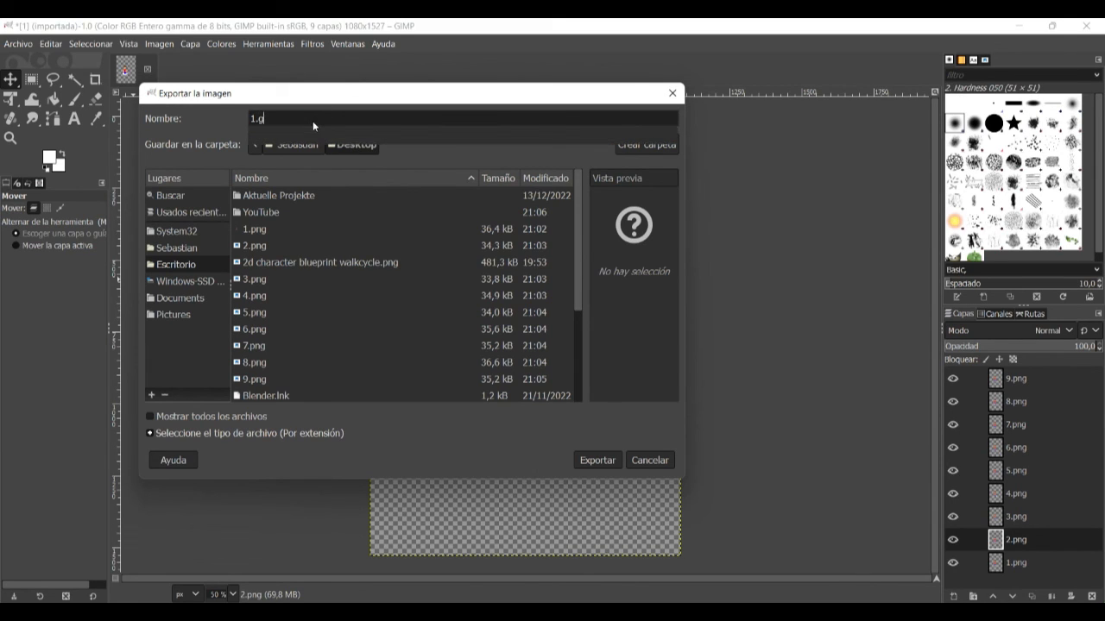
Step: Export 1.gif as a looping animation with 50 ms delay and one frame per layer
type("if")
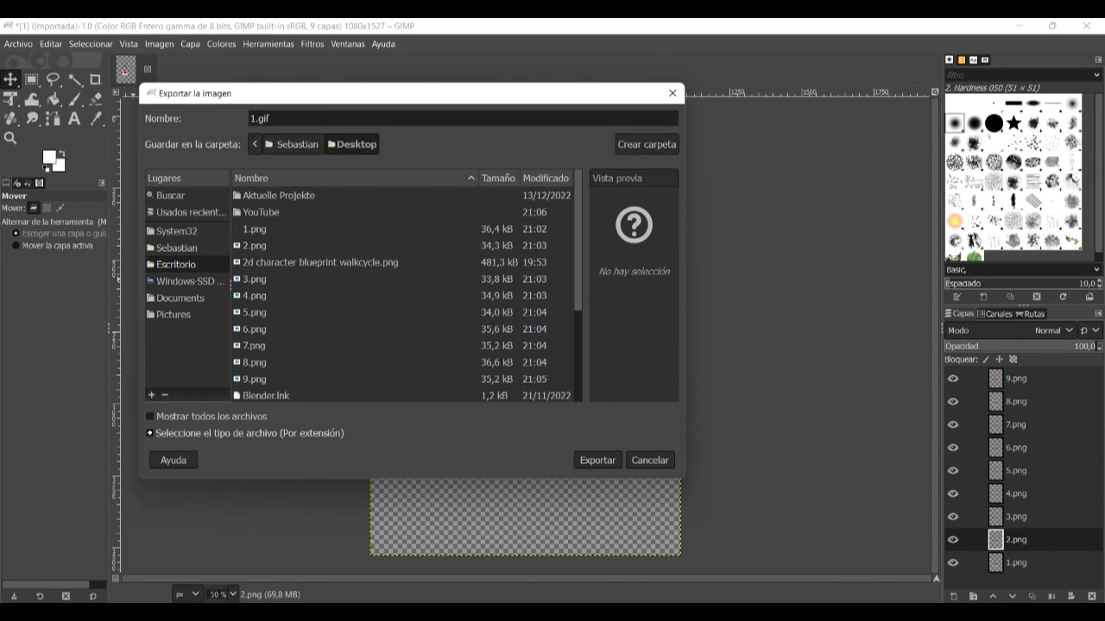
left_click(596, 459)
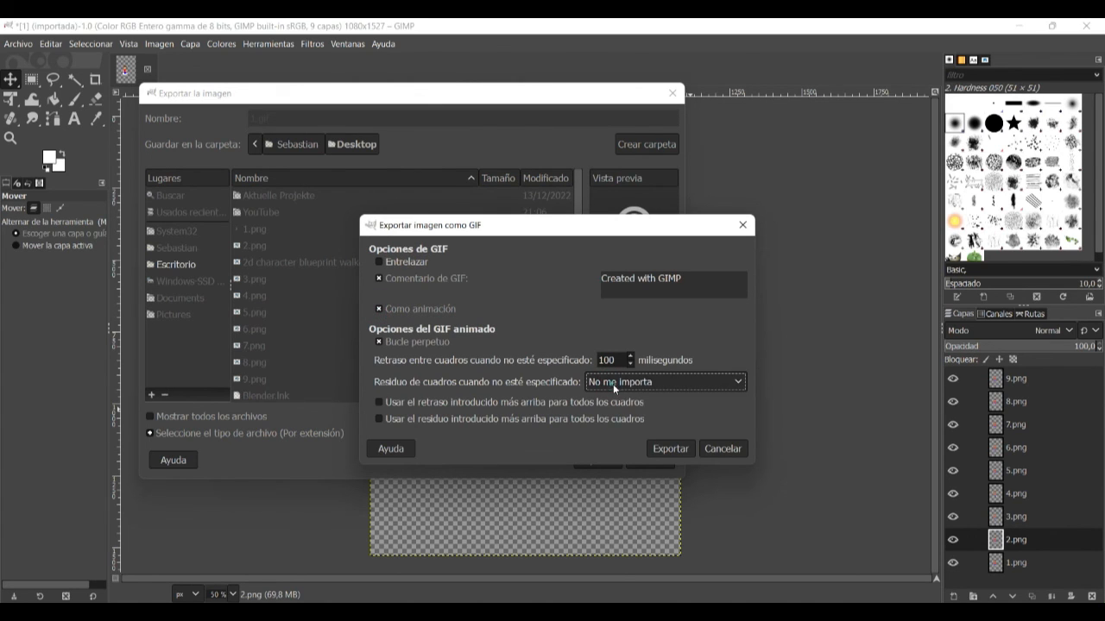
left_click(664, 381)
type("50")
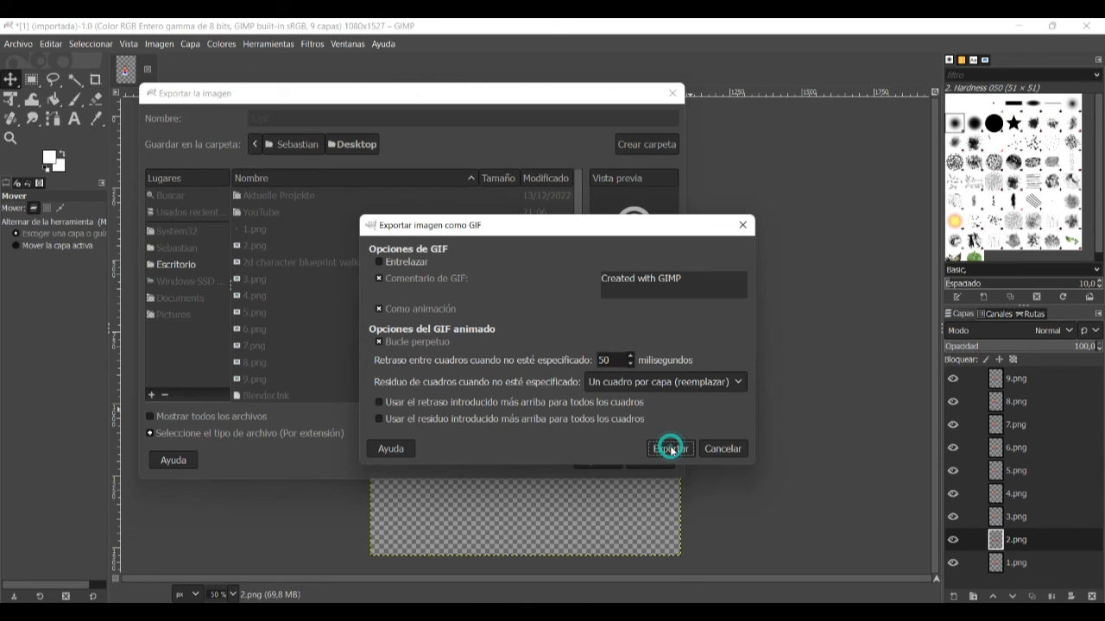
left_click(670, 449)
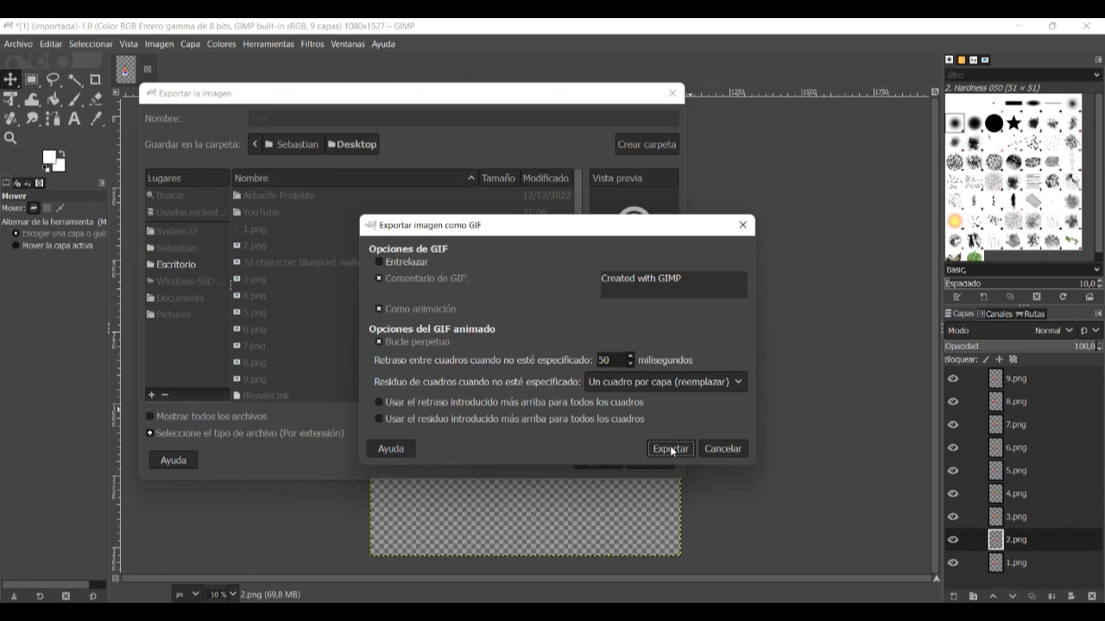
left_click(669, 448)
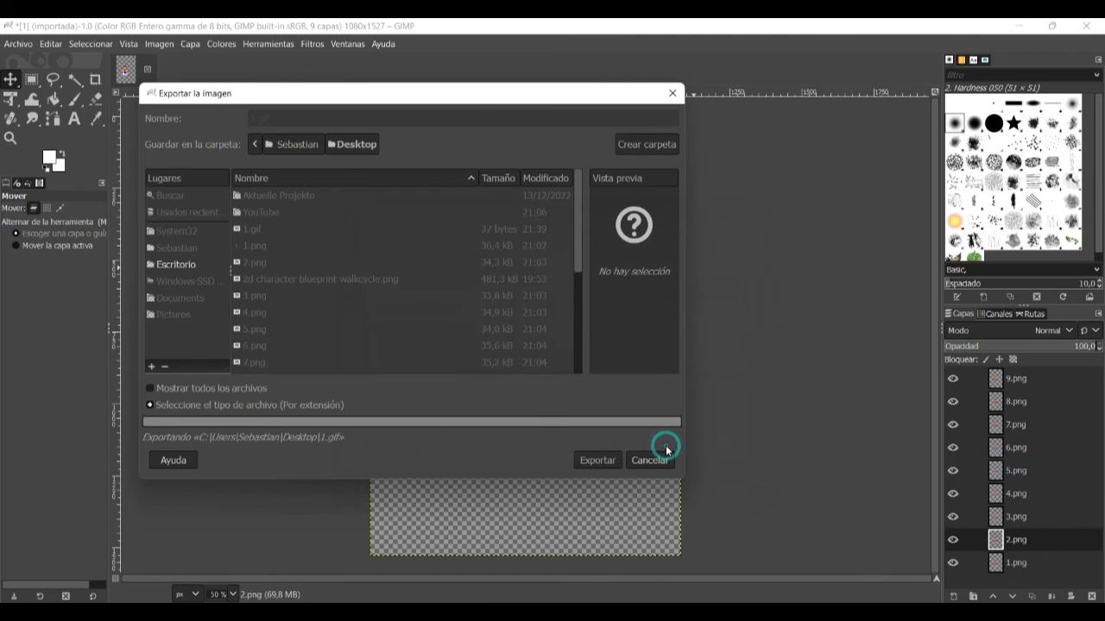
left_click(649, 459)
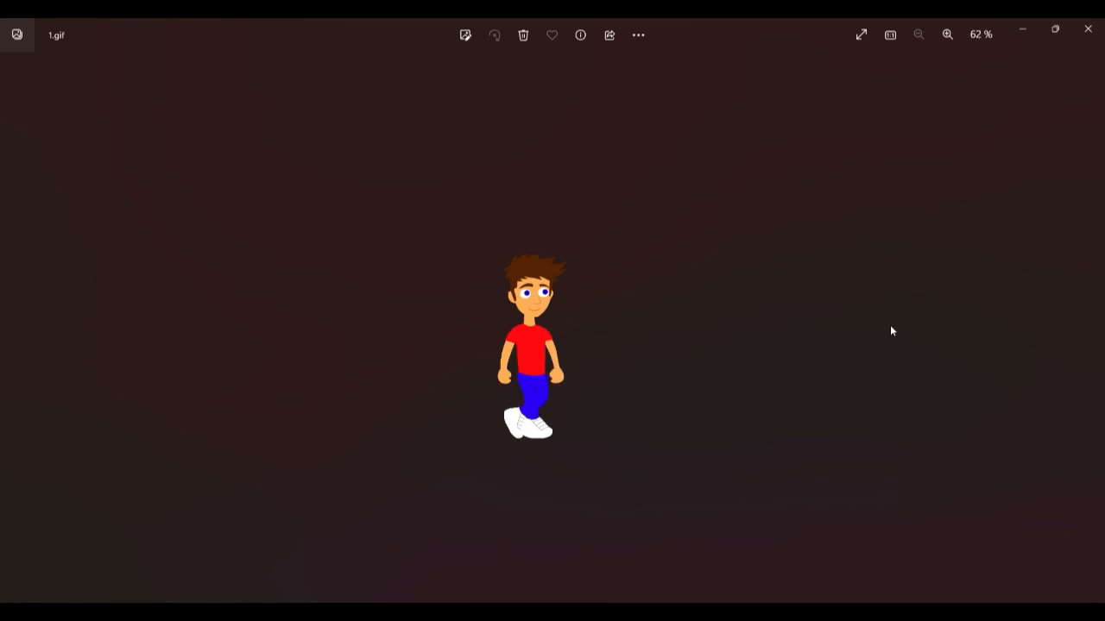
mouse_move(691, 368)
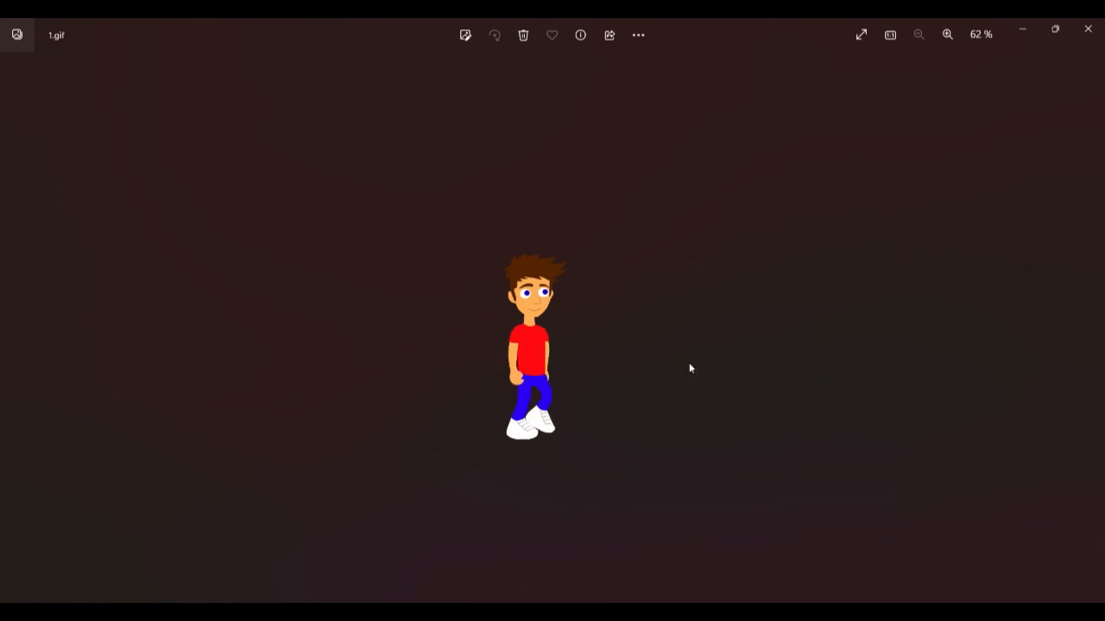